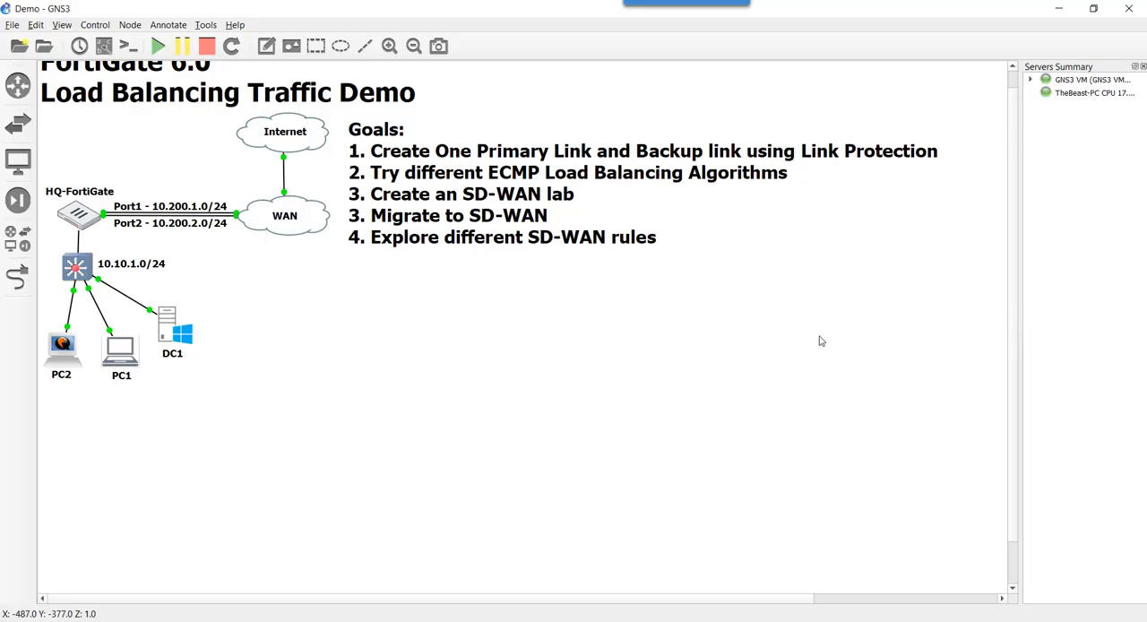
pyautogui.moveTo(833, 330)
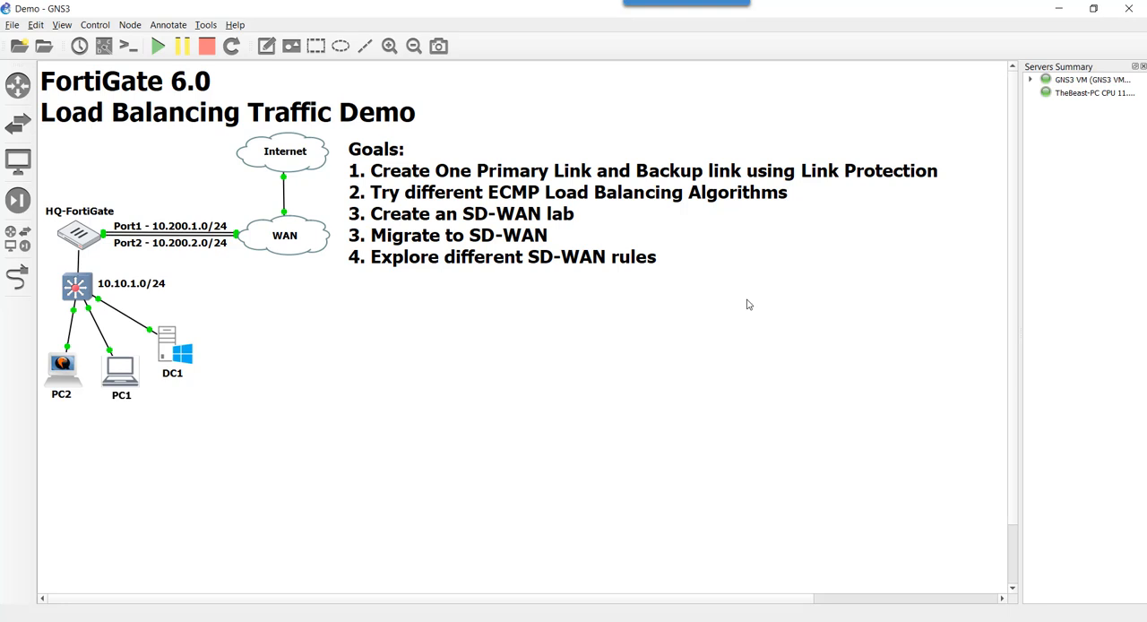
pyautogui.moveTo(21, 111)
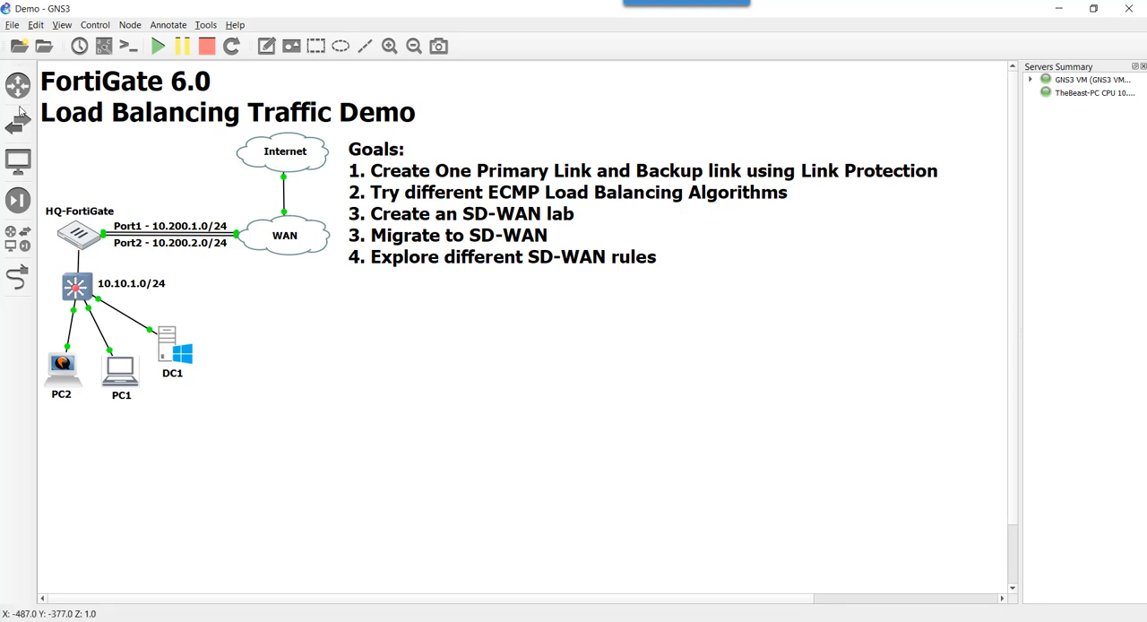
pyautogui.moveTo(160, 261)
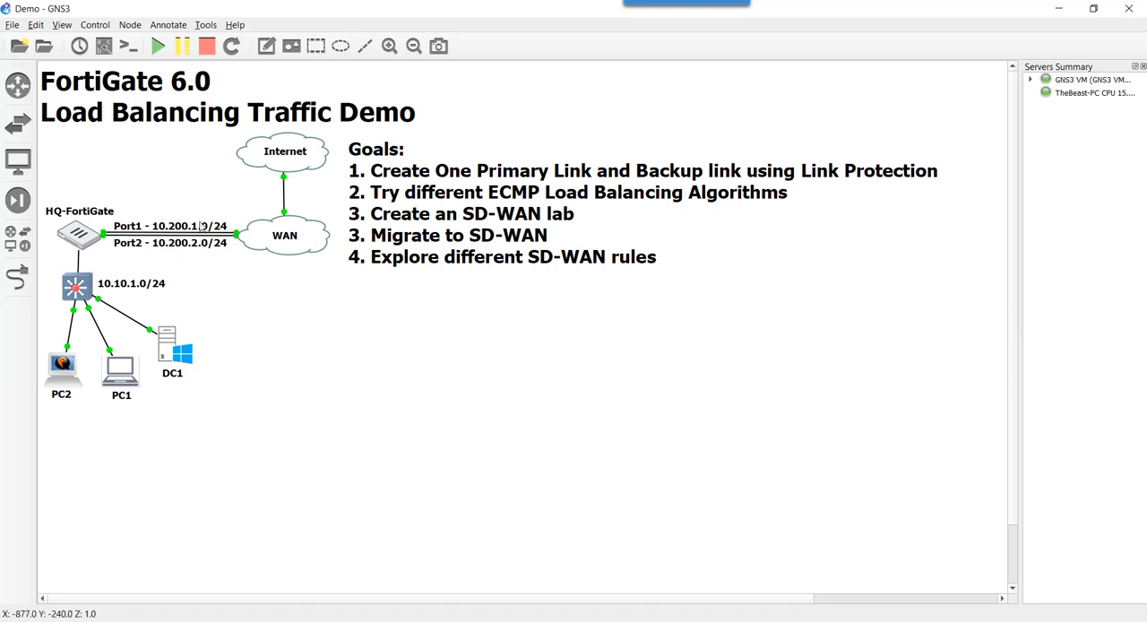
pyautogui.moveTo(141, 251)
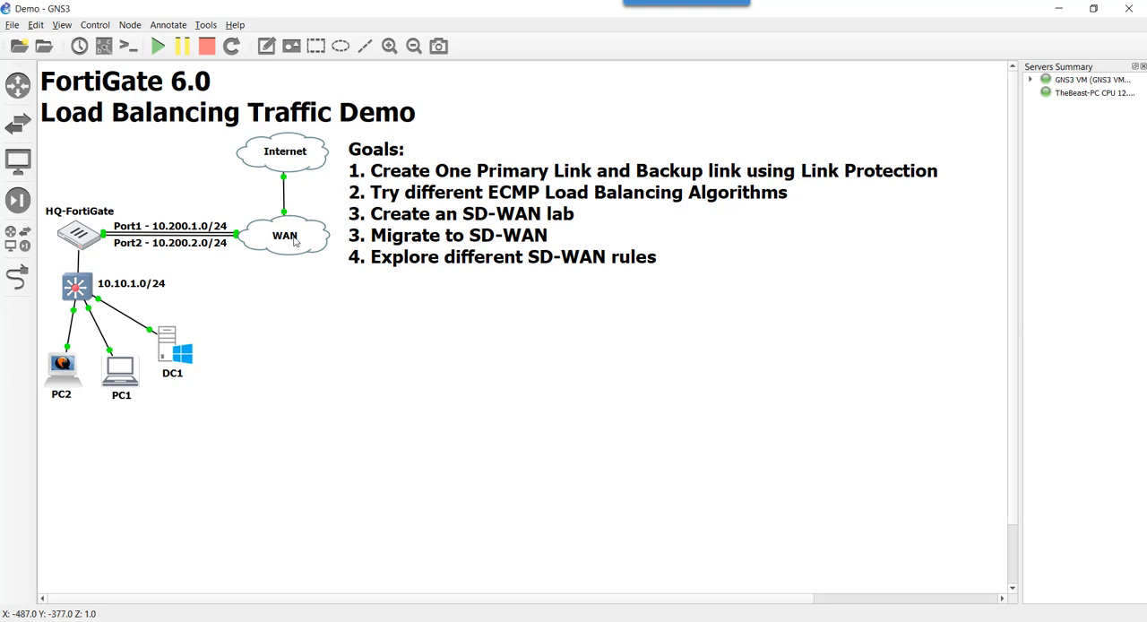
pyautogui.moveTo(251, 264)
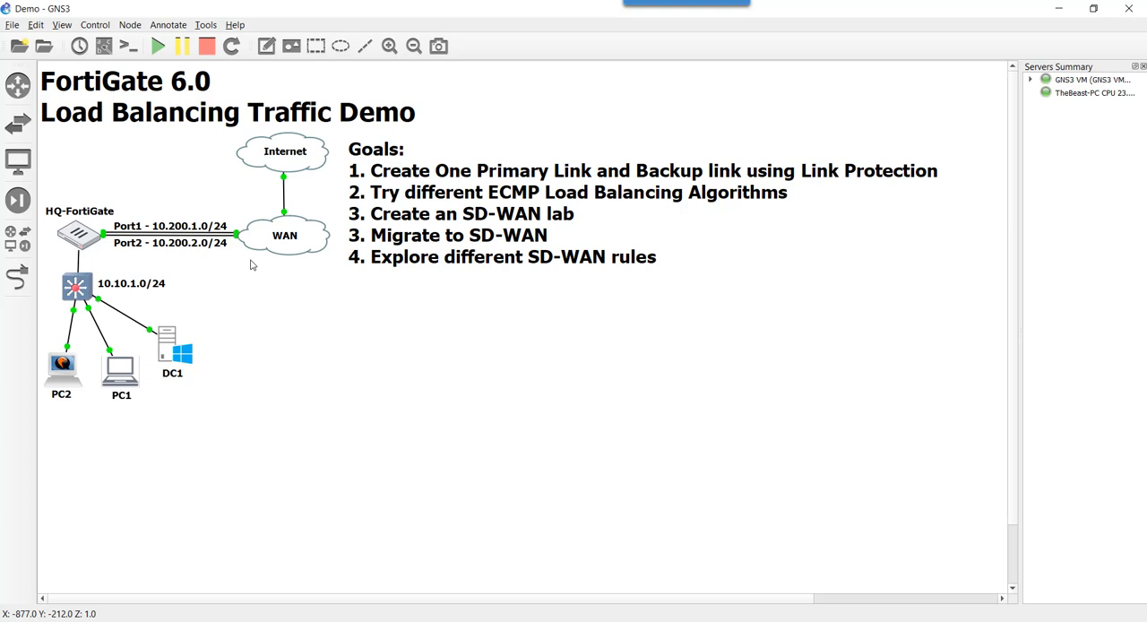
pyautogui.moveTo(132, 258)
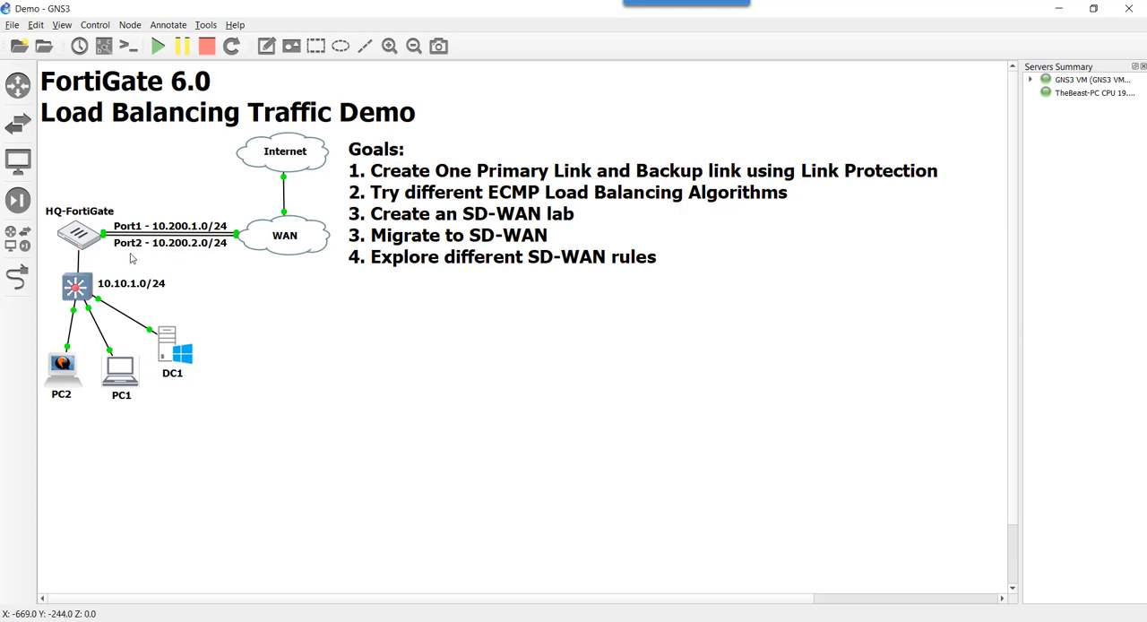
pyautogui.moveTo(233, 265)
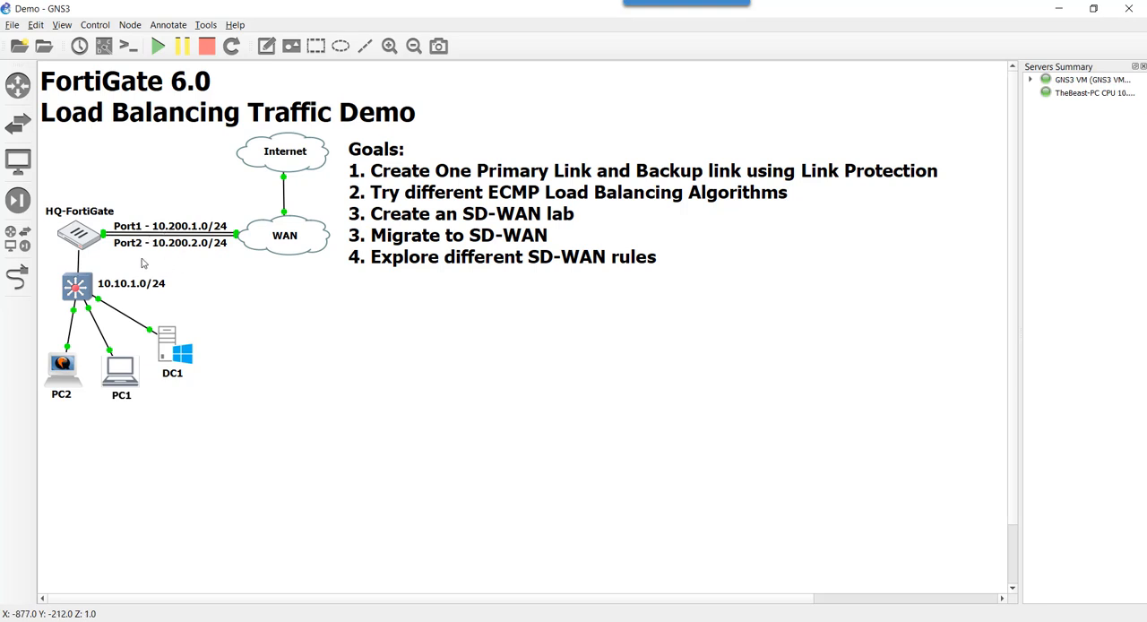
pyautogui.moveTo(240, 314)
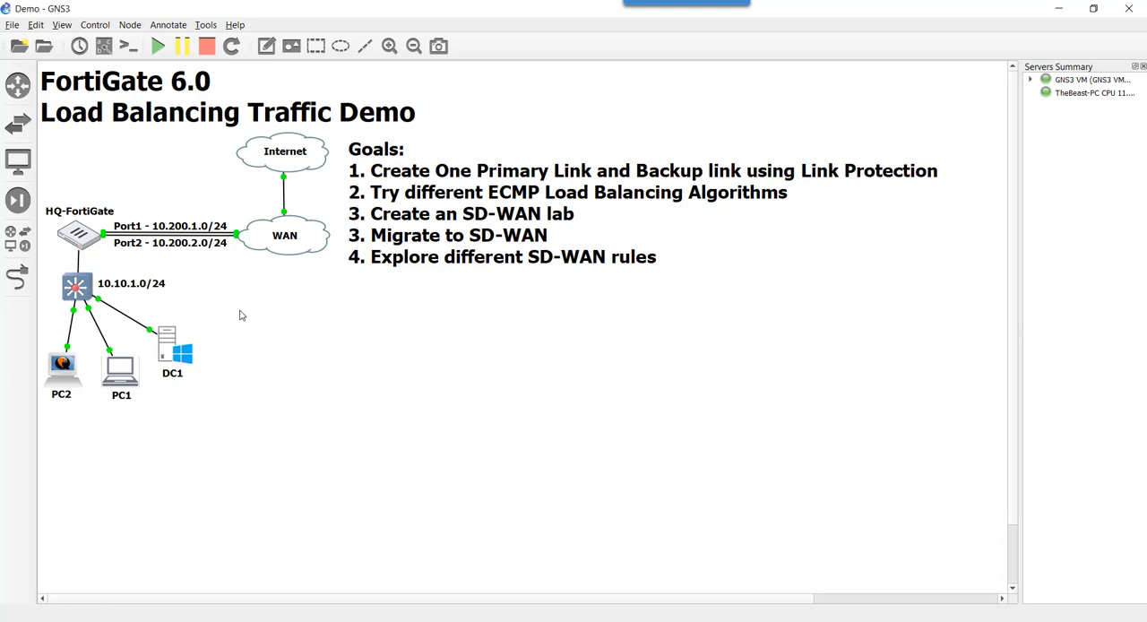
pyautogui.moveTo(267, 314)
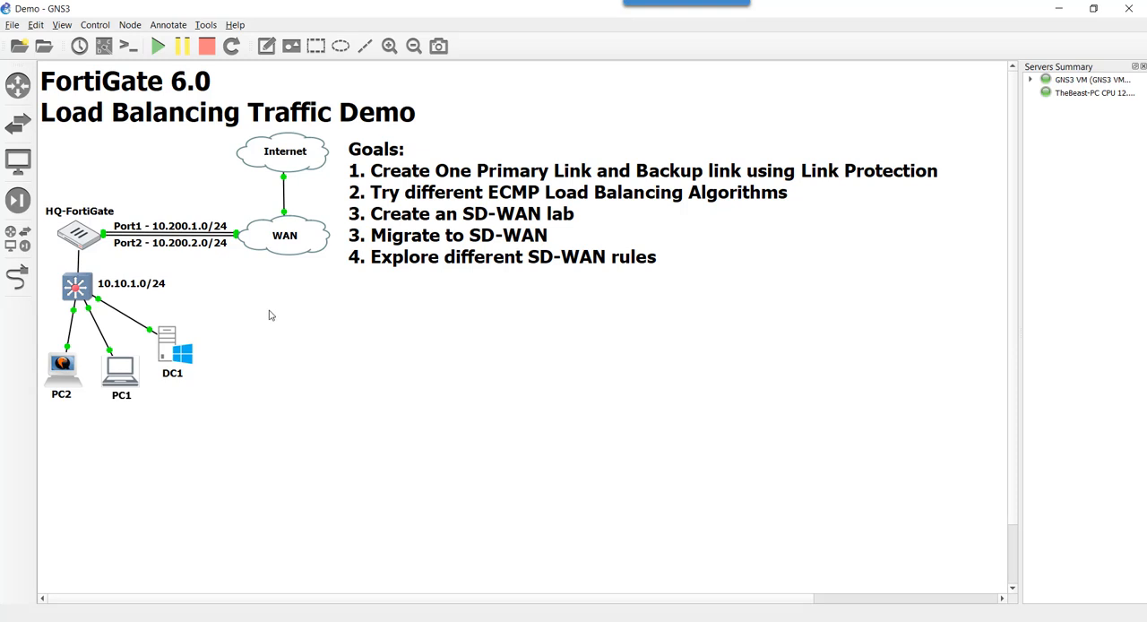
pyautogui.moveTo(276, 314)
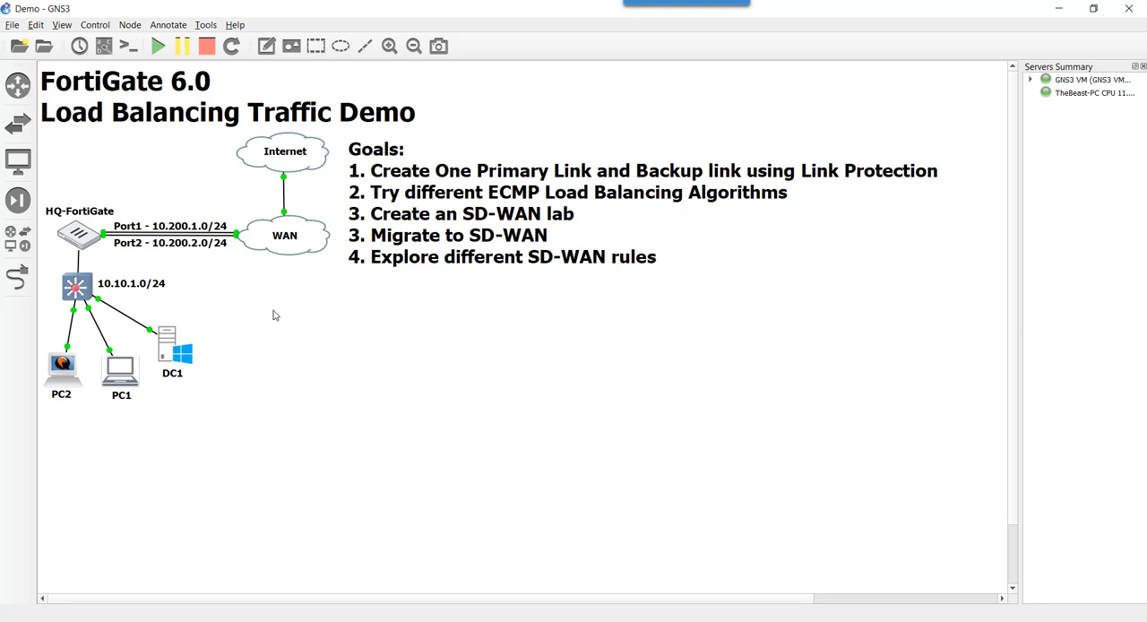
pyautogui.moveTo(277, 314)
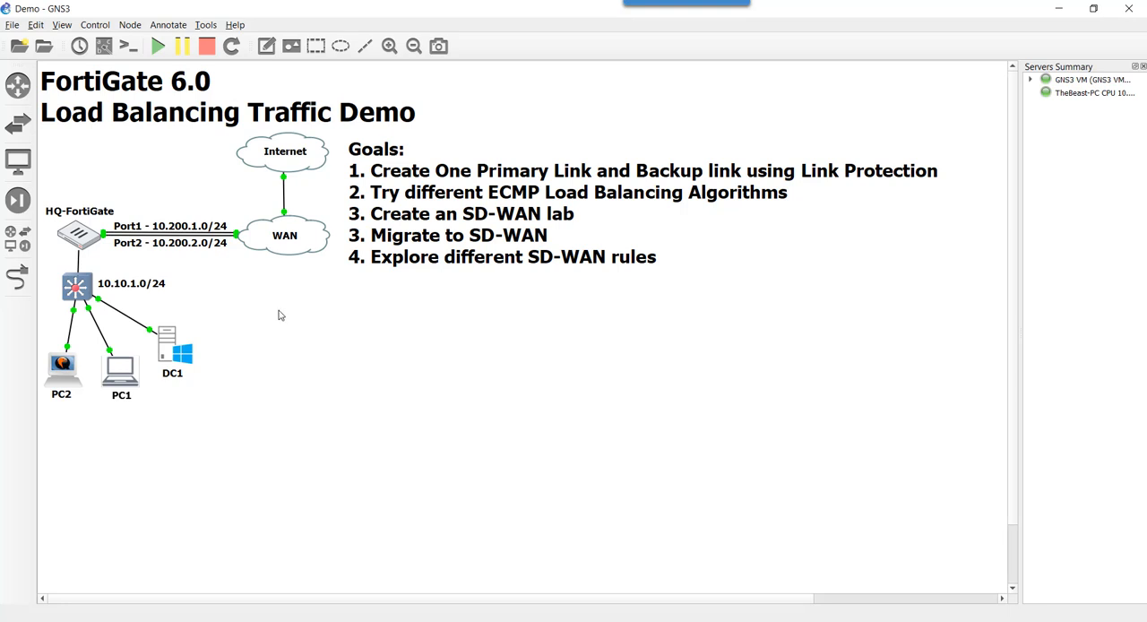
pyautogui.moveTo(494, 222)
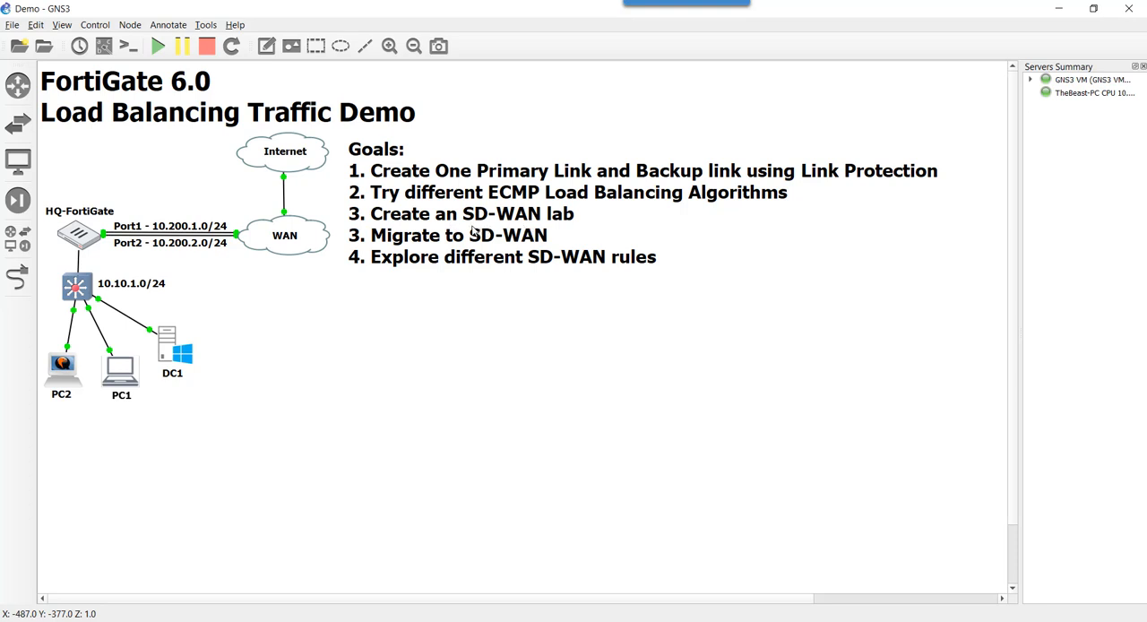
pyautogui.moveTo(585, 226)
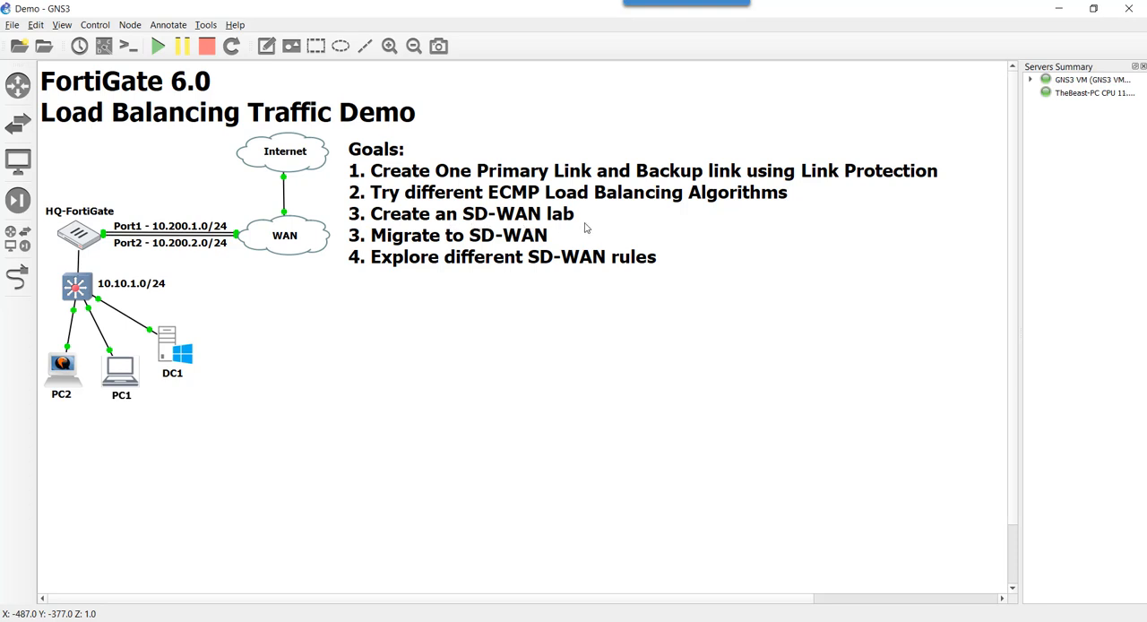
pyautogui.moveTo(549, 229)
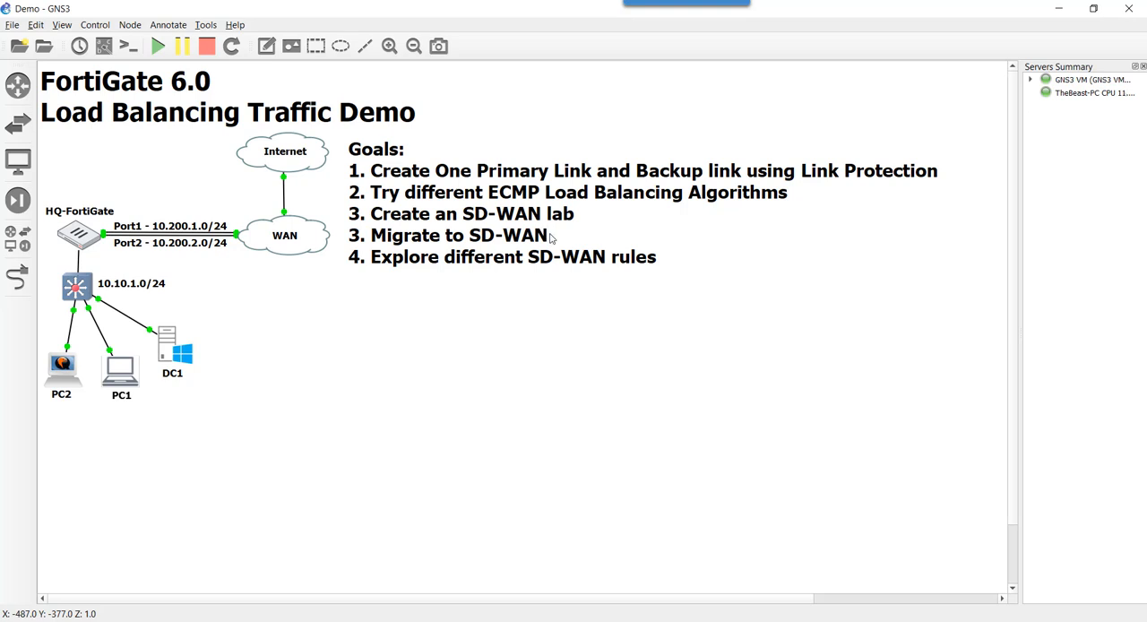
pyautogui.moveTo(553, 224)
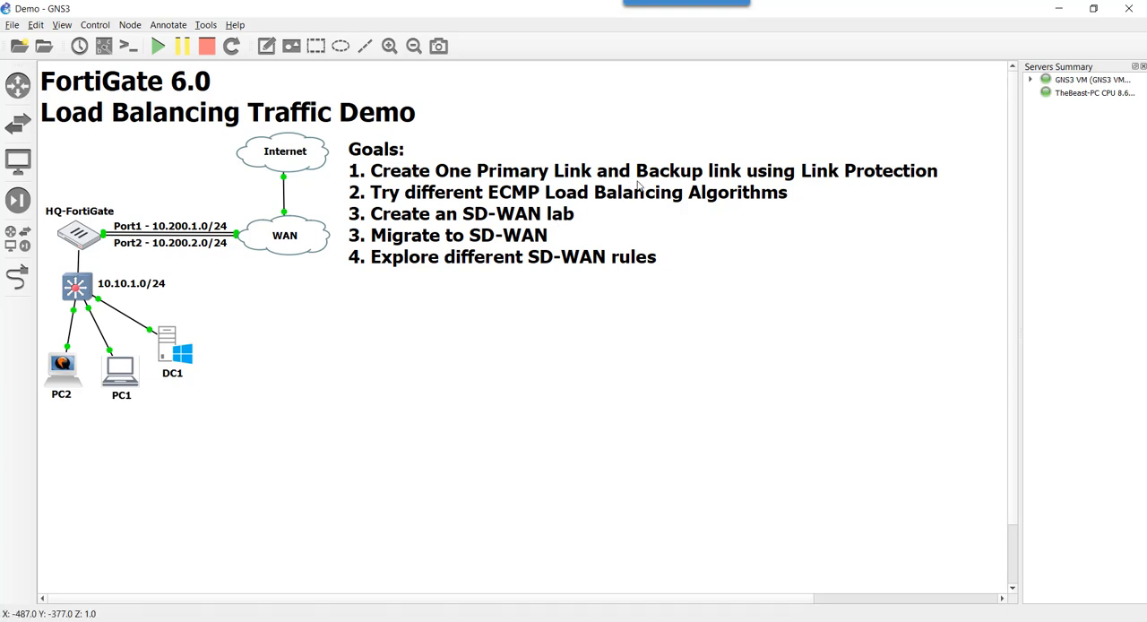
pyautogui.moveTo(101, 258)
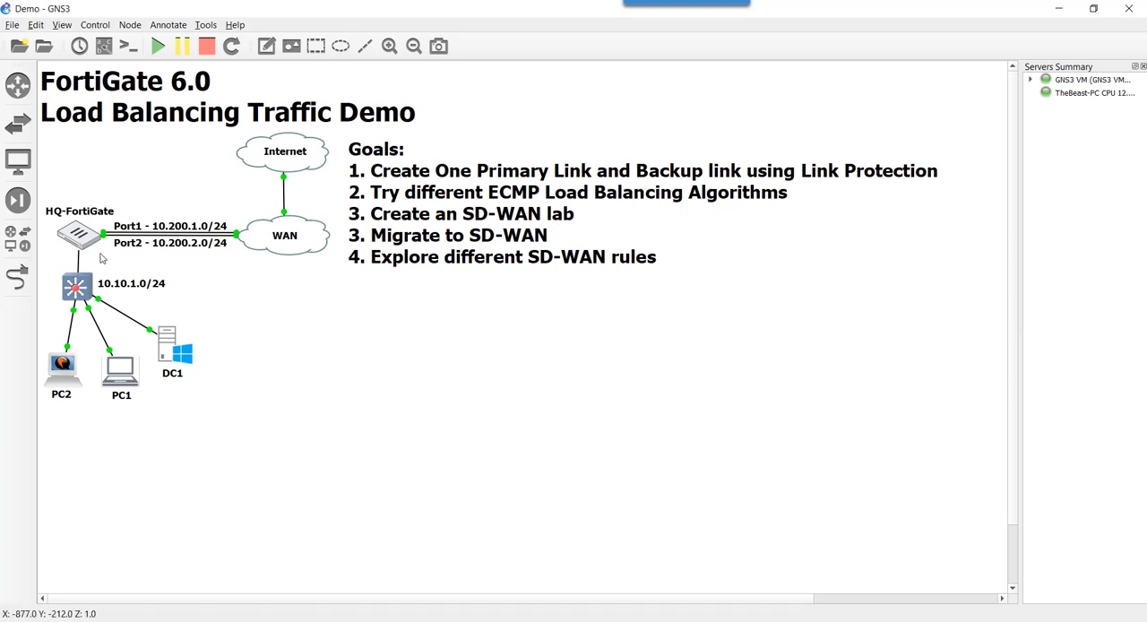
pyautogui.moveTo(215, 263)
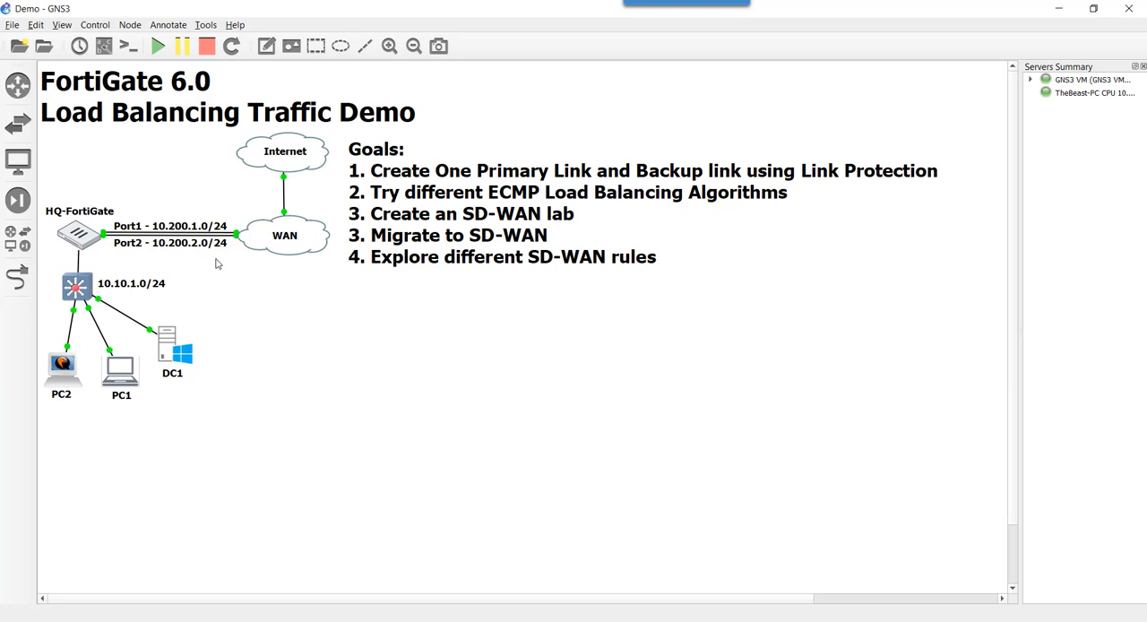
pyautogui.moveTo(218, 268)
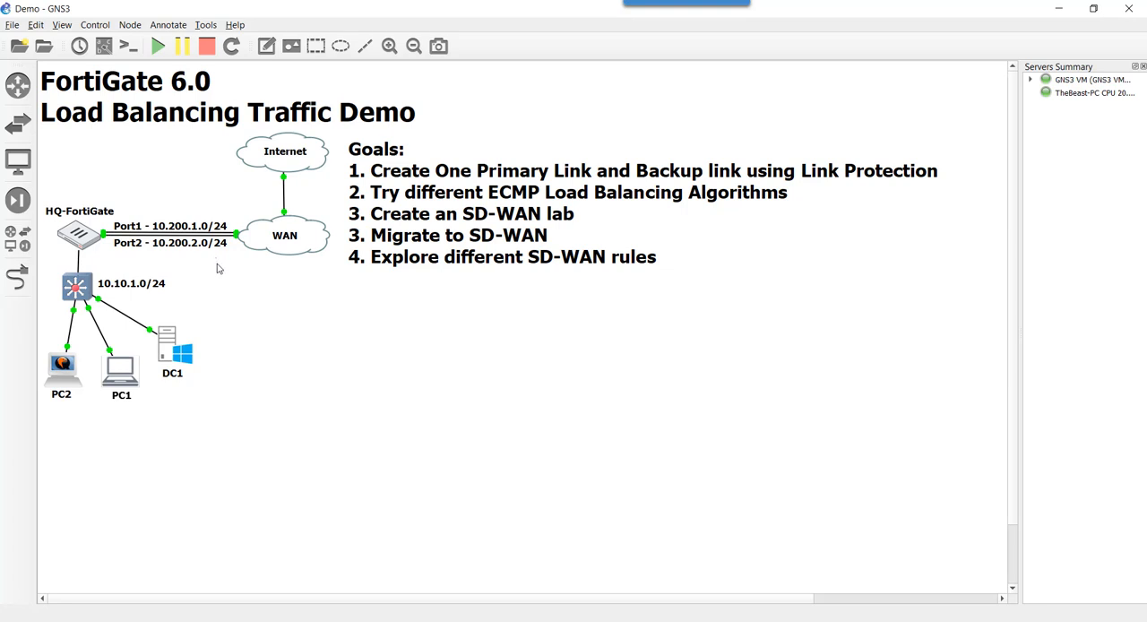
pyautogui.moveTo(624, 417)
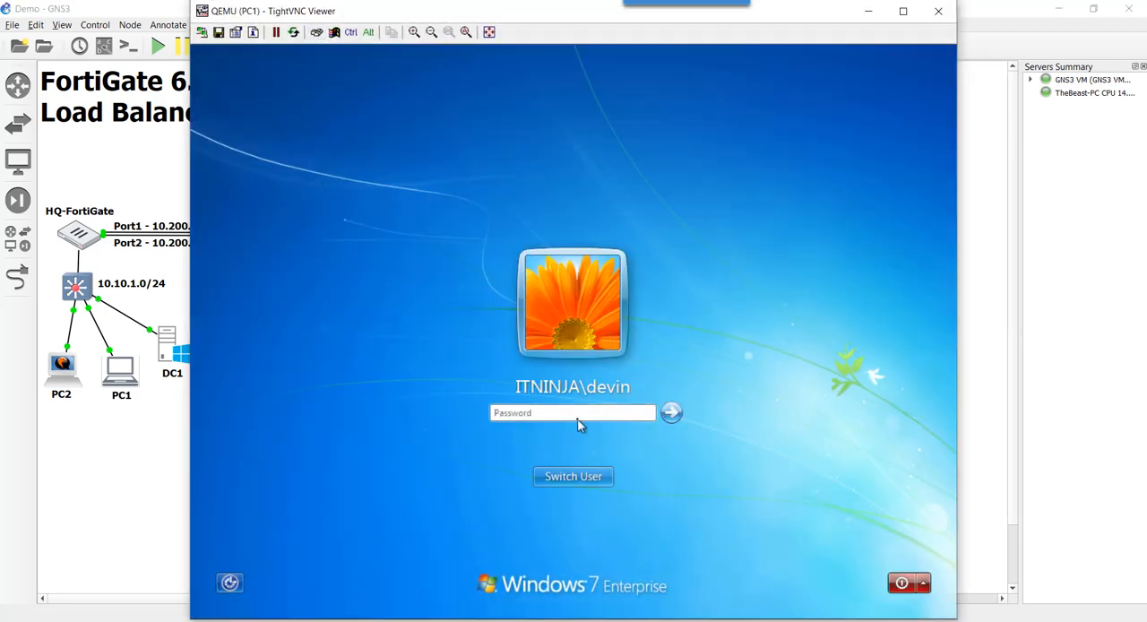
# Sign in to PC1's Windows desktop with the account password
pyautogui.click(572, 412)
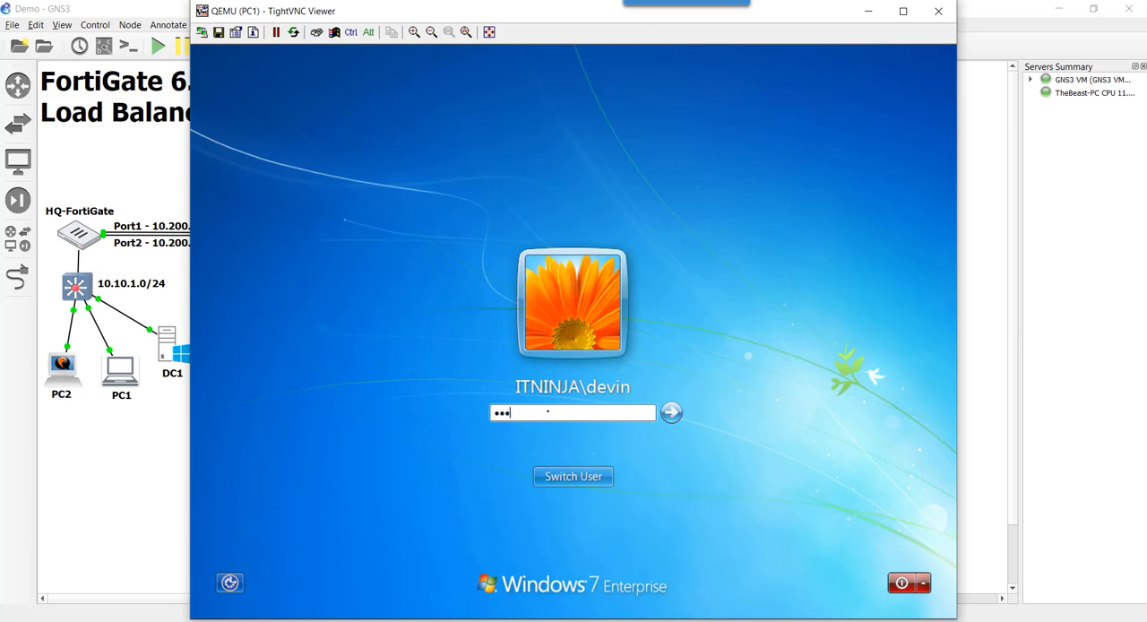
pyautogui.write('•')
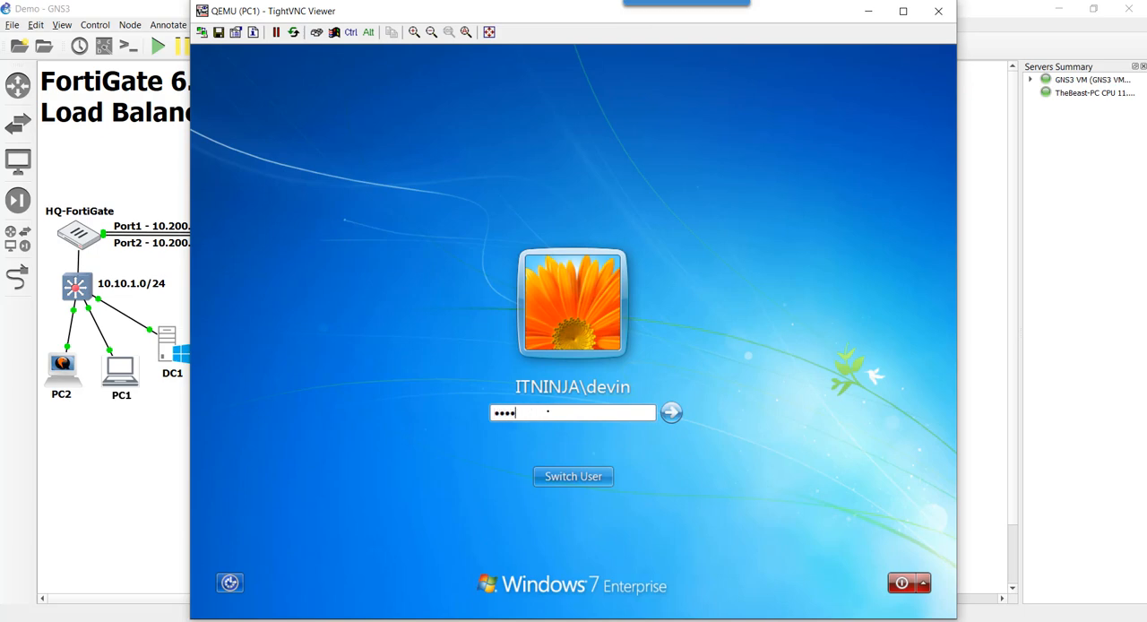
pyautogui.click(671, 412)
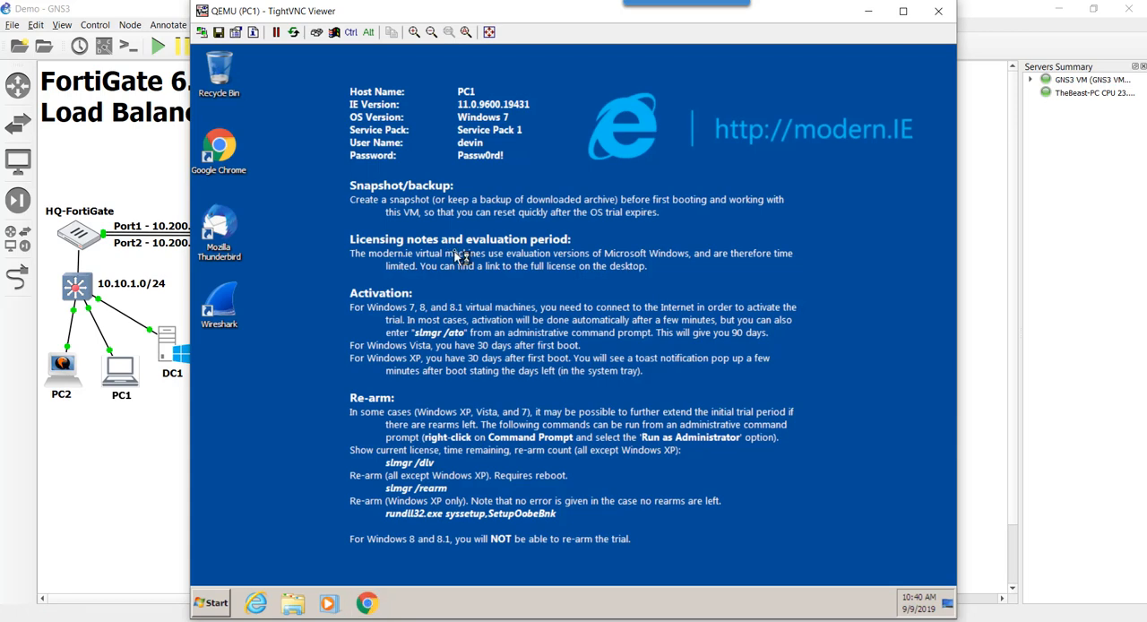
pyautogui.moveTo(430, 130)
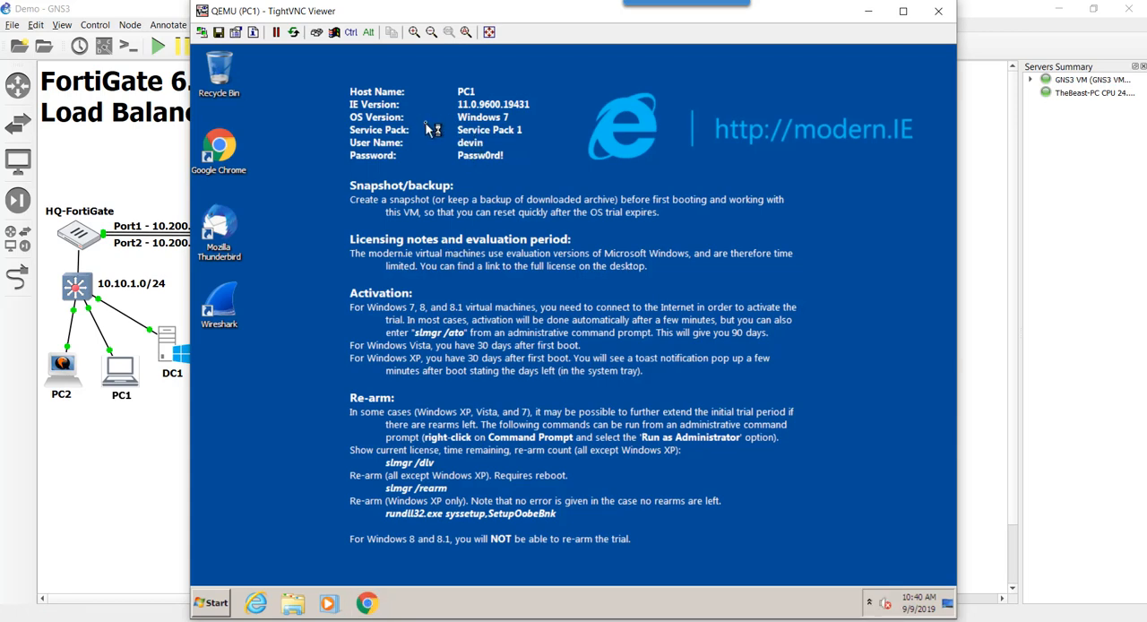
pyautogui.moveTo(448, 155)
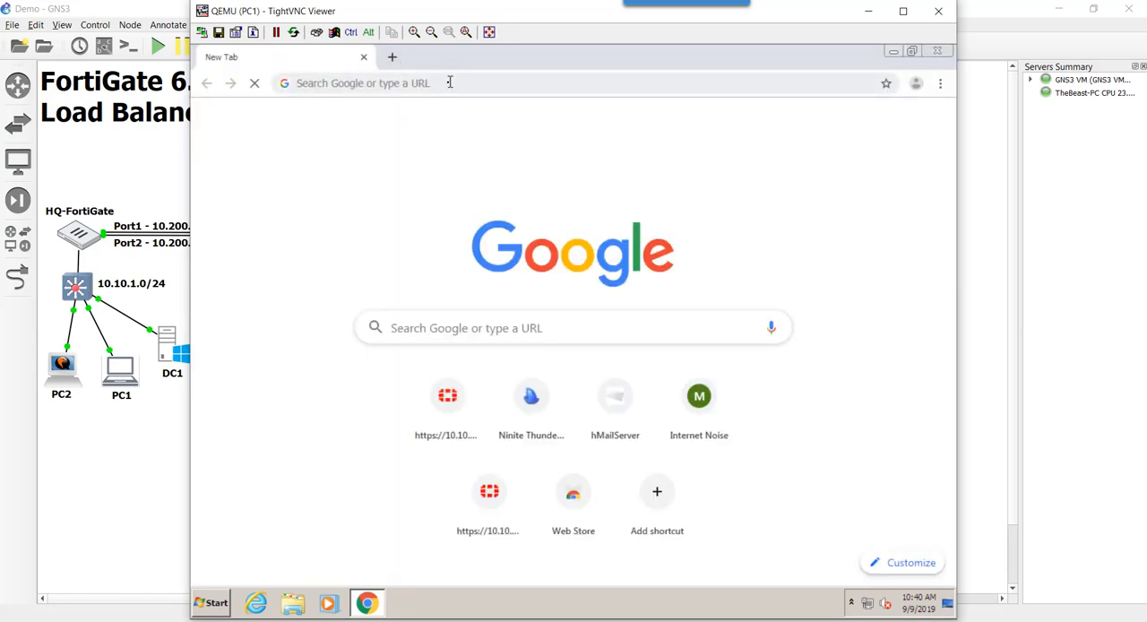
pyautogui.write('10.10.1.254')
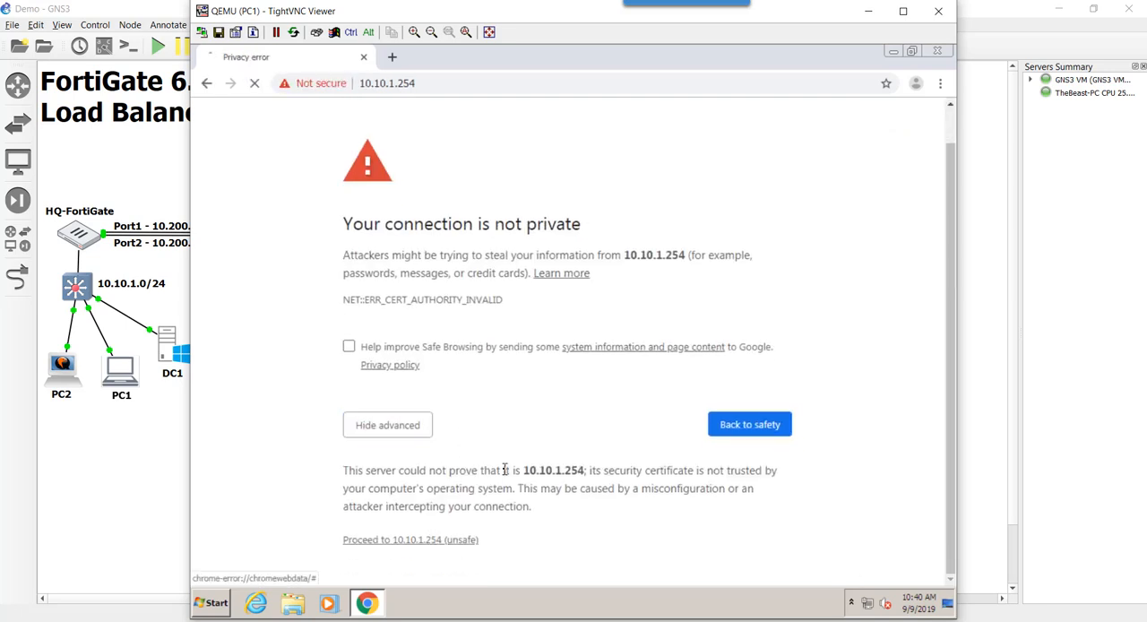
pyautogui.click(410, 539)
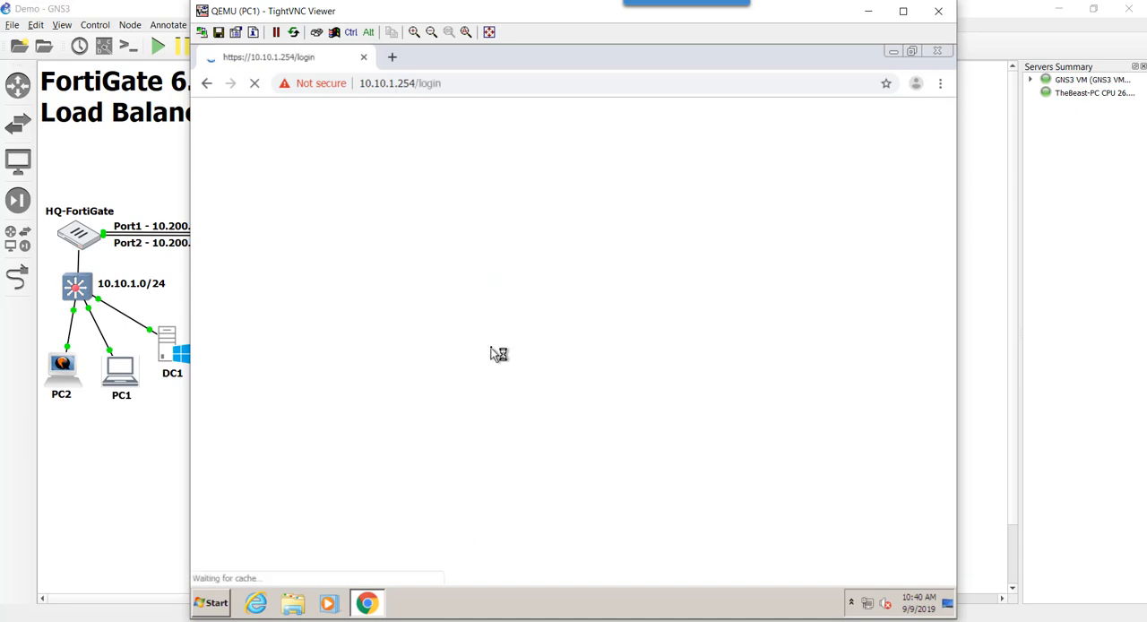
pyautogui.moveTo(497, 319)
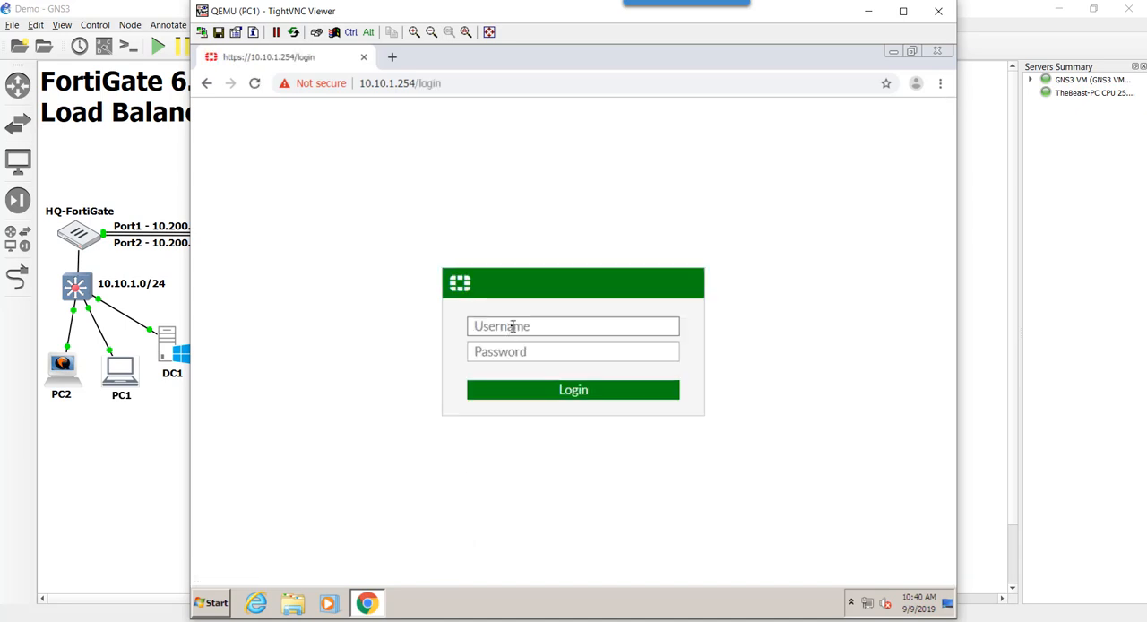
pyautogui.write('devin')
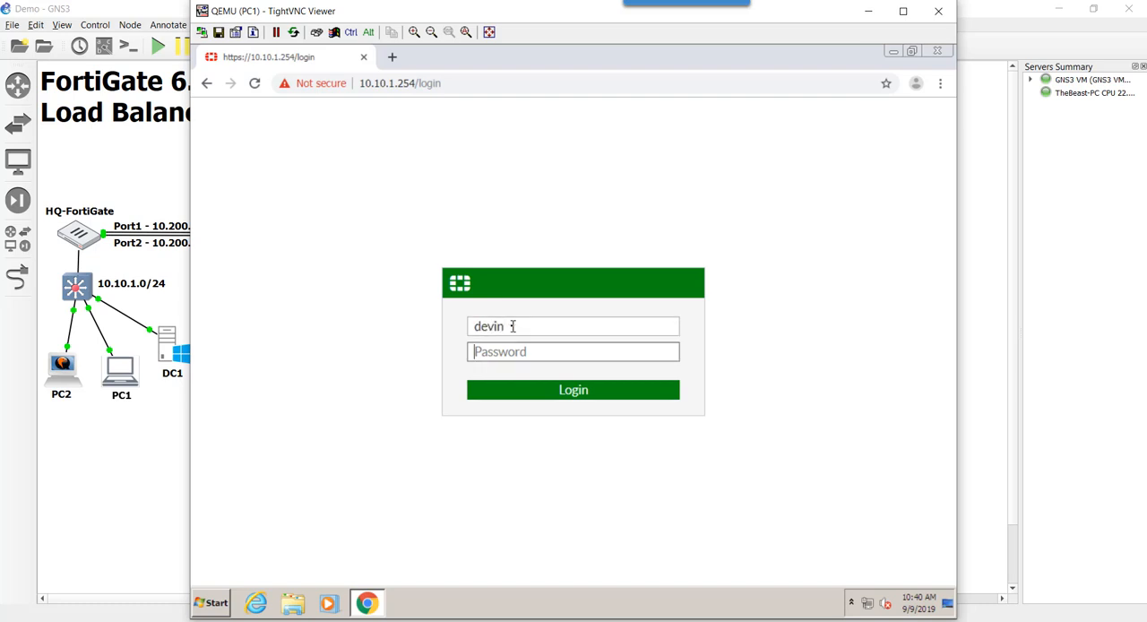
pyautogui.write('password')
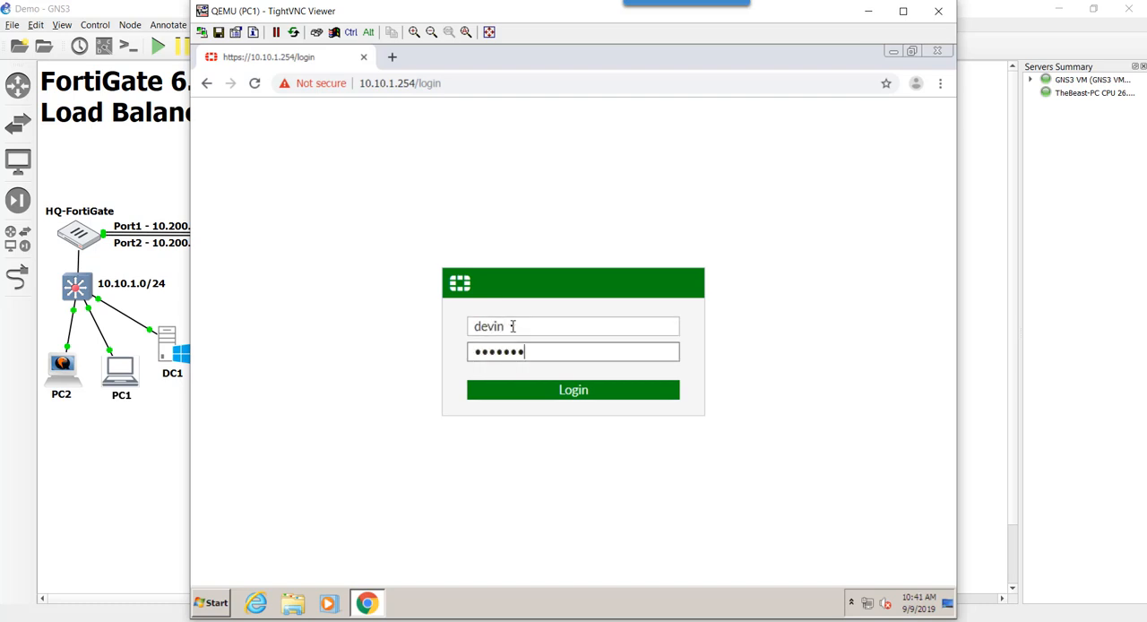
pyautogui.click(572, 388)
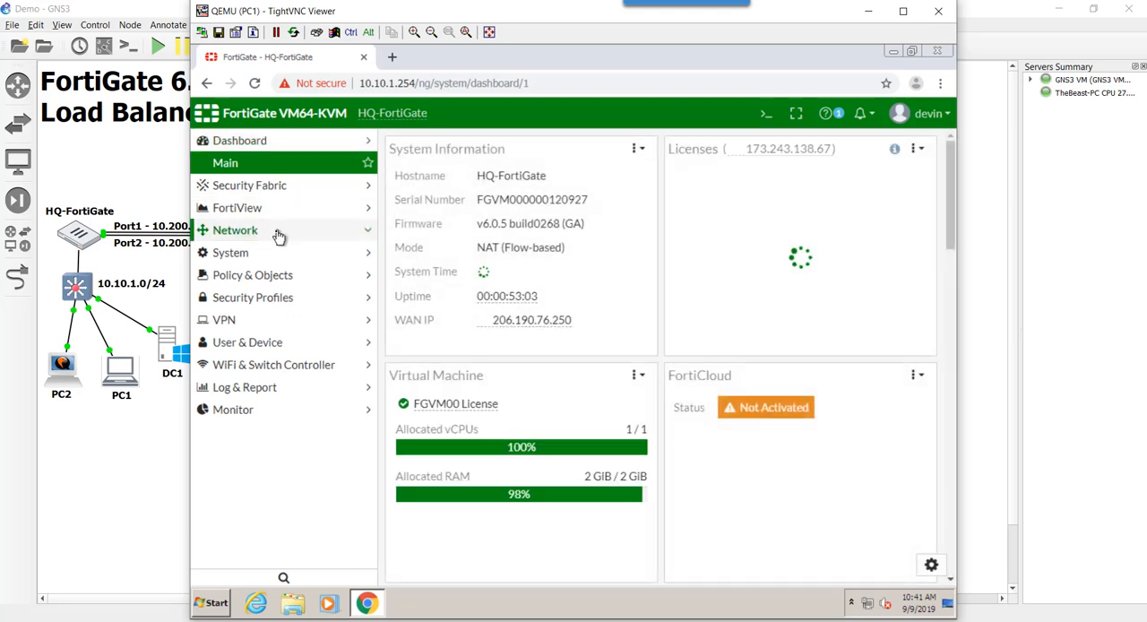
# Change the port2 default static route's administrative distance from 20 to 10
pyautogui.click(235, 229)
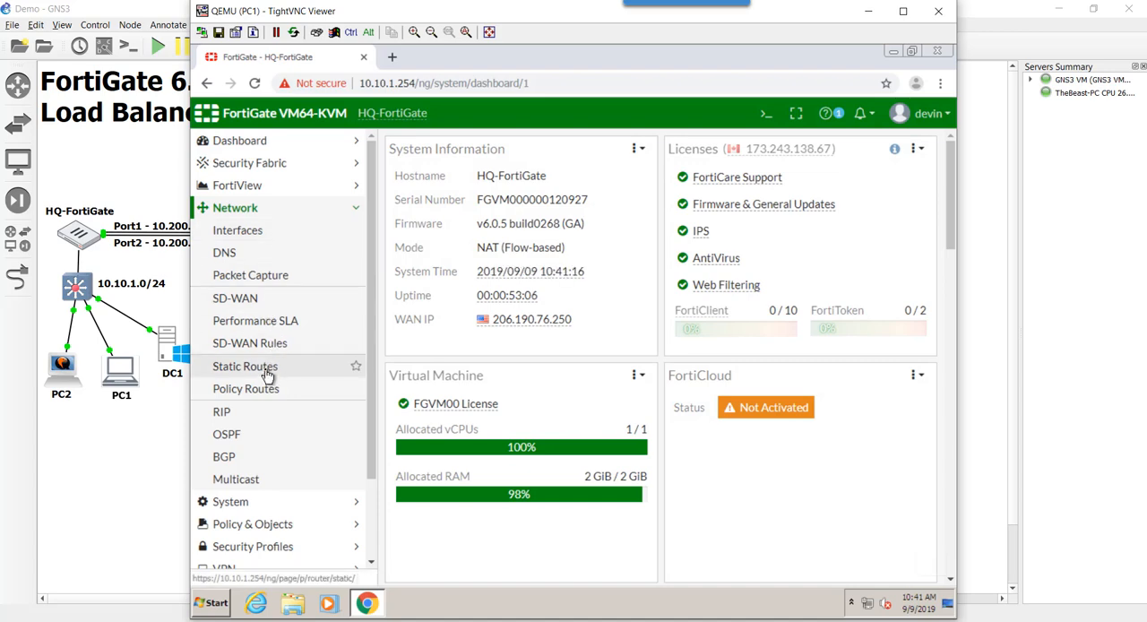
pyautogui.click(245, 365)
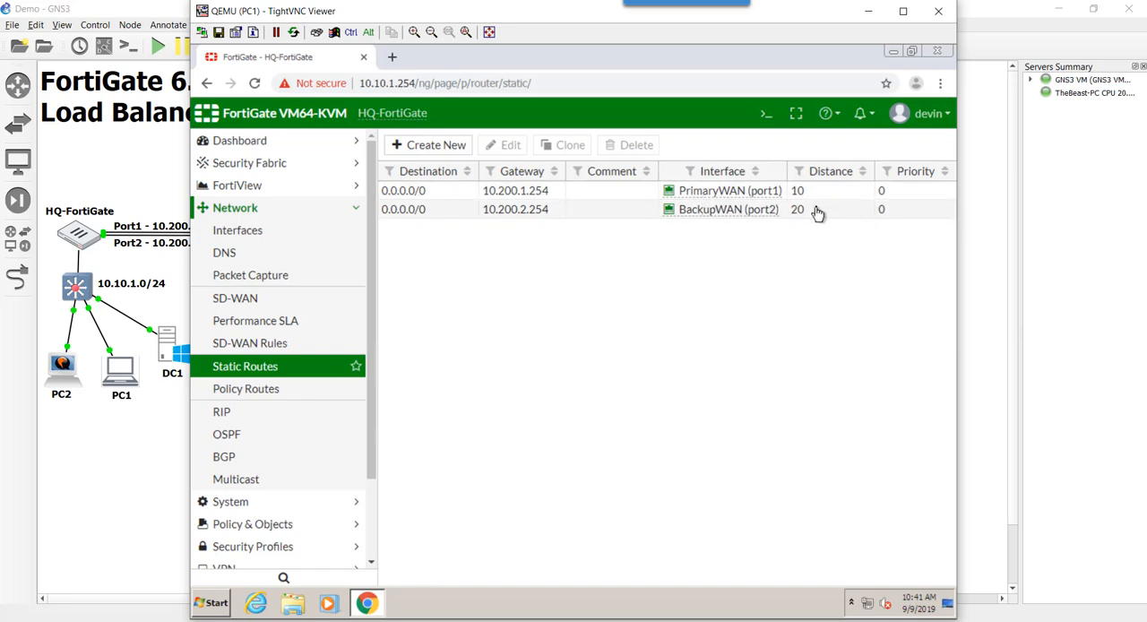
pyautogui.moveTo(806, 195)
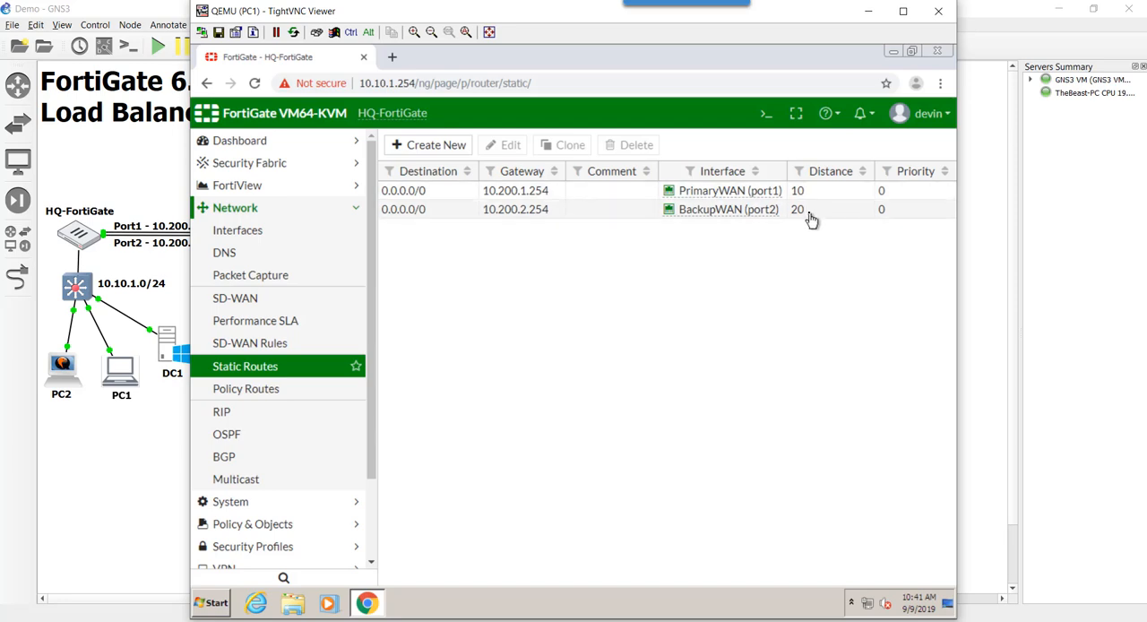
pyautogui.moveTo(792, 190)
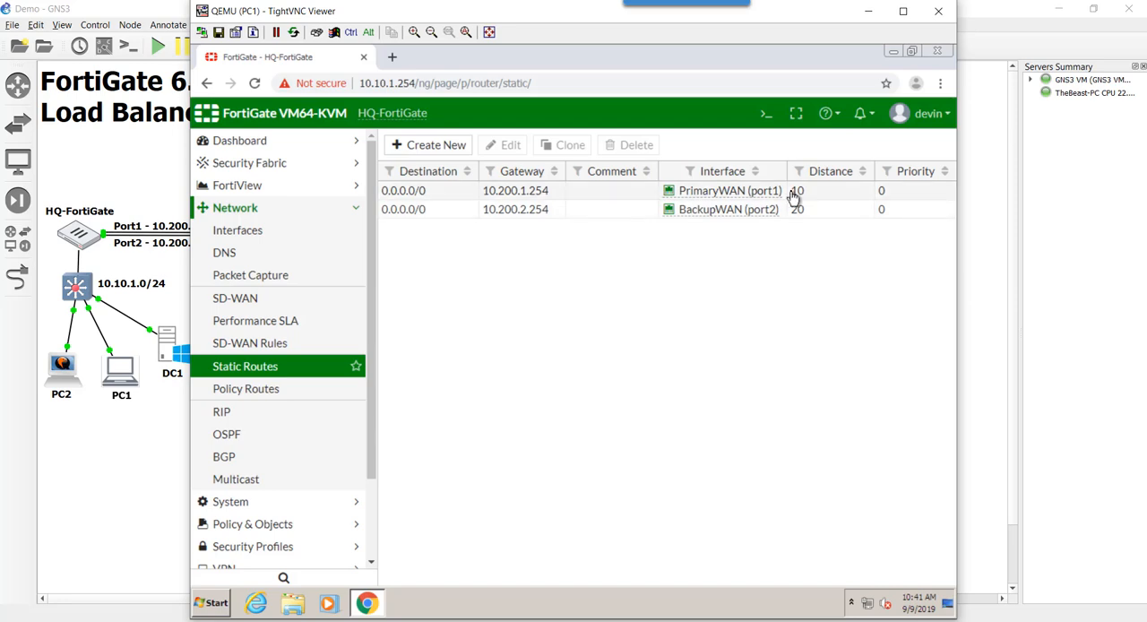
pyautogui.moveTo(786, 231)
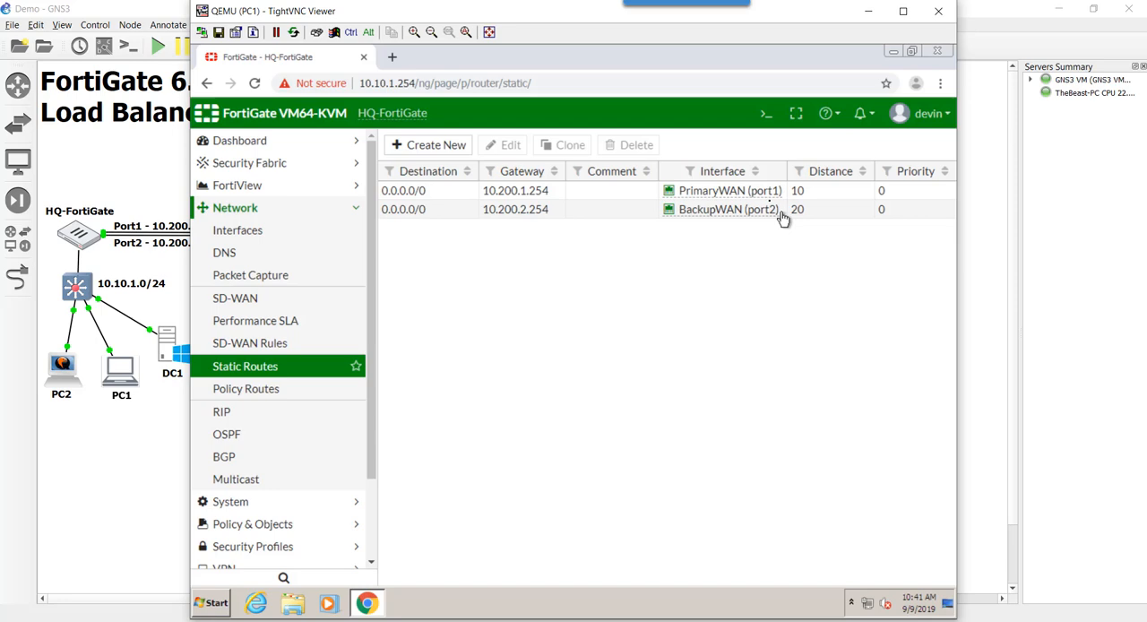
pyautogui.moveTo(802, 215)
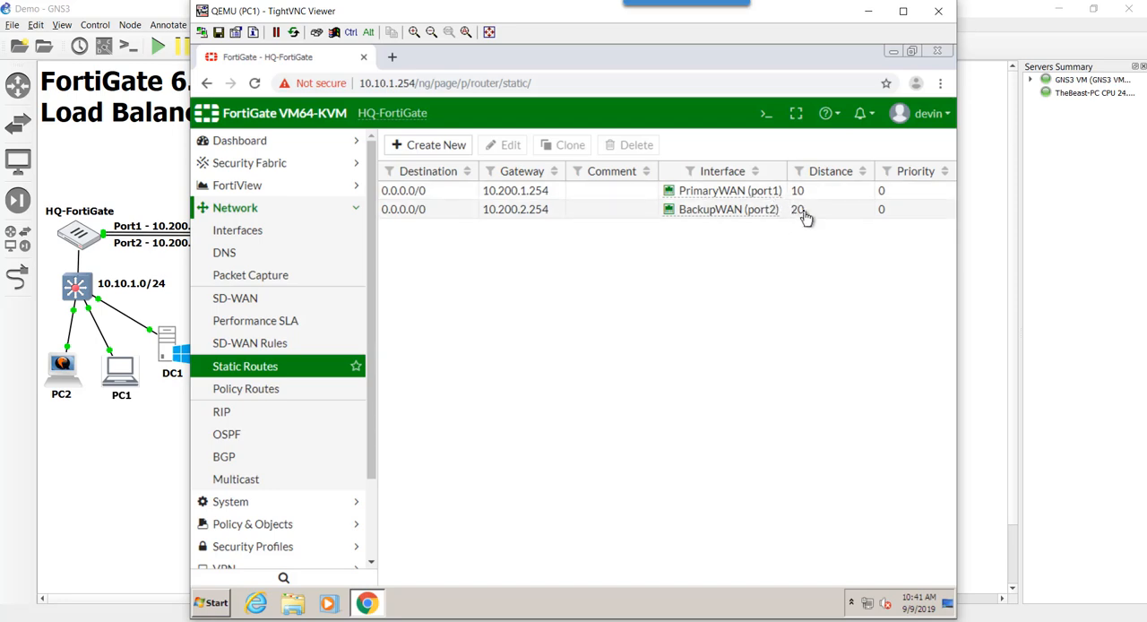
pyautogui.moveTo(806, 217)
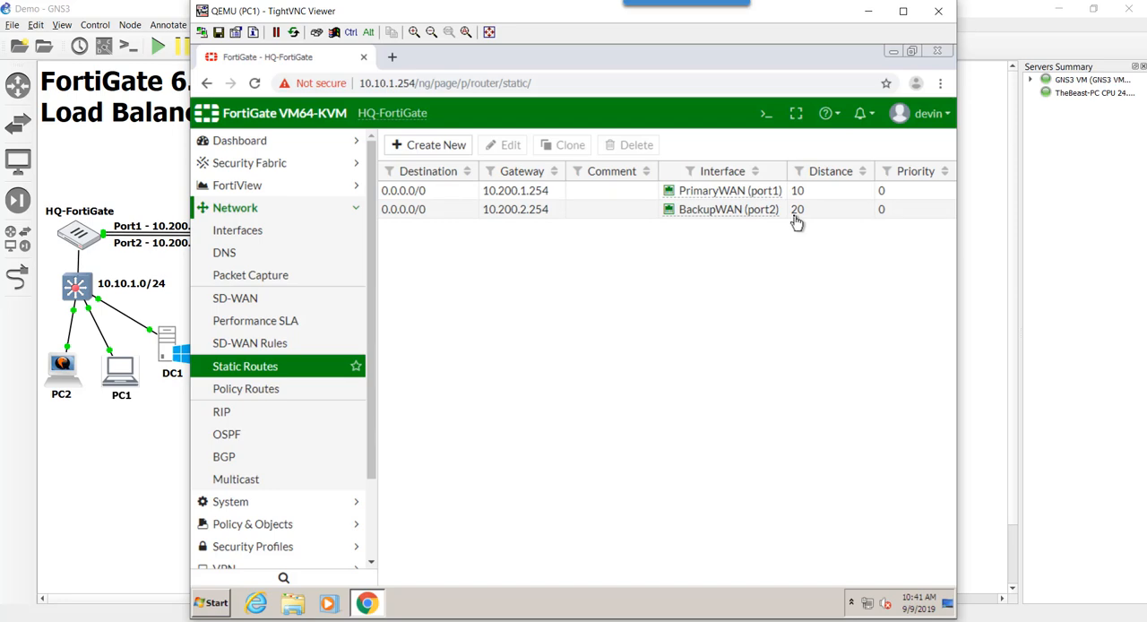
pyautogui.doubleClick(727, 209)
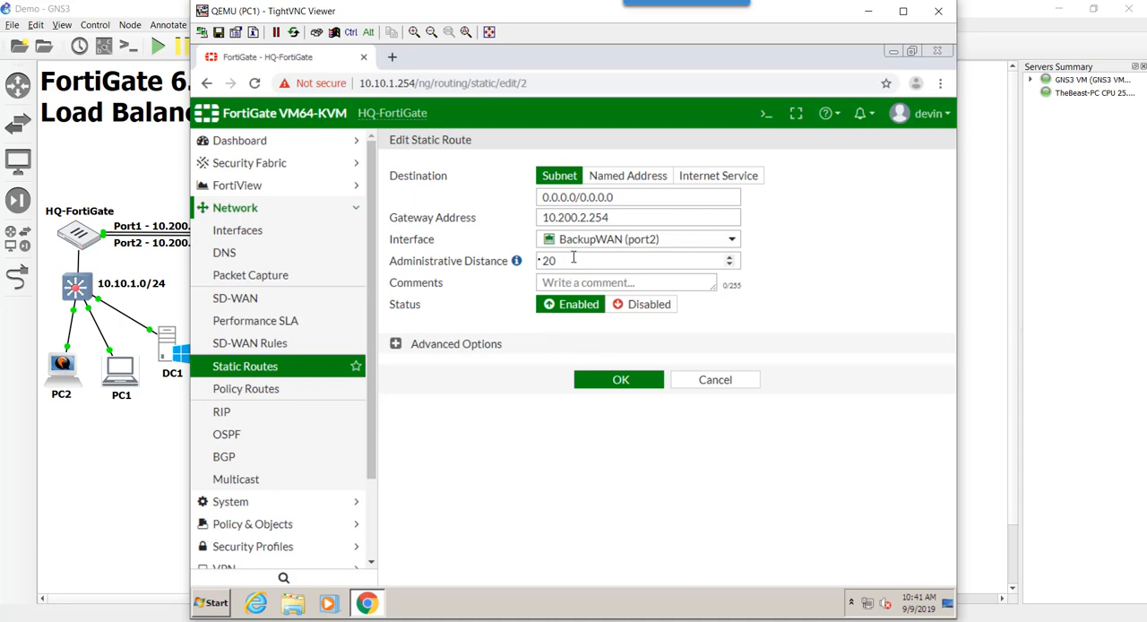
pyautogui.click(619, 379)
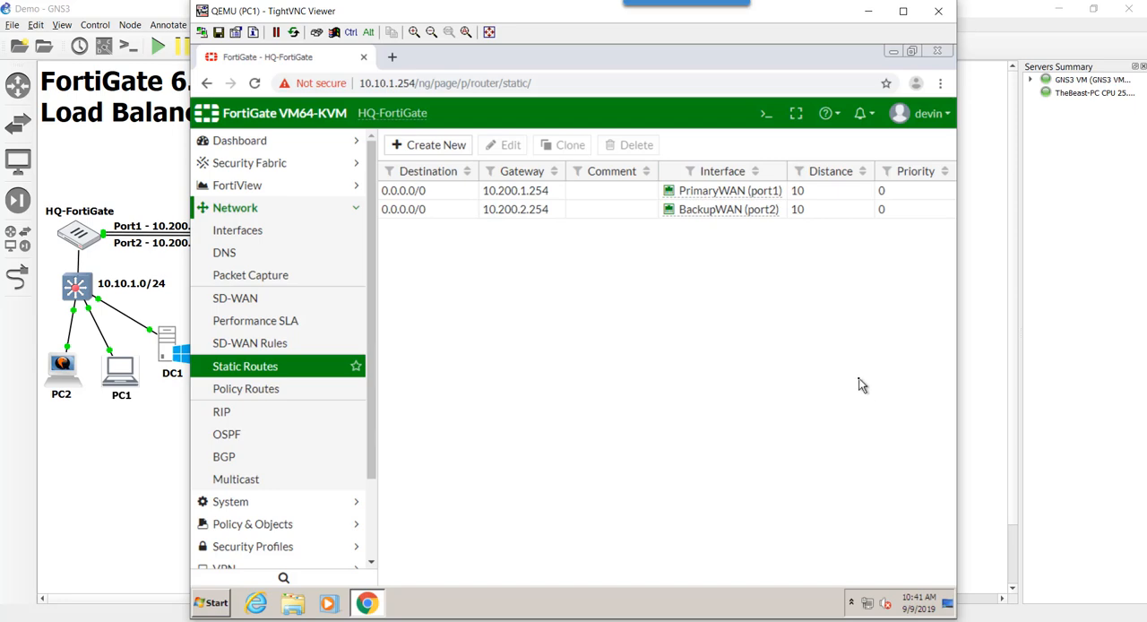
pyautogui.moveTo(838, 374)
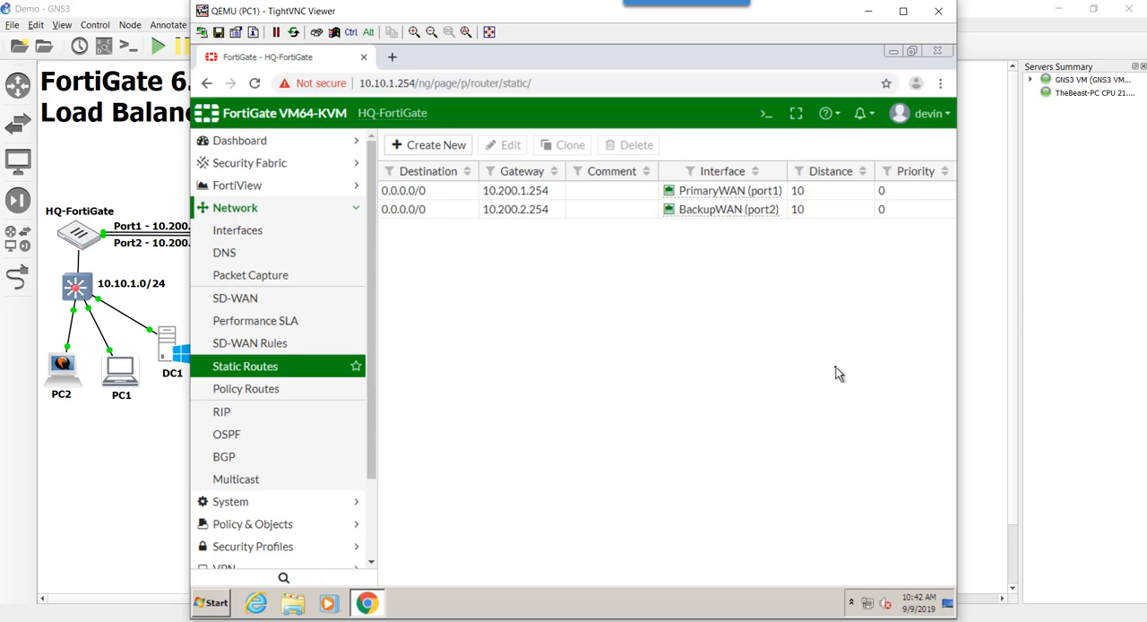
pyautogui.moveTo(764, 113)
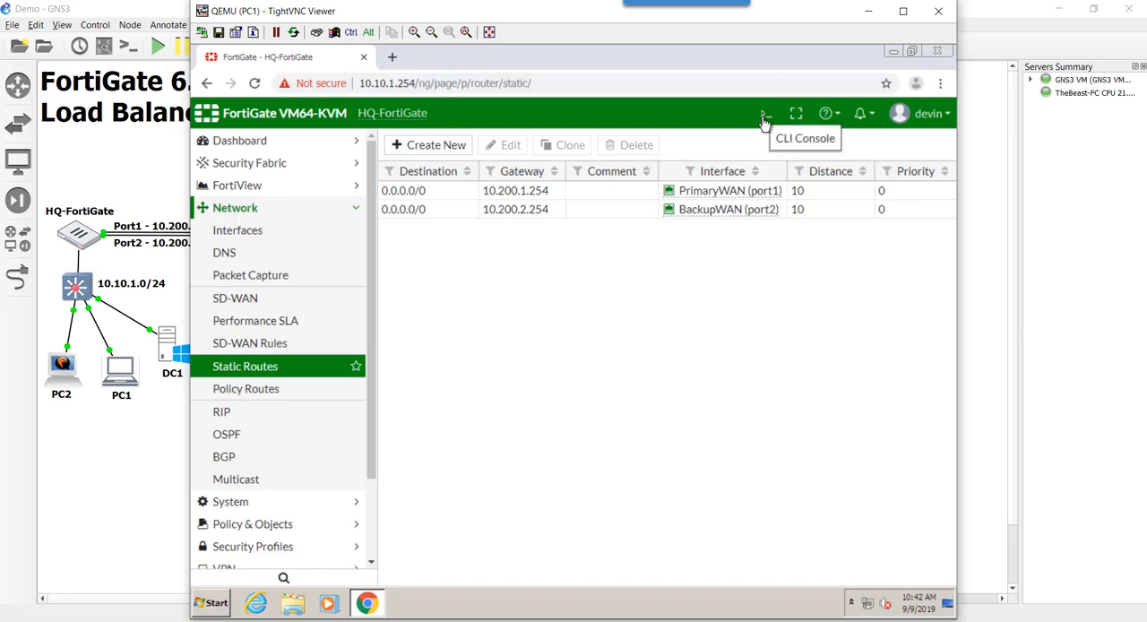
# In the CLI console, enter config system settings and list the v4-ecmp-mode options
pyautogui.click(764, 113)
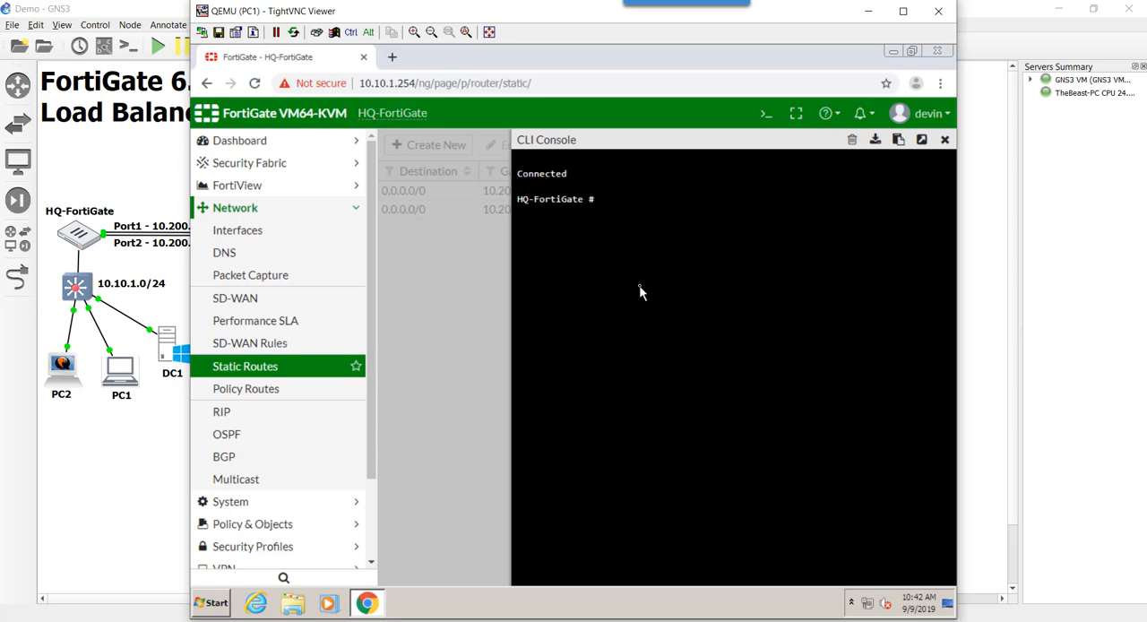
pyautogui.write('config sys setting')
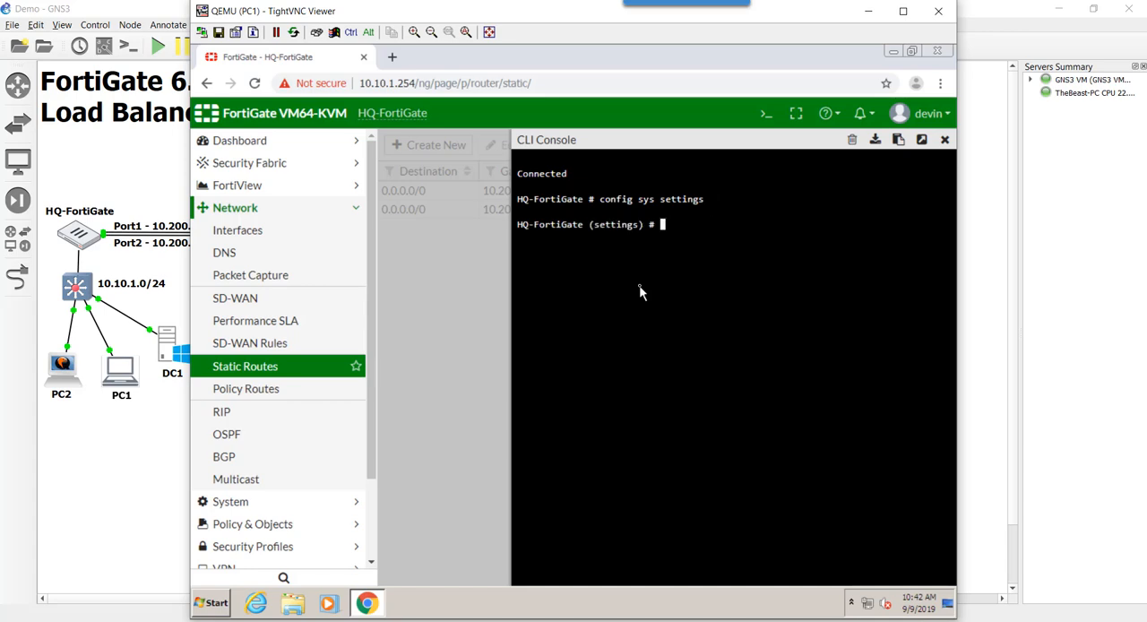
pyautogui.write('set v4-ecmp-mode')
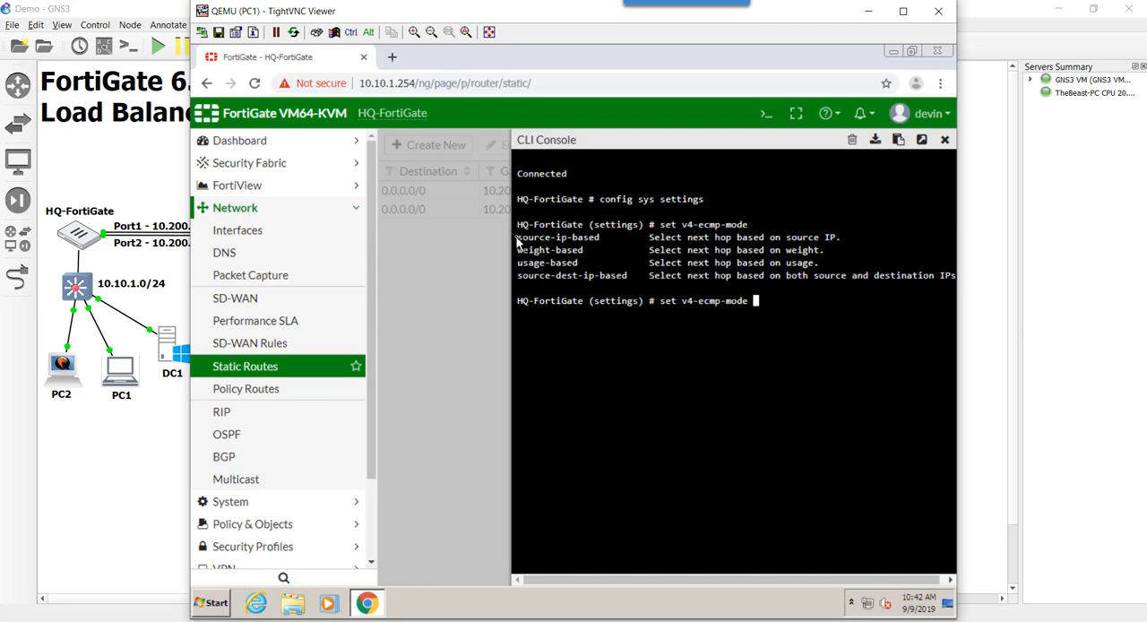
pyautogui.moveTo(625, 245)
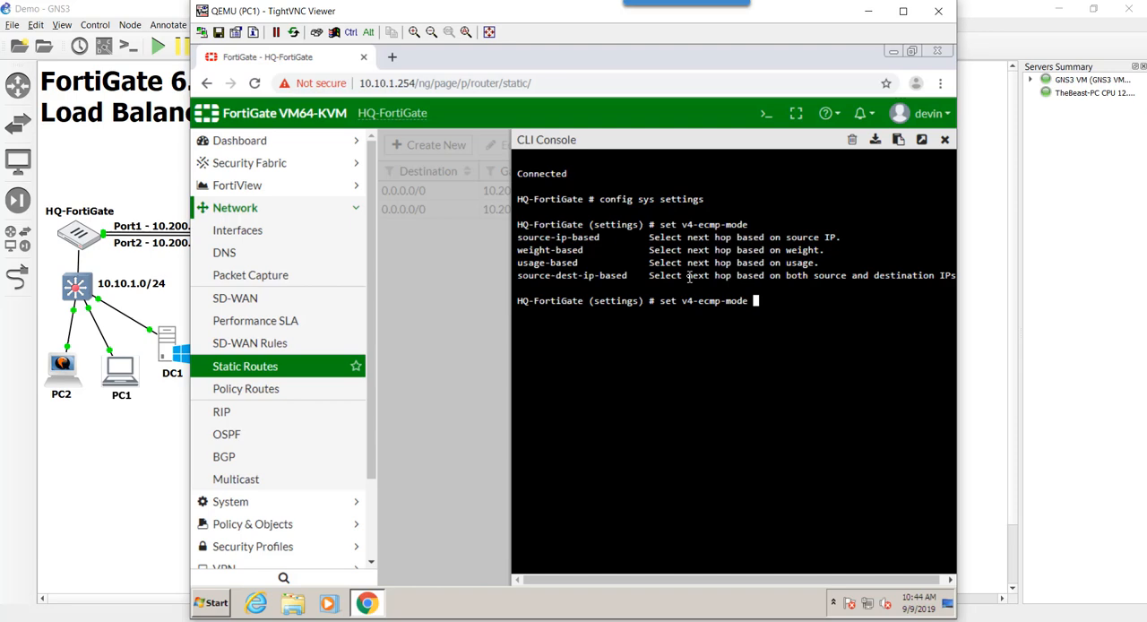
# Set ECMP mode to weight-based and show the router static configuration
pyautogui.write('weight-based')
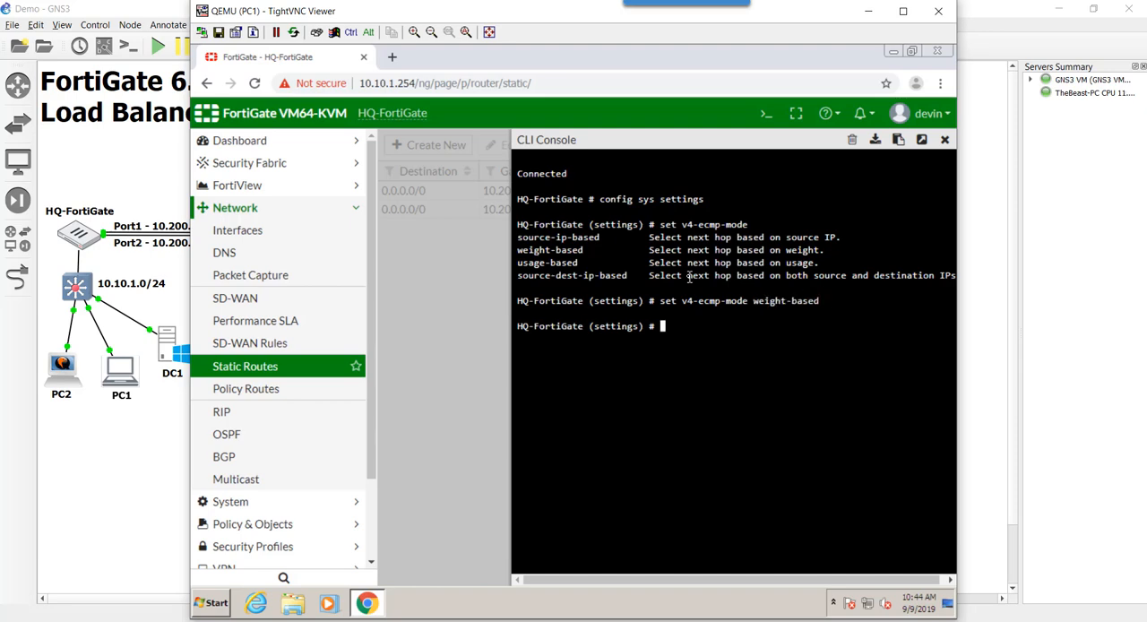
pyautogui.write('end')
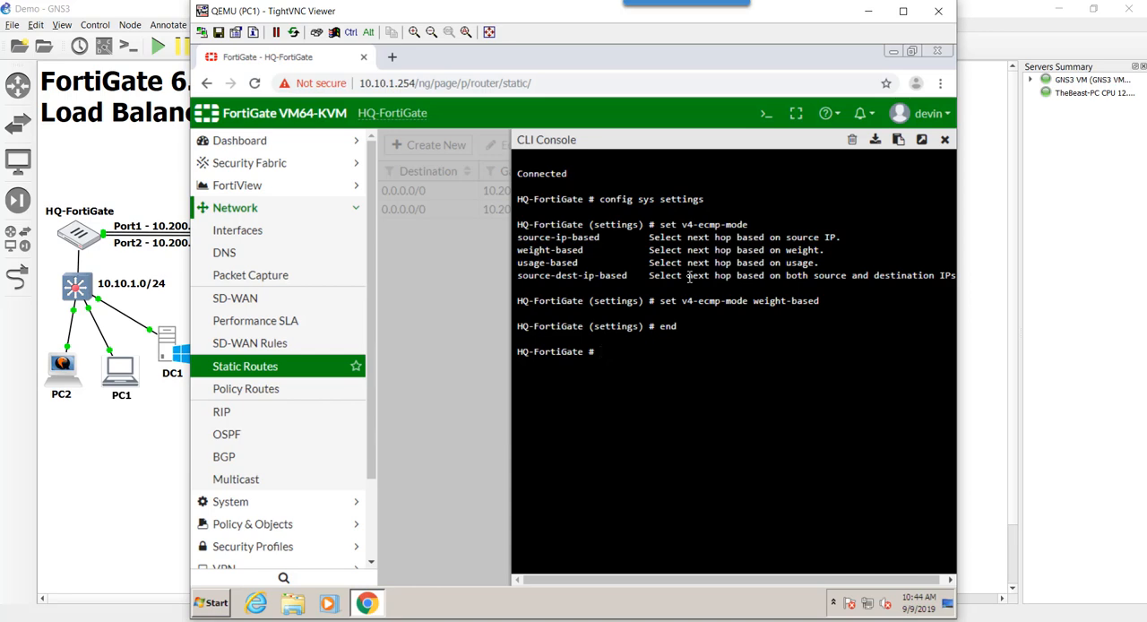
pyautogui.write('config route')
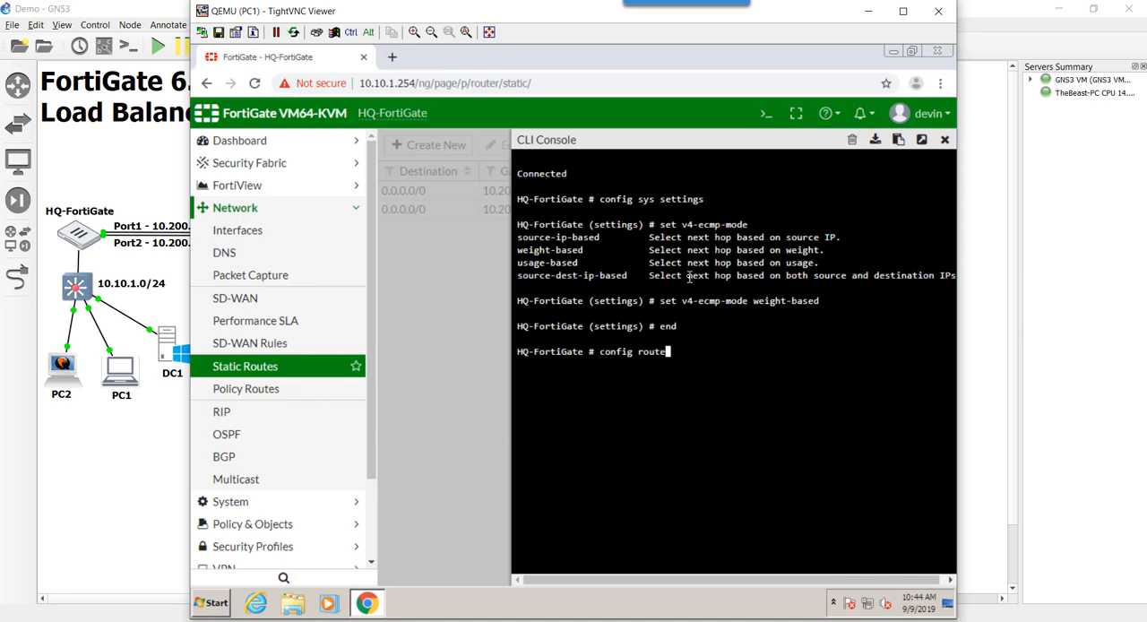
pyautogui.write('static')
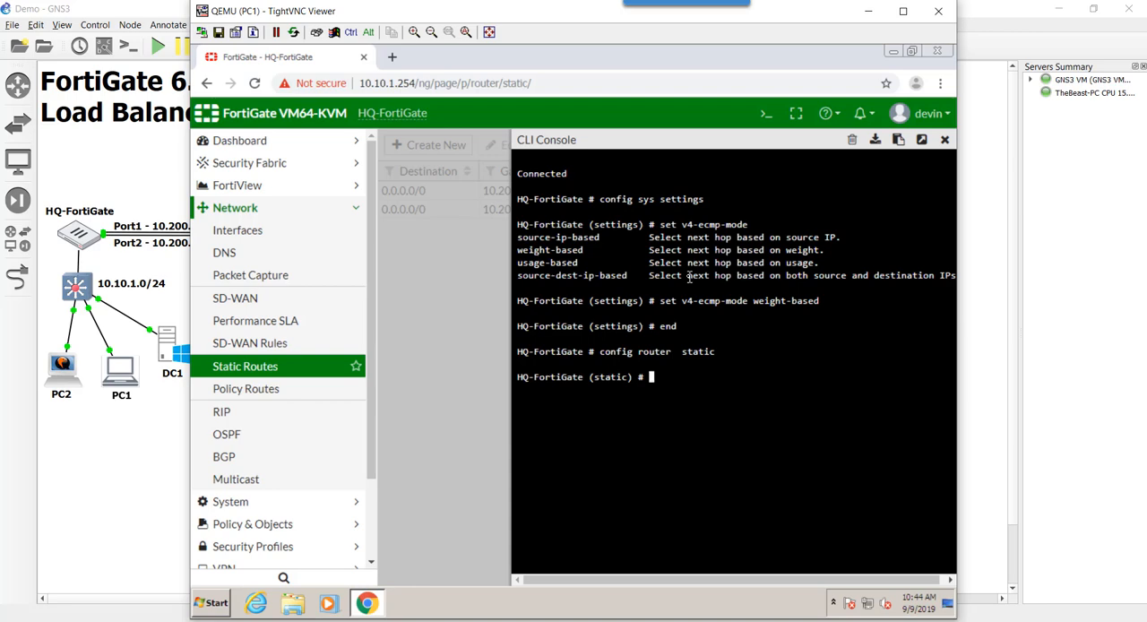
pyautogui.write('show')
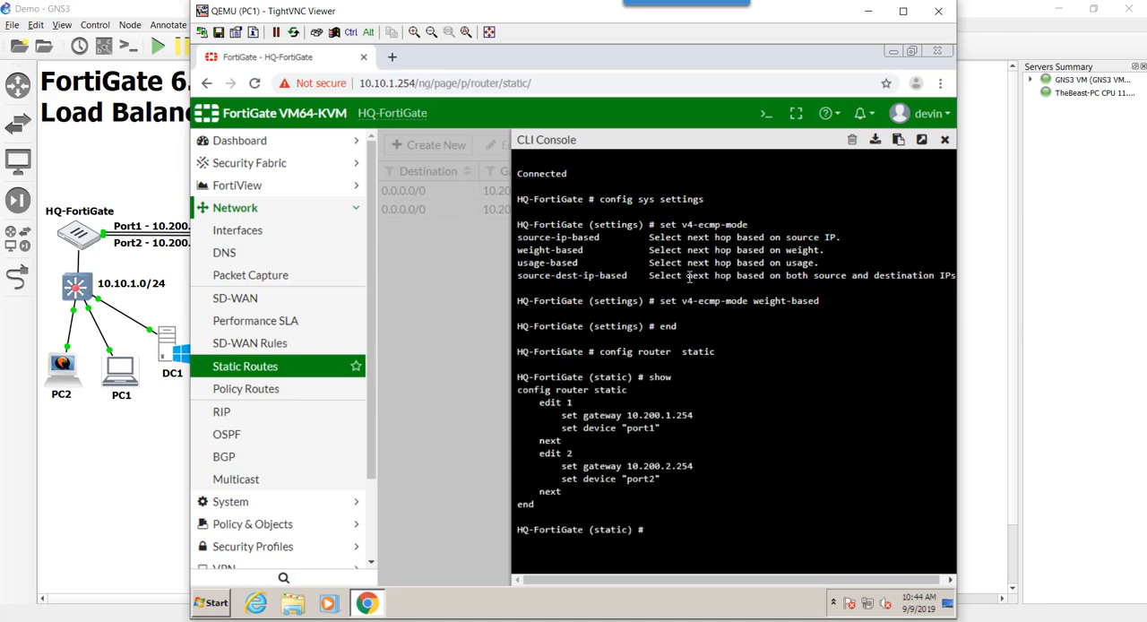
# Give static route 1 weight 10 and static route 2 weight 1
pyautogui.write('edit 1')
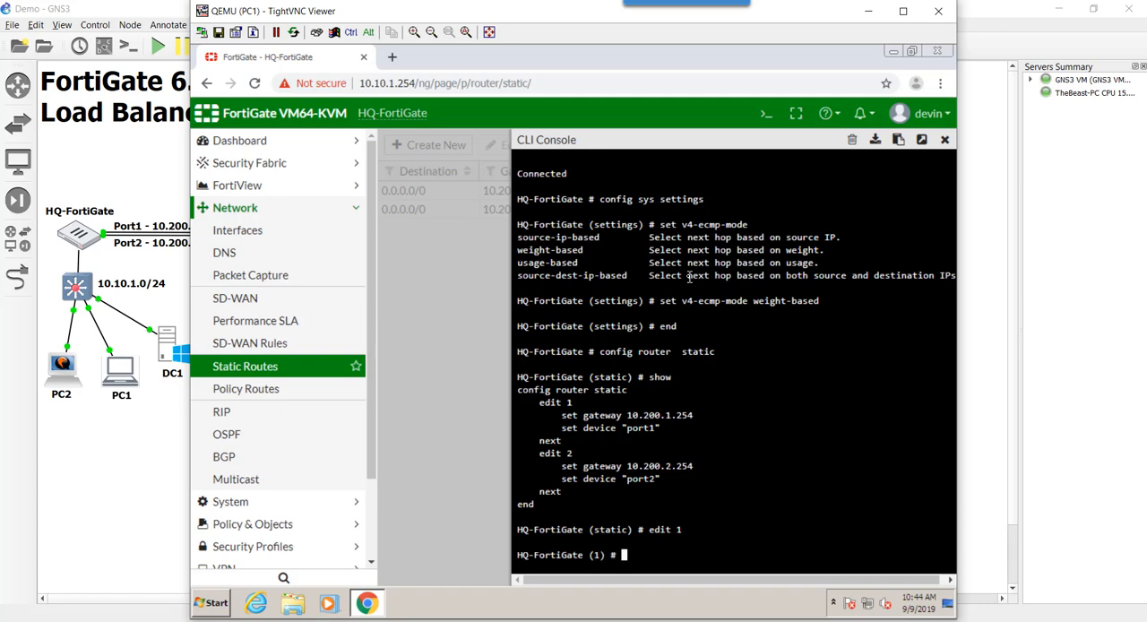
pyautogui.write('set weight 10')
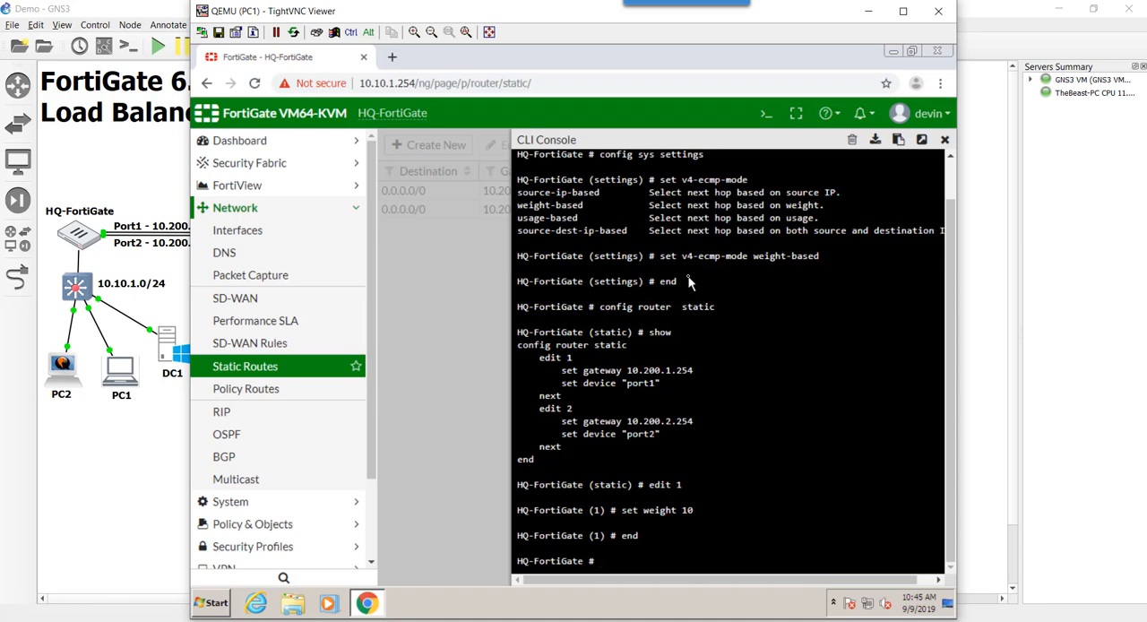
pyautogui.write('config router static')
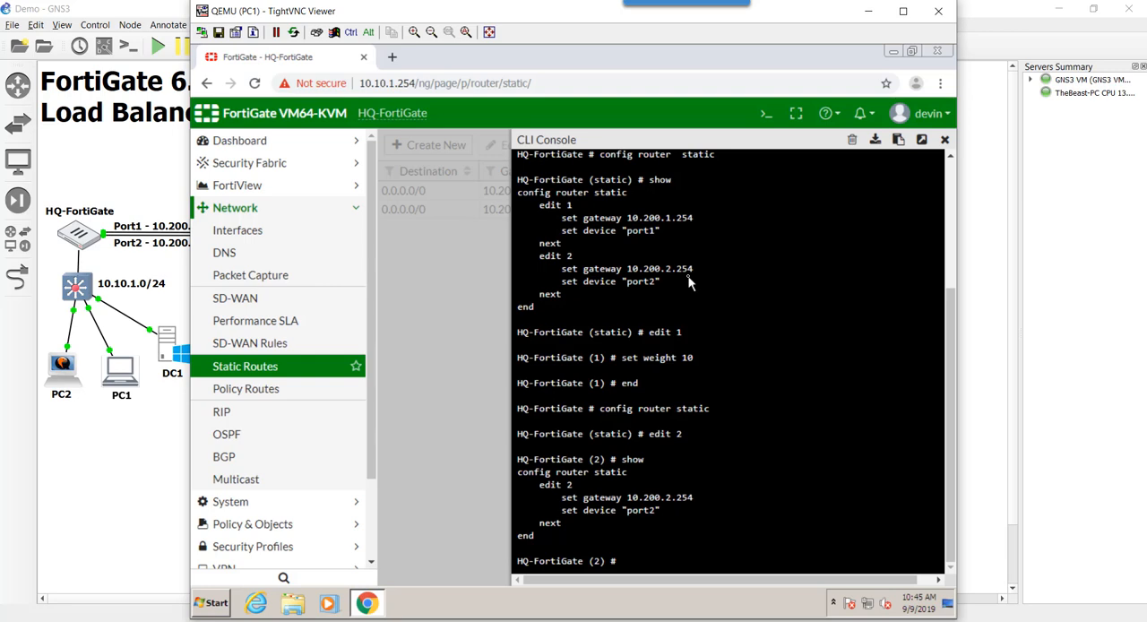
pyautogui.write('set weight 1')
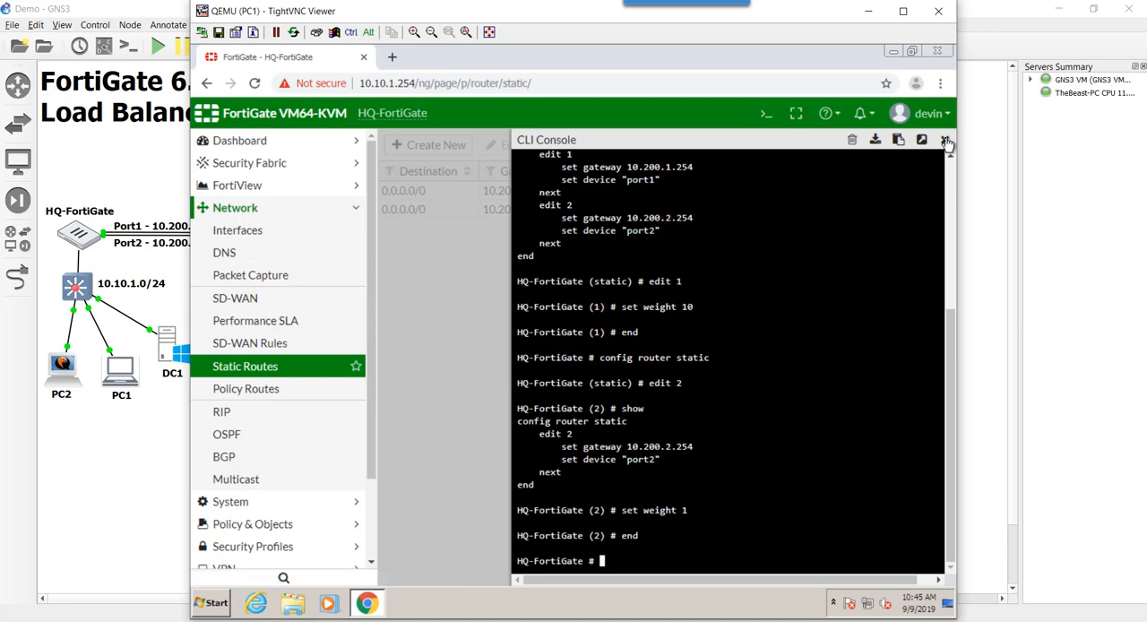
# Close the CLI console, view FortiView All Sessions, and open a new Chrome tab
pyautogui.click(944, 141)
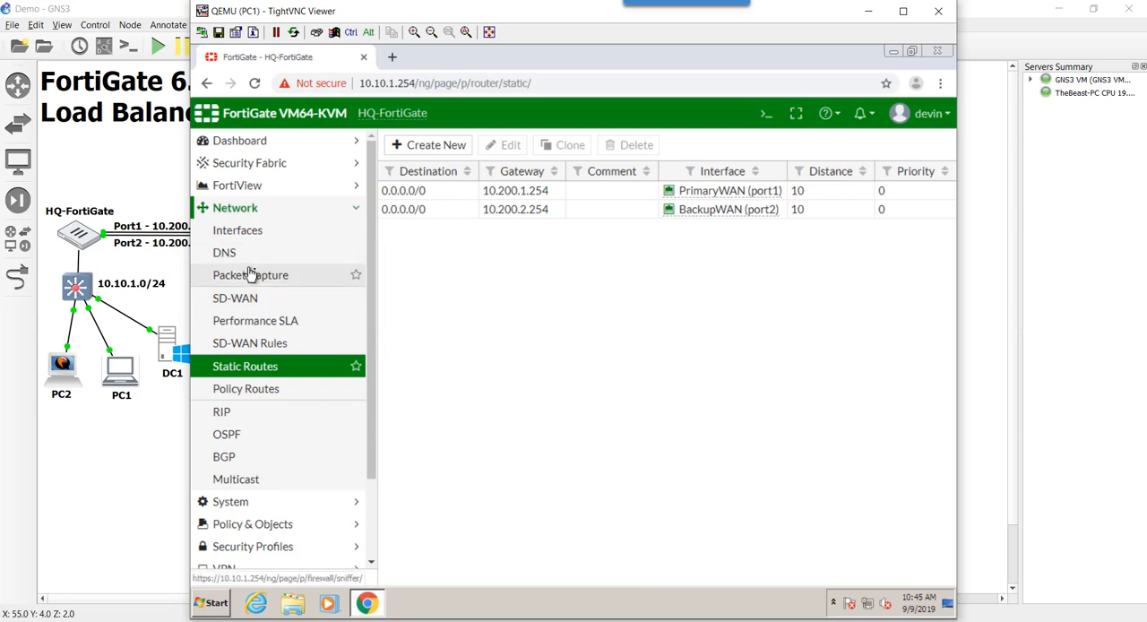
pyautogui.click(237, 186)
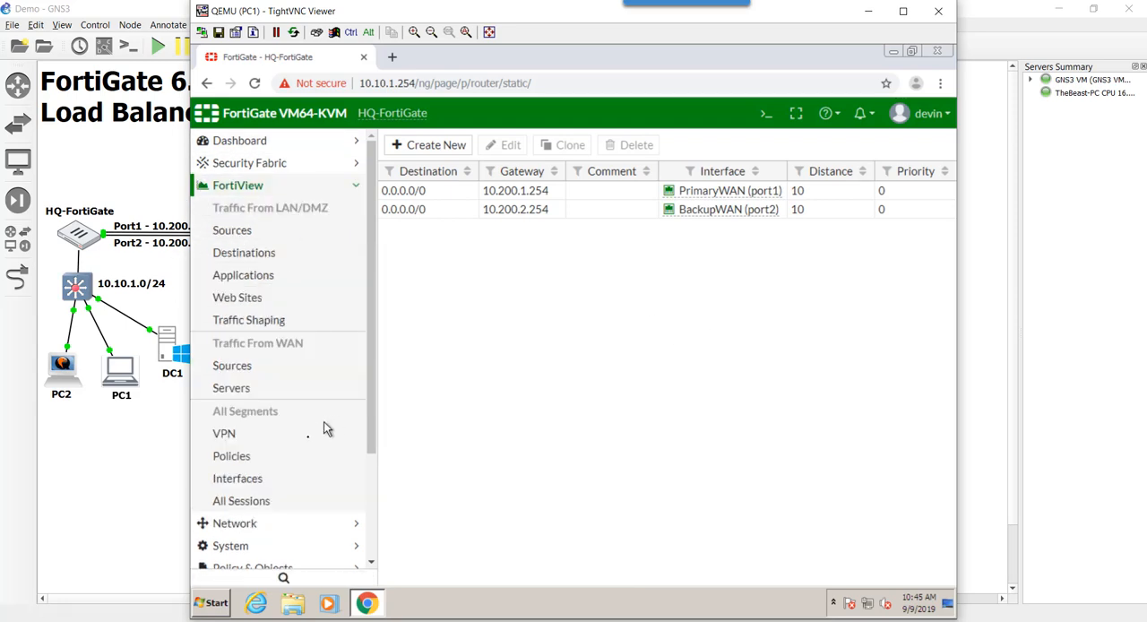
pyautogui.click(241, 500)
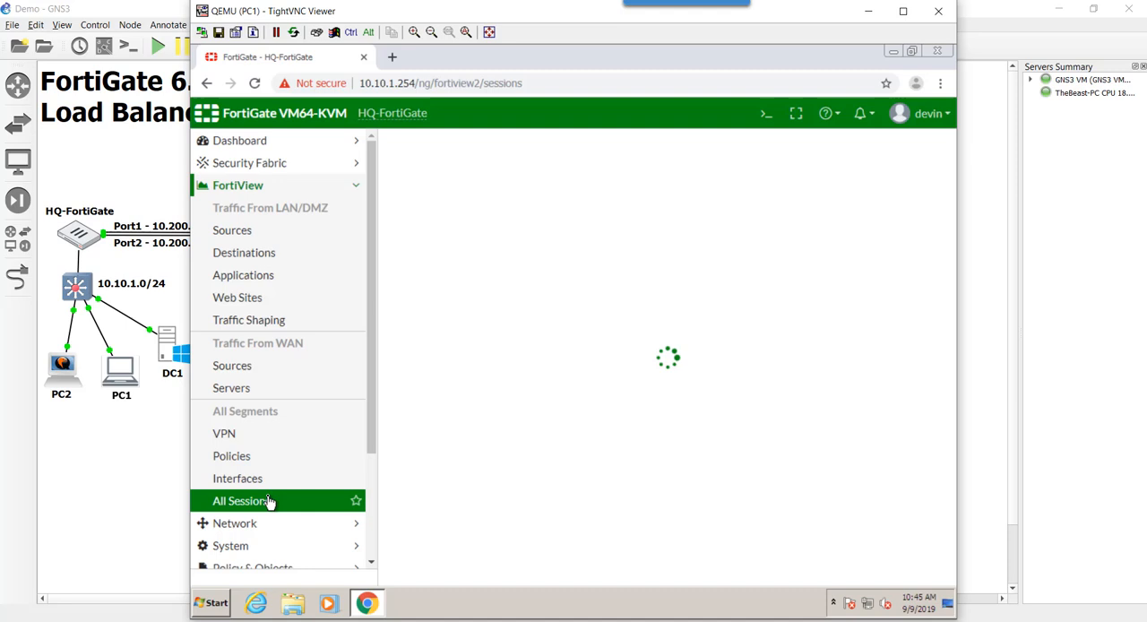
pyautogui.click(241, 499)
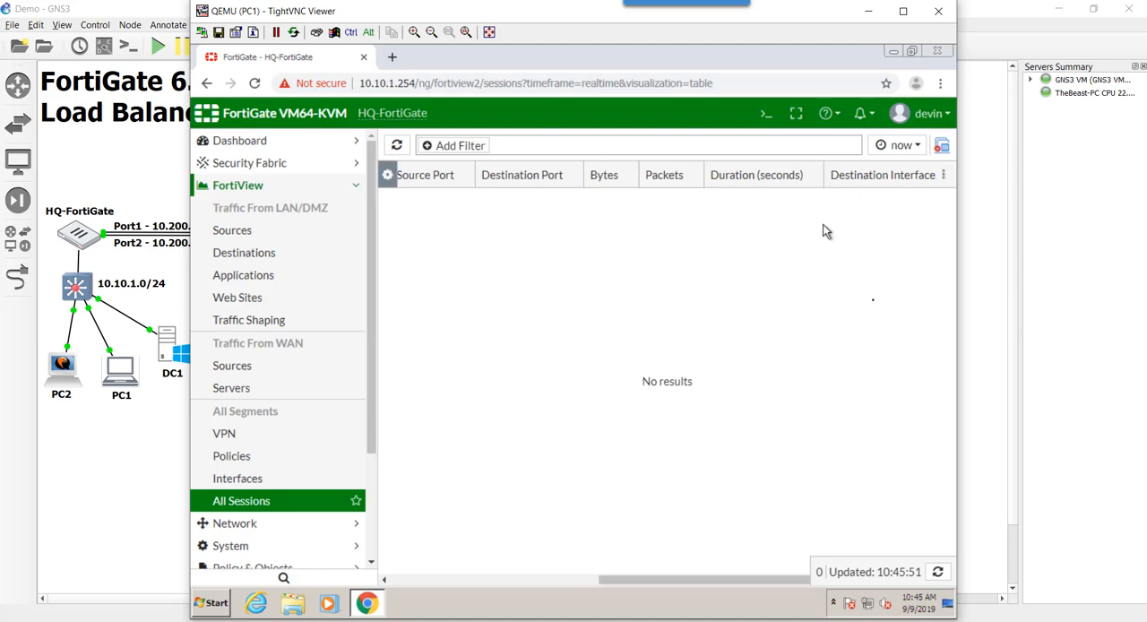
pyautogui.moveTo(814, 350)
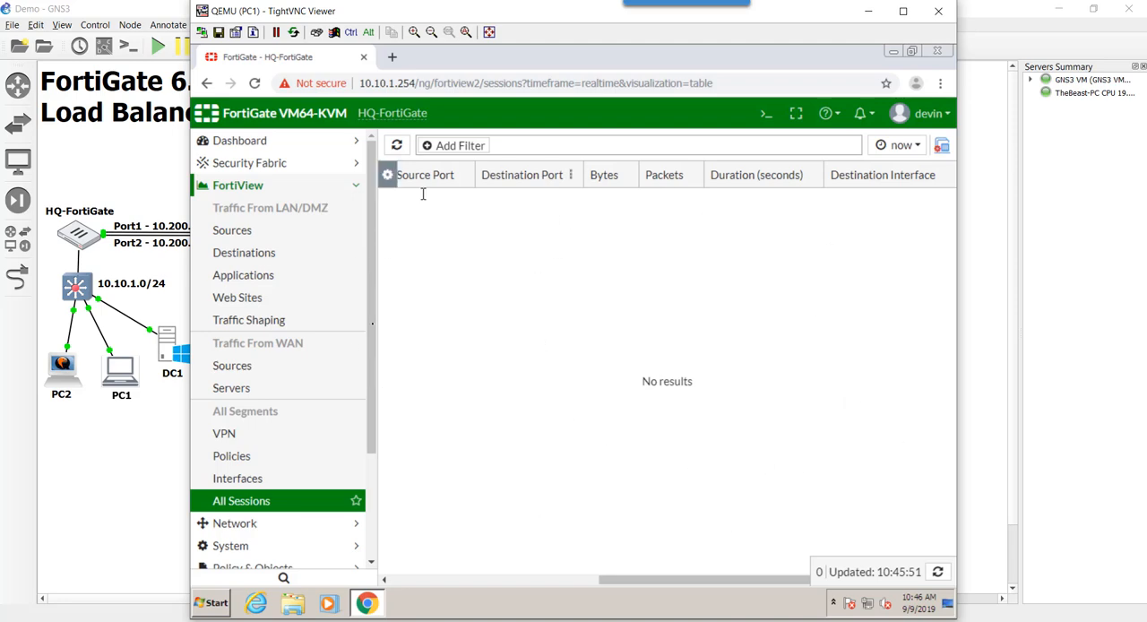
pyautogui.moveTo(352, 289)
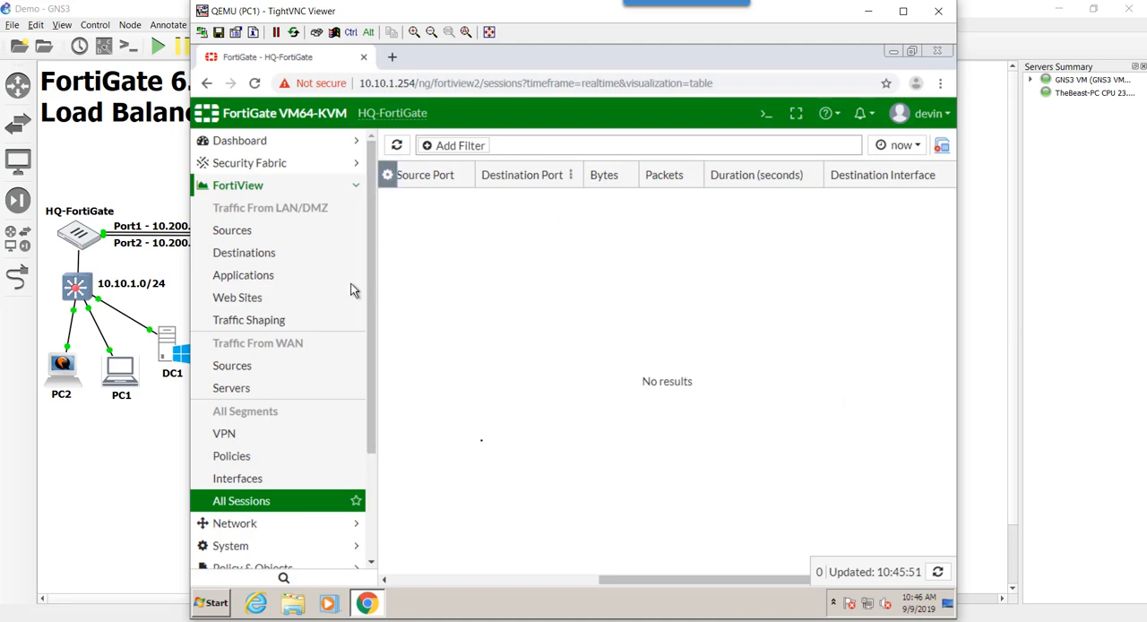
pyautogui.moveTo(646, 321)
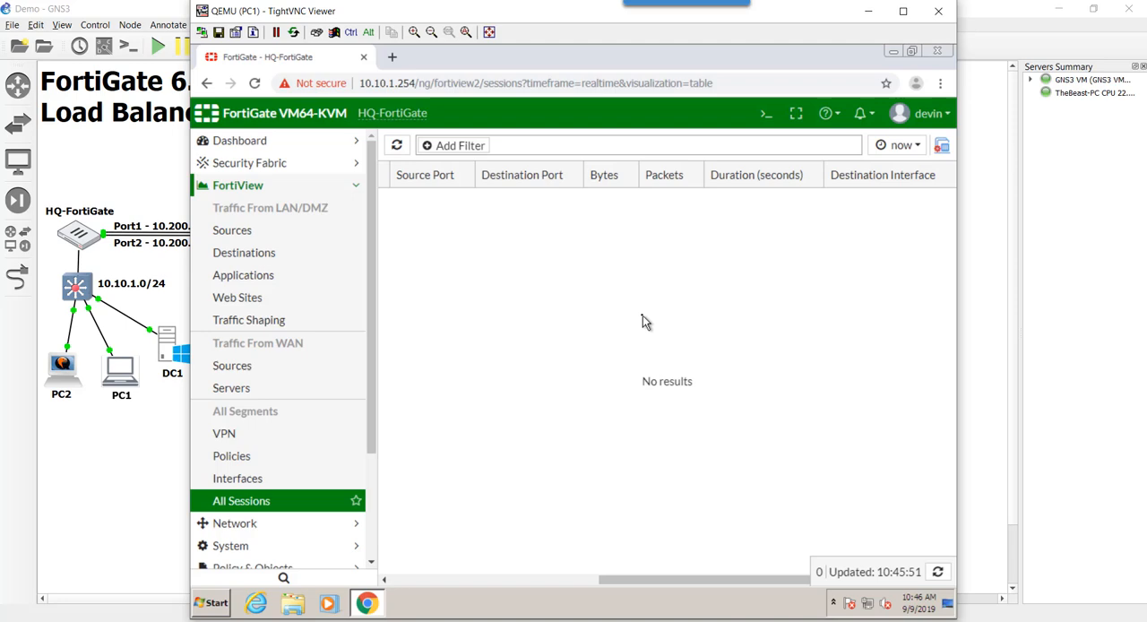
pyautogui.moveTo(665, 325)
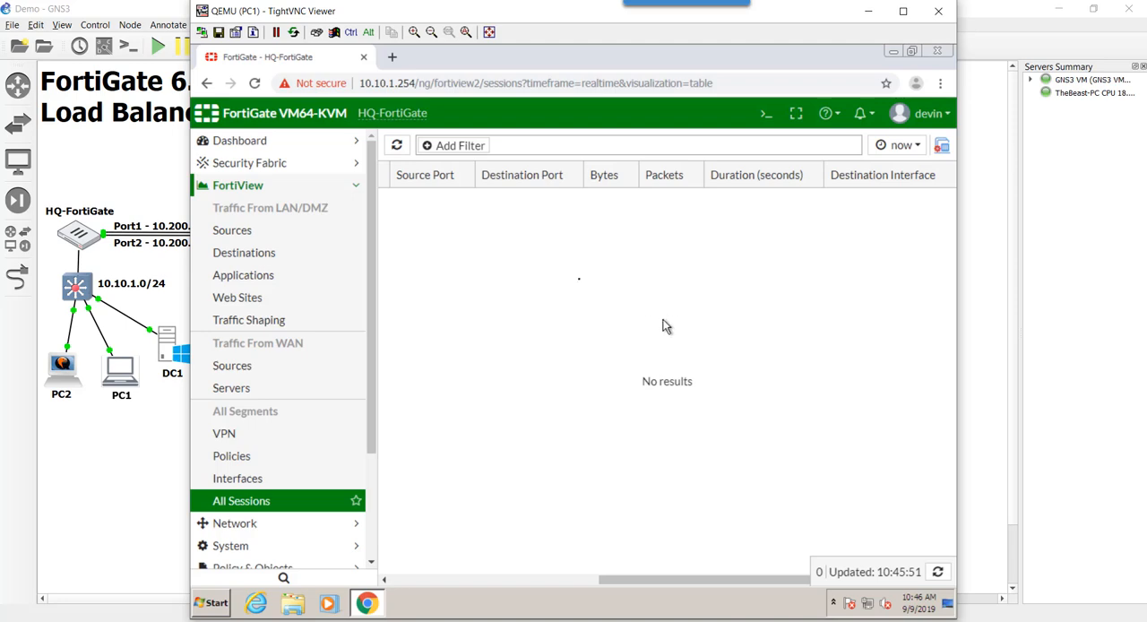
pyautogui.click(392, 56)
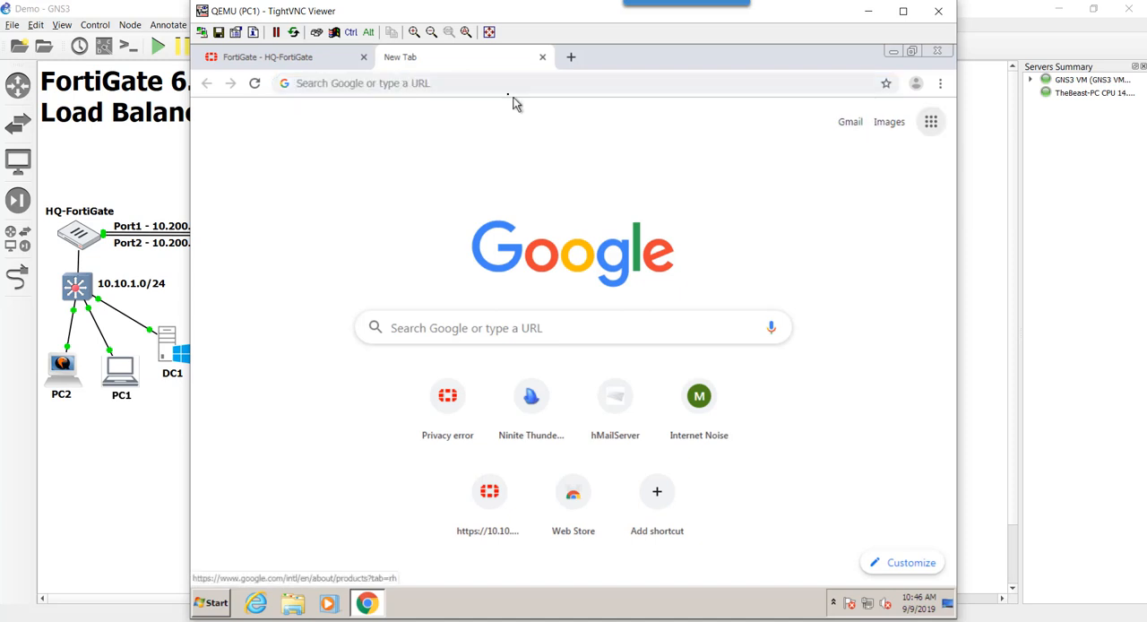
# Search the web for 'all our base', then return to the FortiGate sessions tab
pyautogui.write('all')
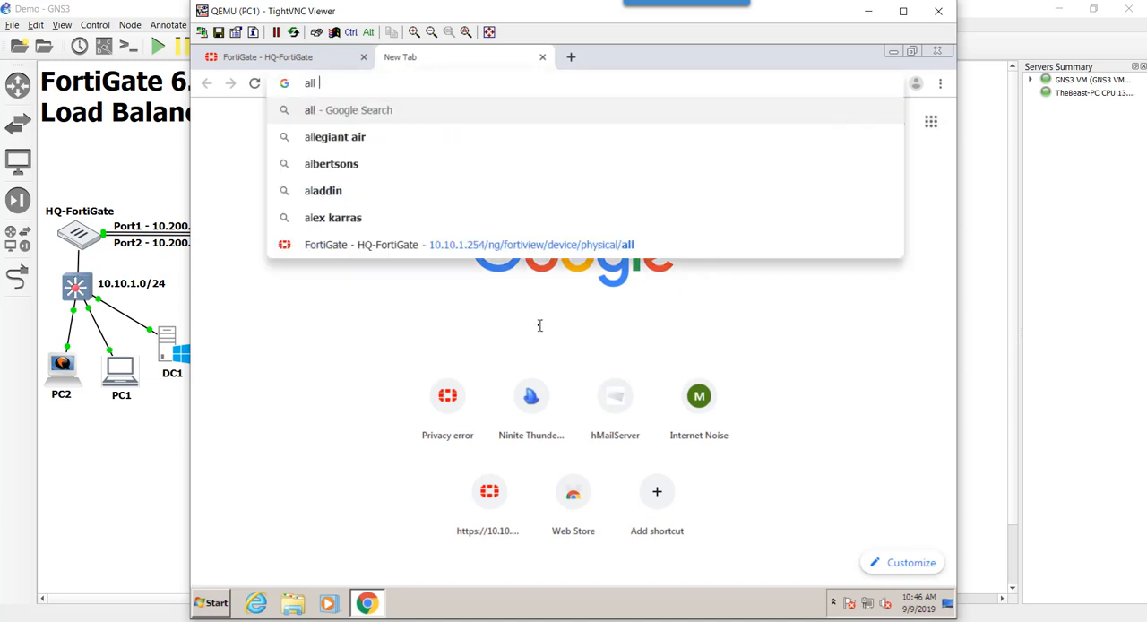
pyautogui.write('our base')
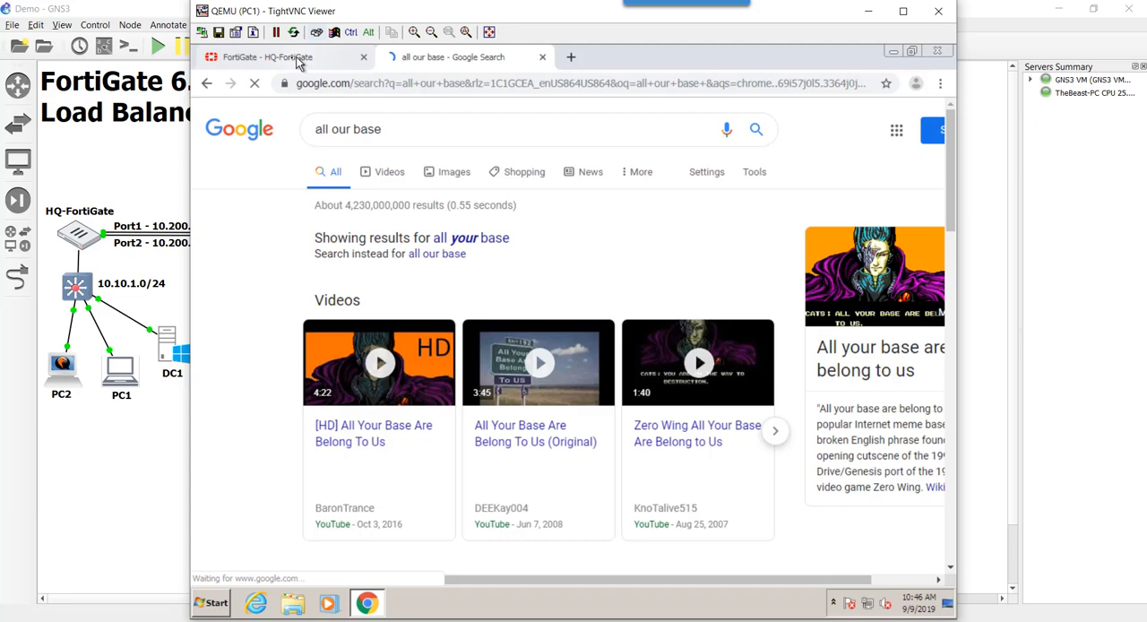
pyautogui.click(269, 57)
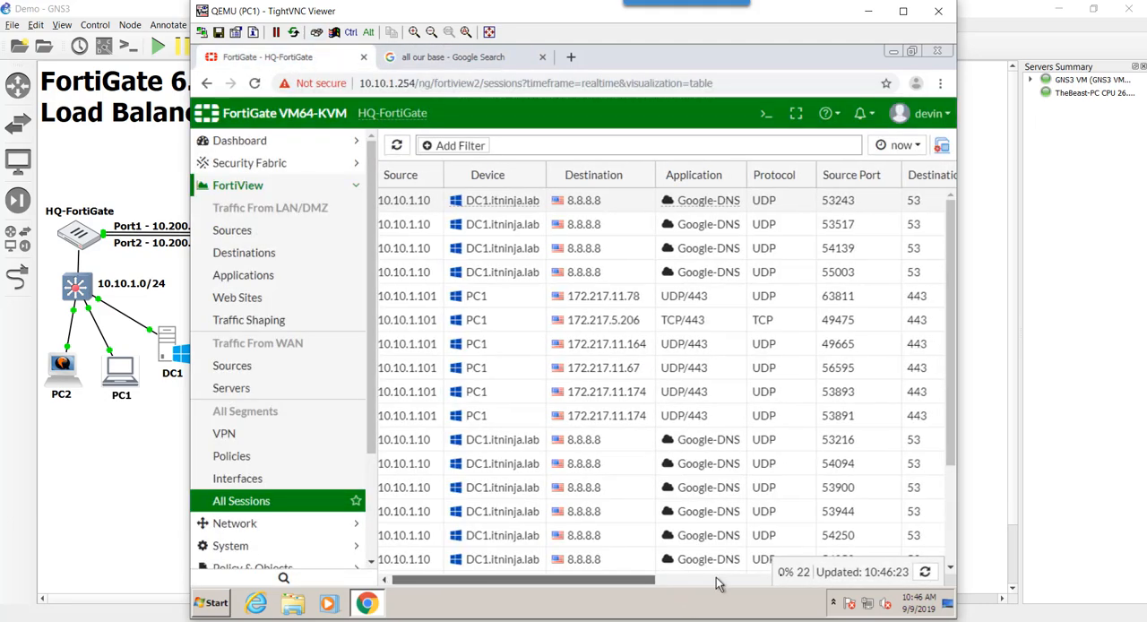
# Scroll the session table right to show each session's destination interface
pyautogui.hscroll(3)
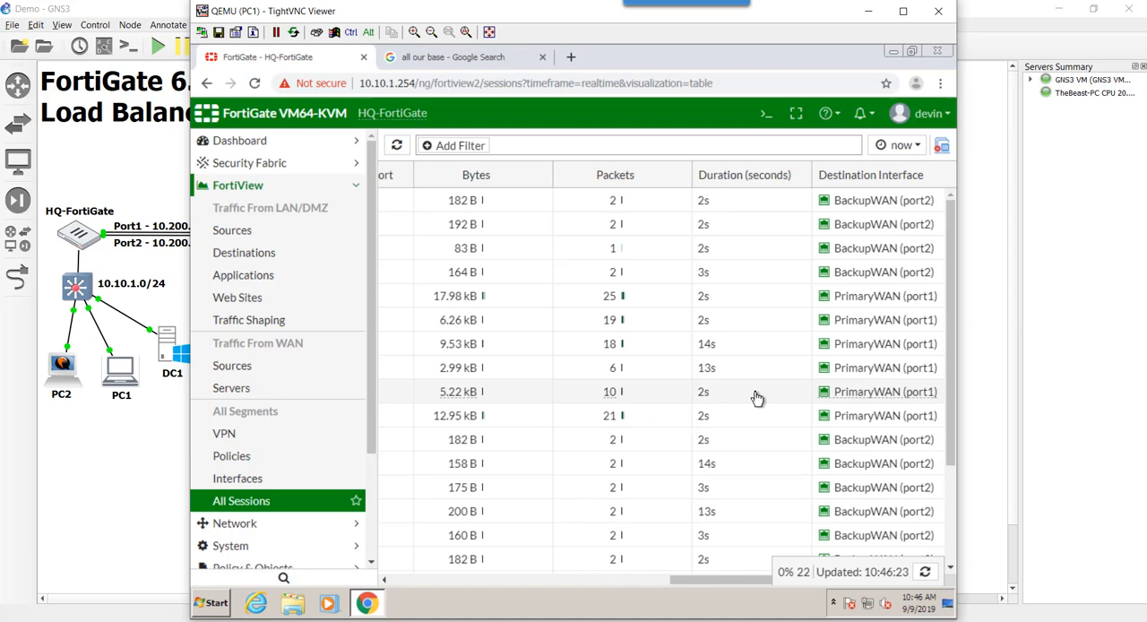
pyautogui.moveTo(522, 582)
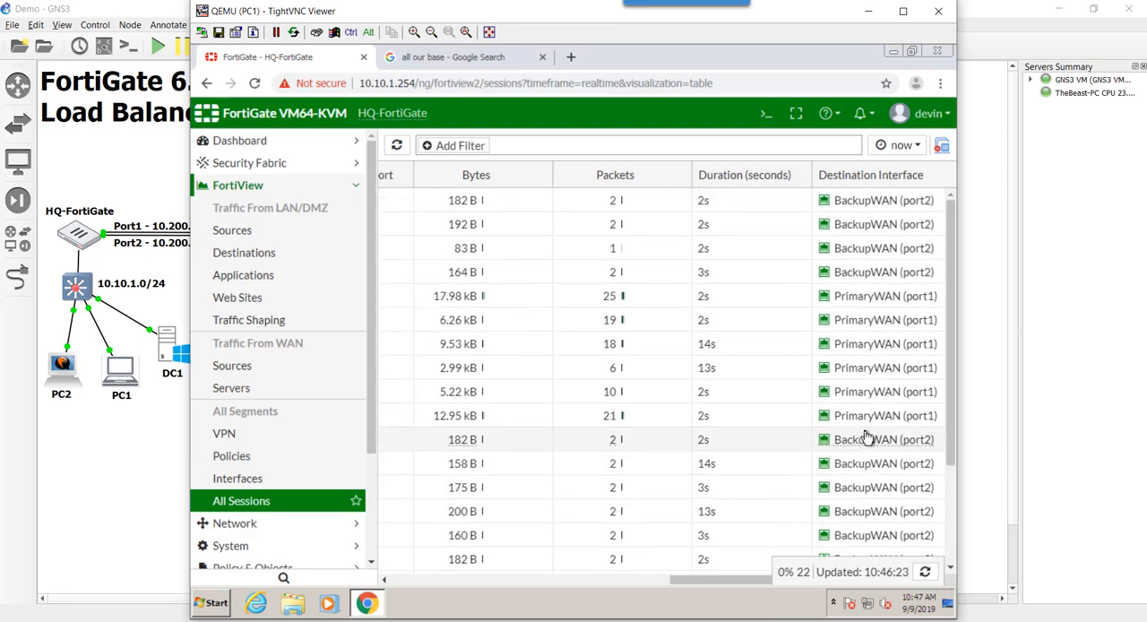
pyautogui.moveTo(883, 439)
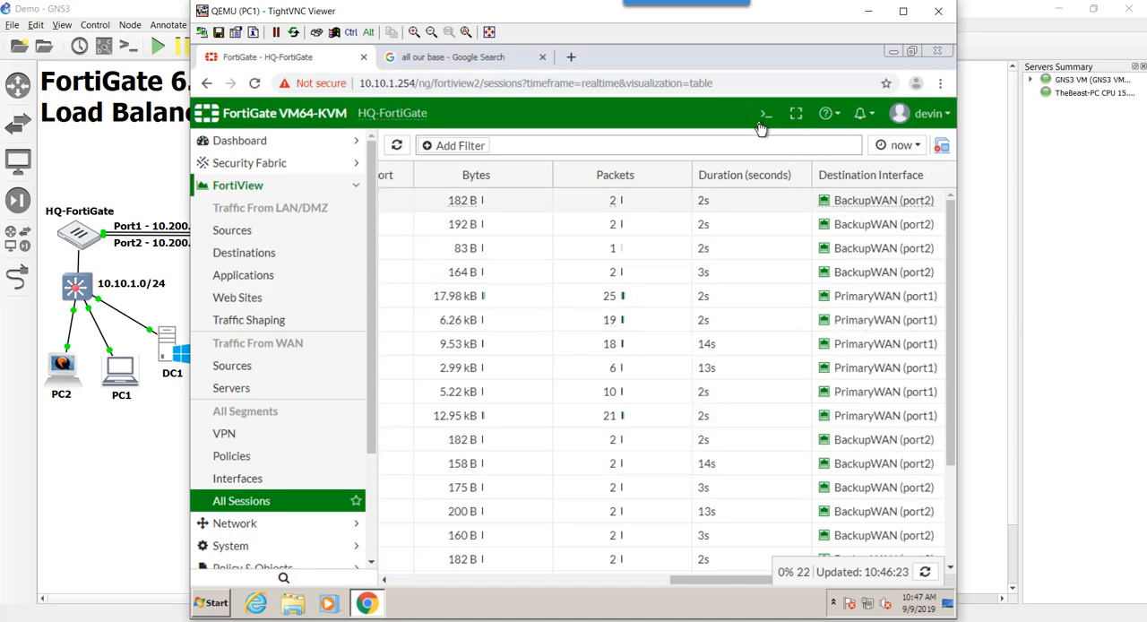
# Set static route 1 (port1) weight to 100 in the CLI, then close the console
pyautogui.click(765, 113)
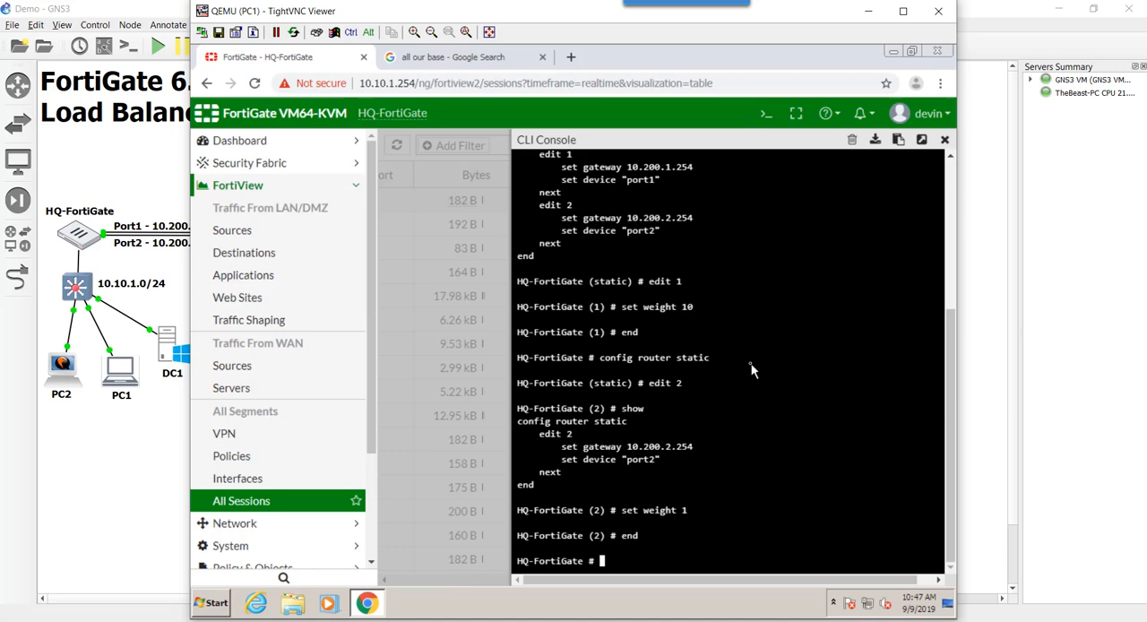
pyautogui.moveTo(781, 342)
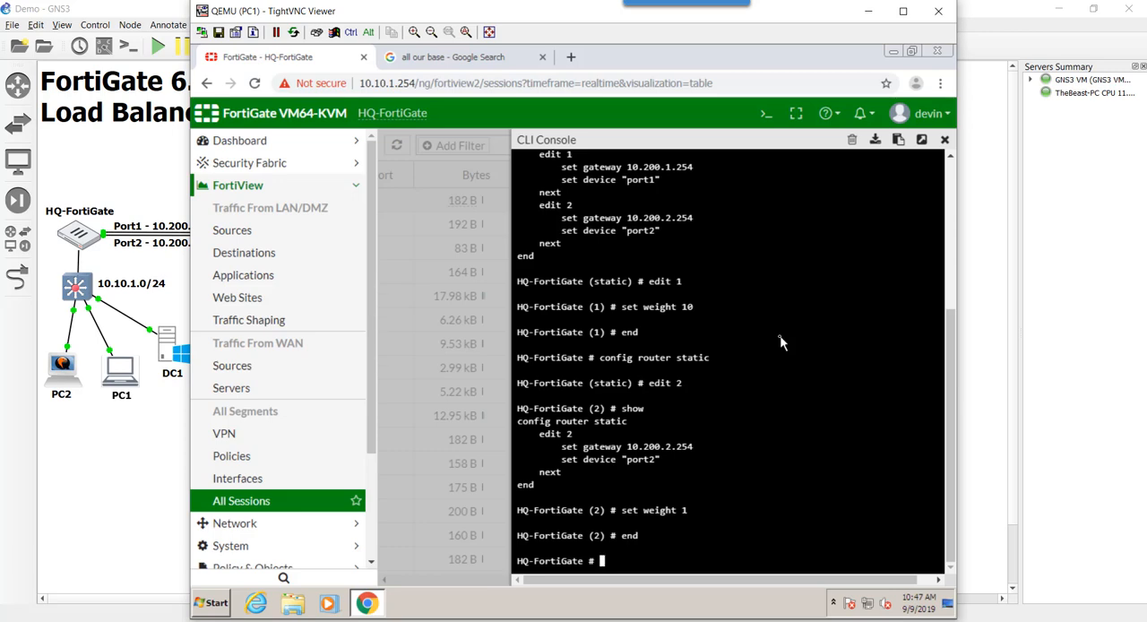
pyautogui.write('c')
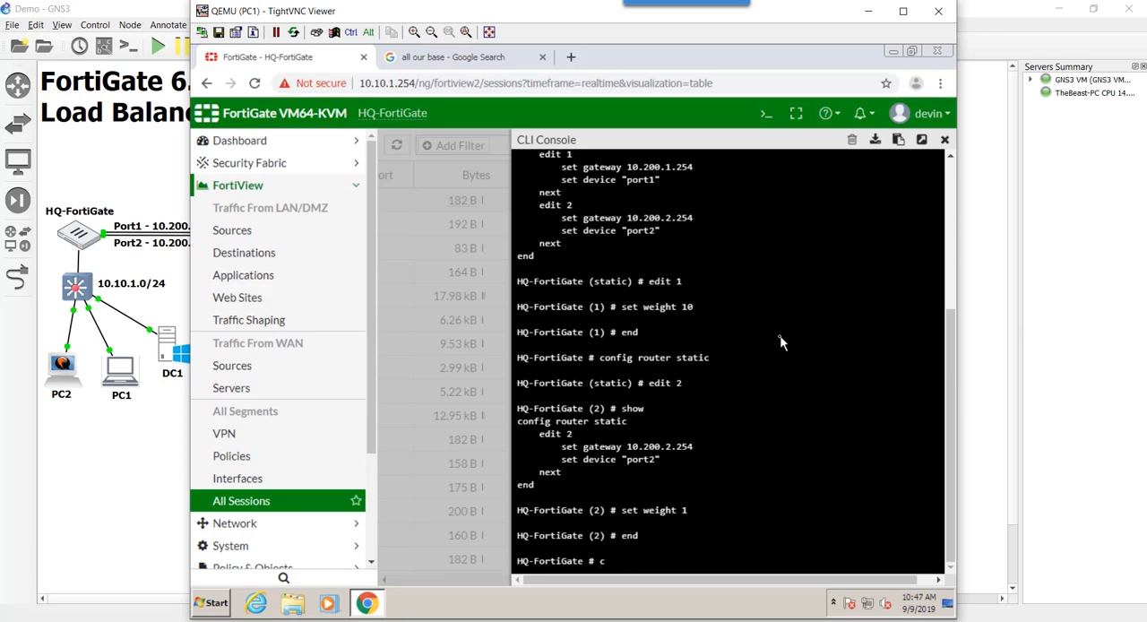
pyautogui.write('onfig router static')
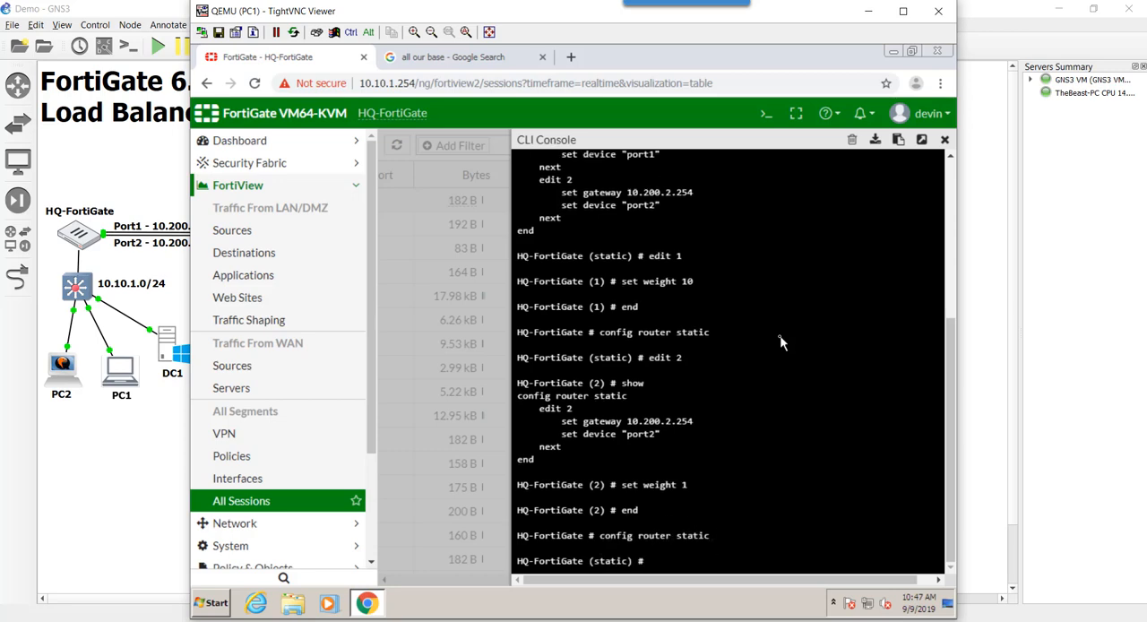
pyautogui.write('edit rout')
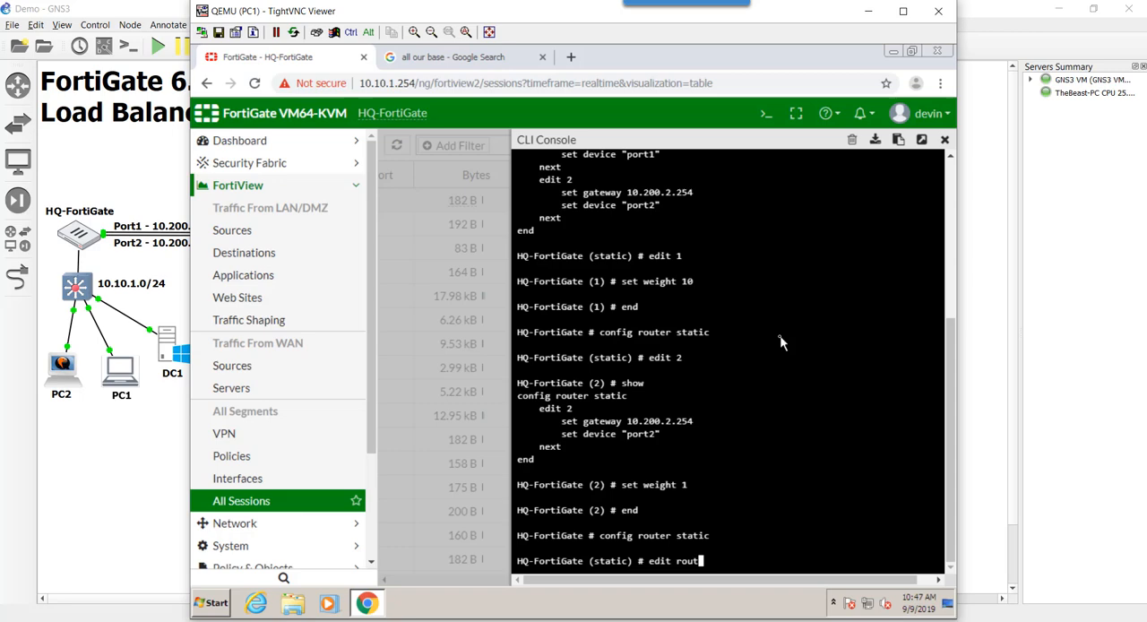
pyautogui.press('BackSpace')
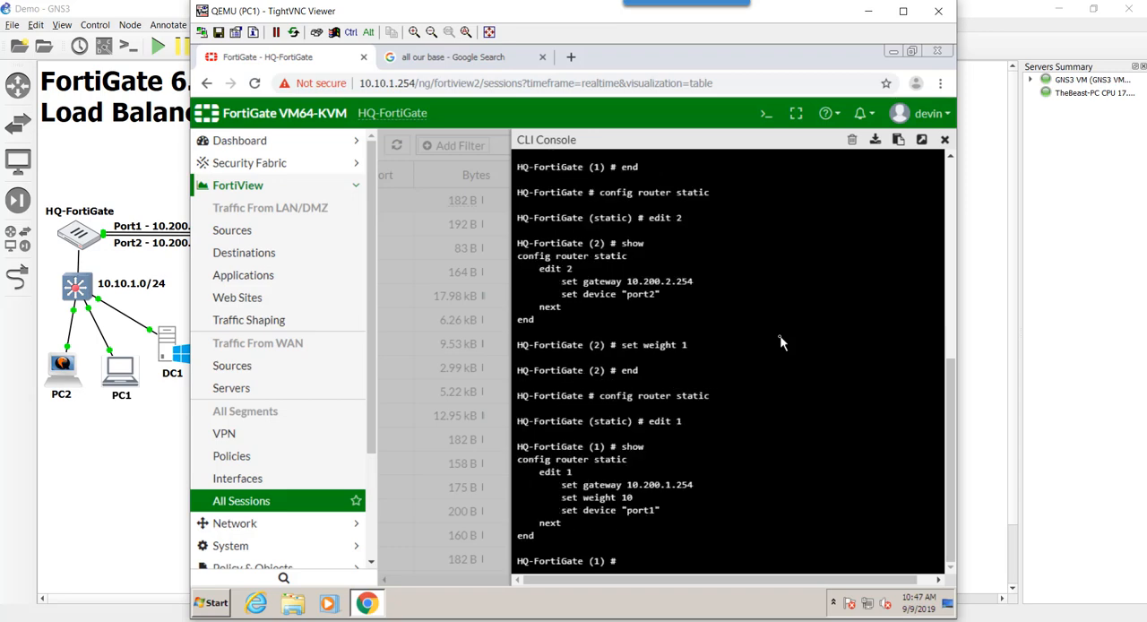
pyautogui.write('set weight 100')
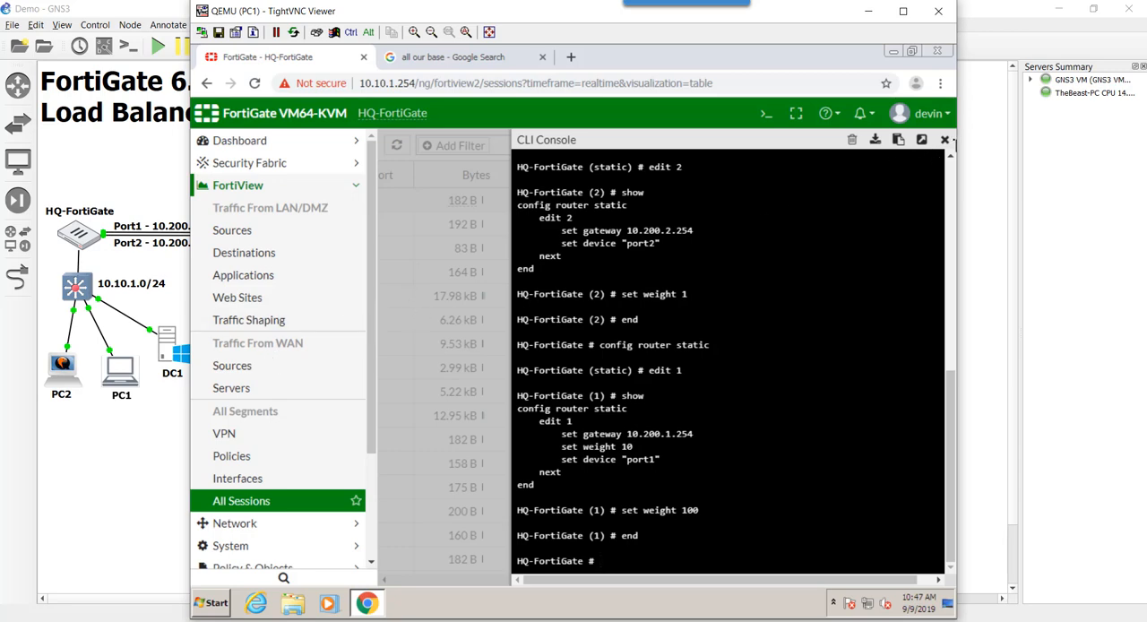
pyautogui.click(943, 140)
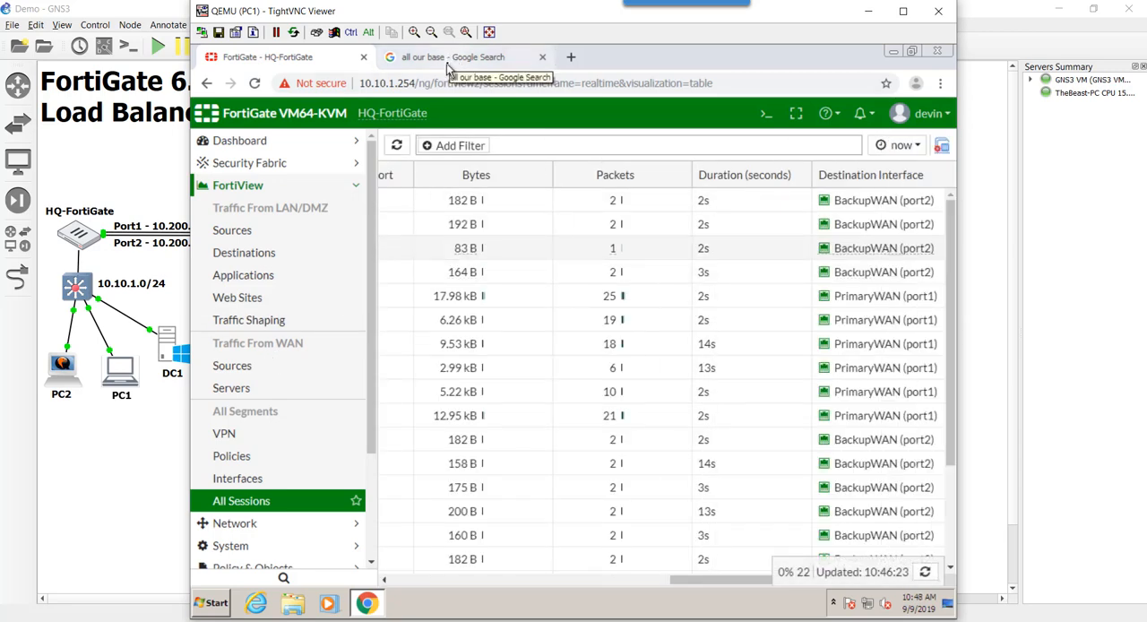
# Load makeinternetnoise.com in the second tab, then return to the FortiGate sessions tab
pyautogui.click(463, 56)
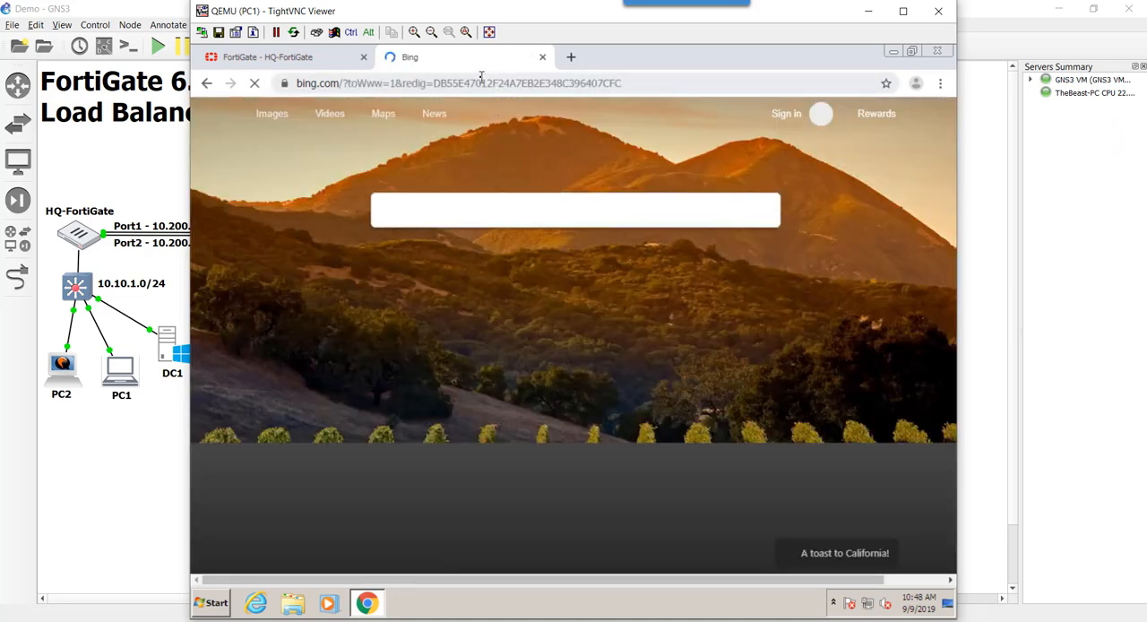
pyautogui.write('makeinternetnoise.com')
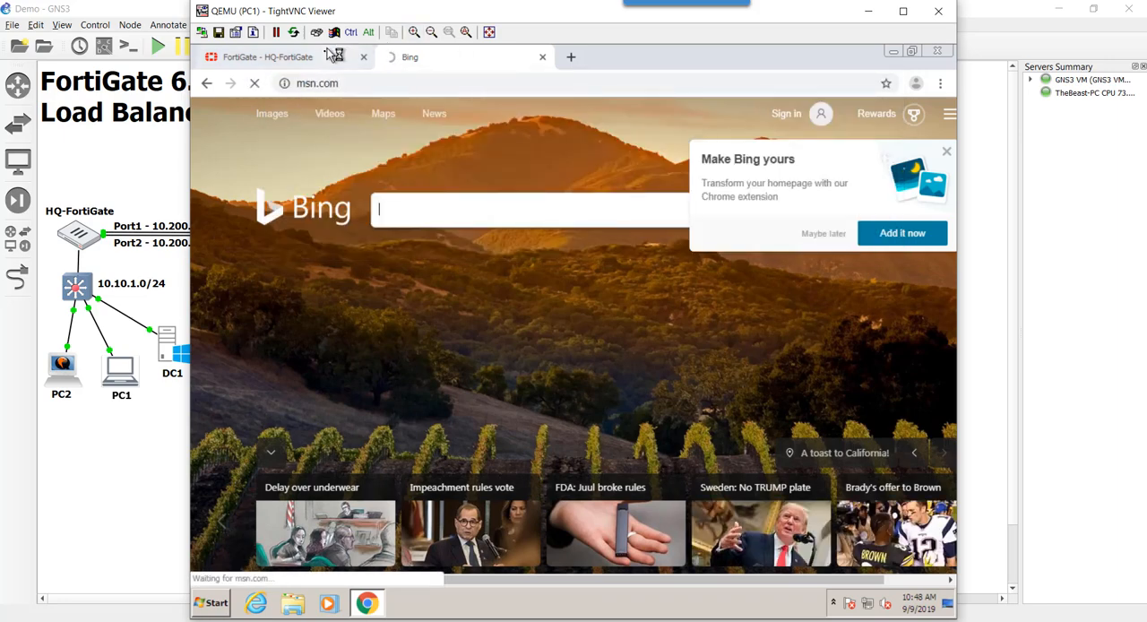
pyautogui.click(267, 57)
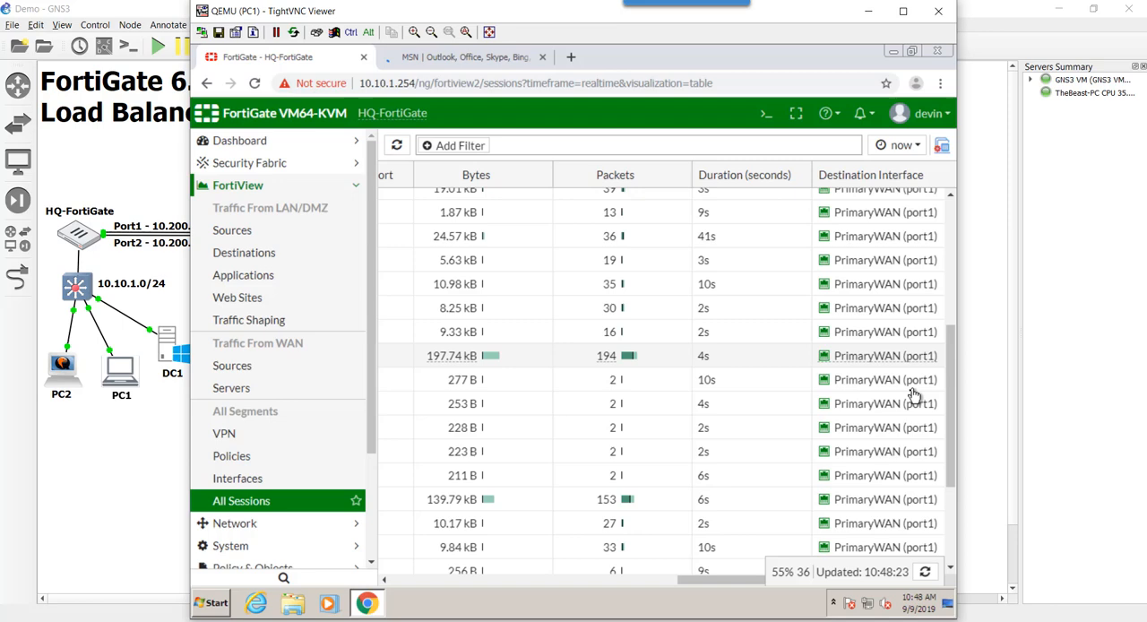
# Refresh the realtime session list to 72 sessions and reopen the CLI console
pyautogui.scroll(-3)
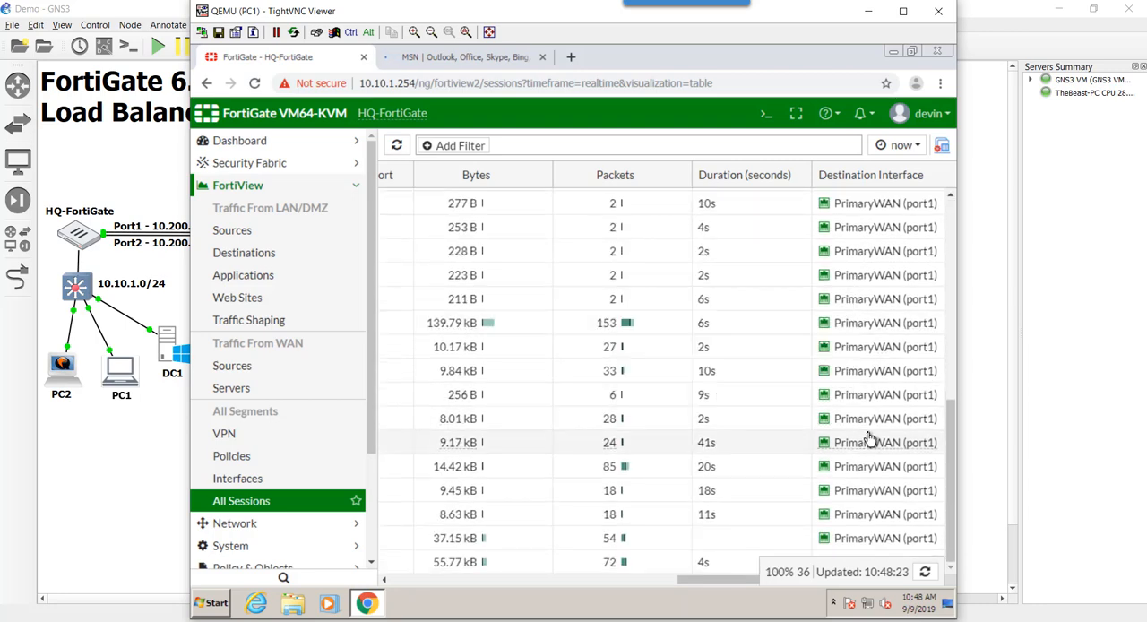
pyautogui.click(397, 145)
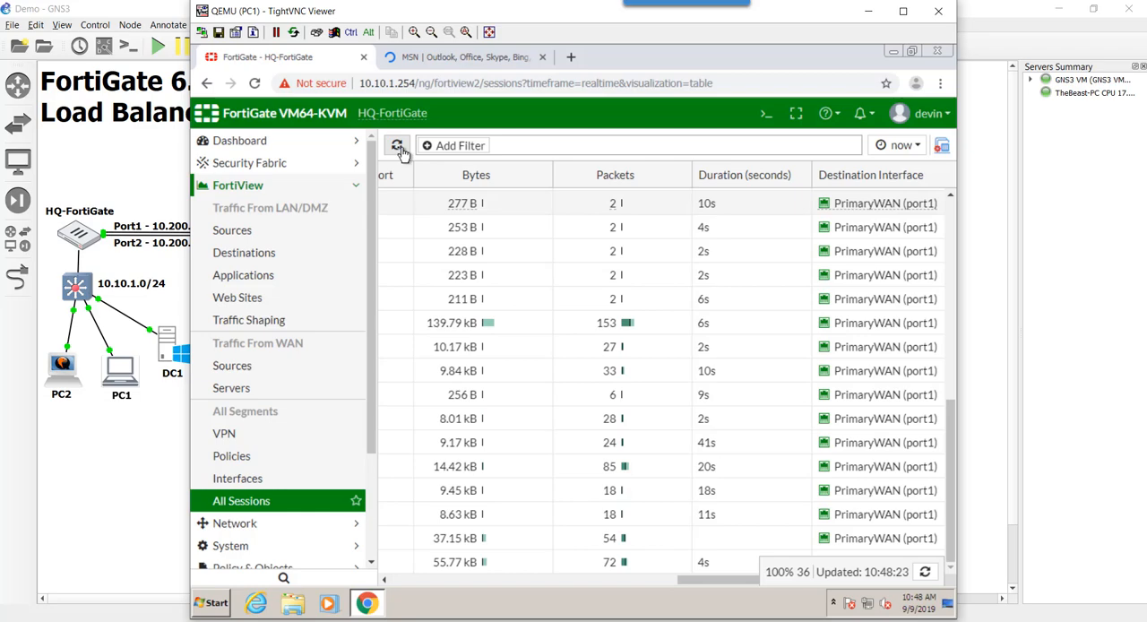
pyautogui.click(396, 145)
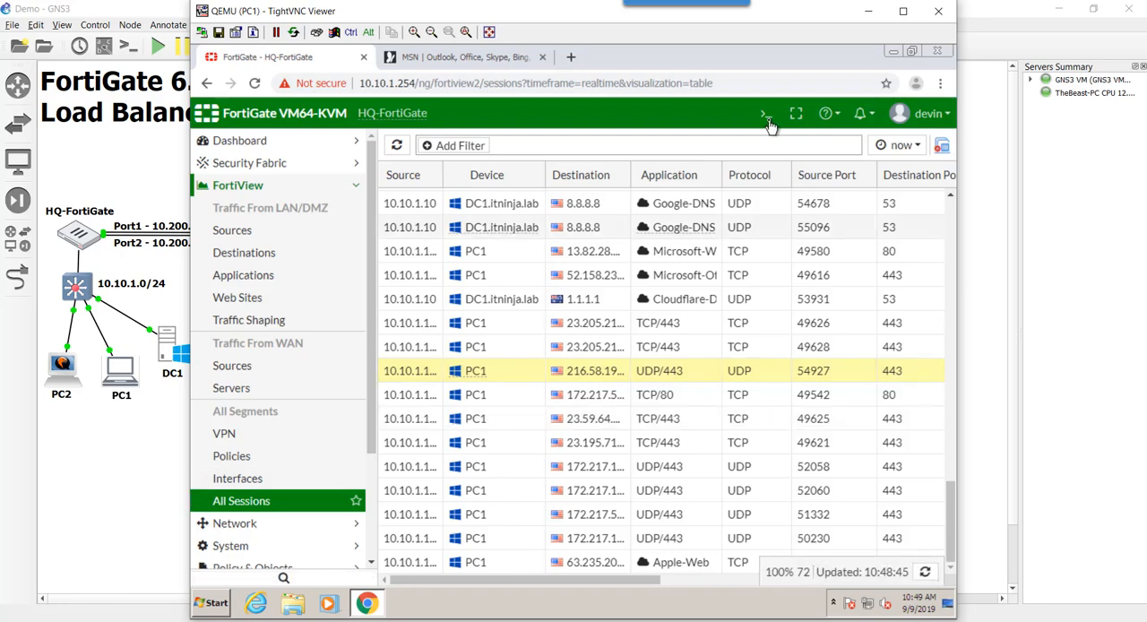
pyautogui.click(763, 113)
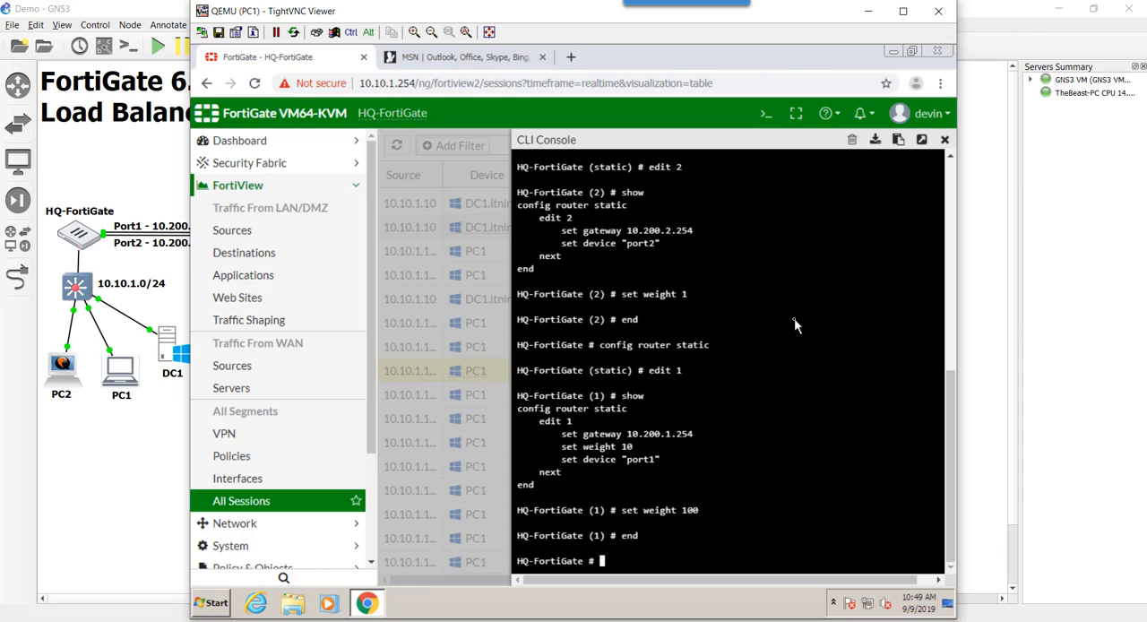
# Set the system ECMP load-balancing method to usage-based
pyautogui.write('config sys sett')
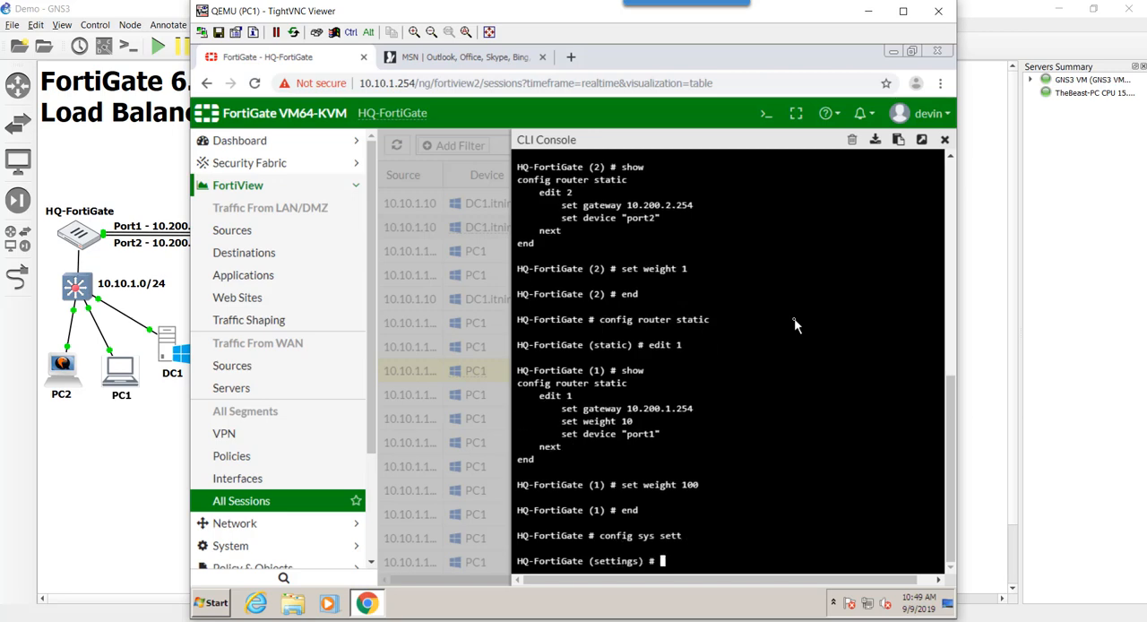
pyautogui.write('set vpn-stats-log')
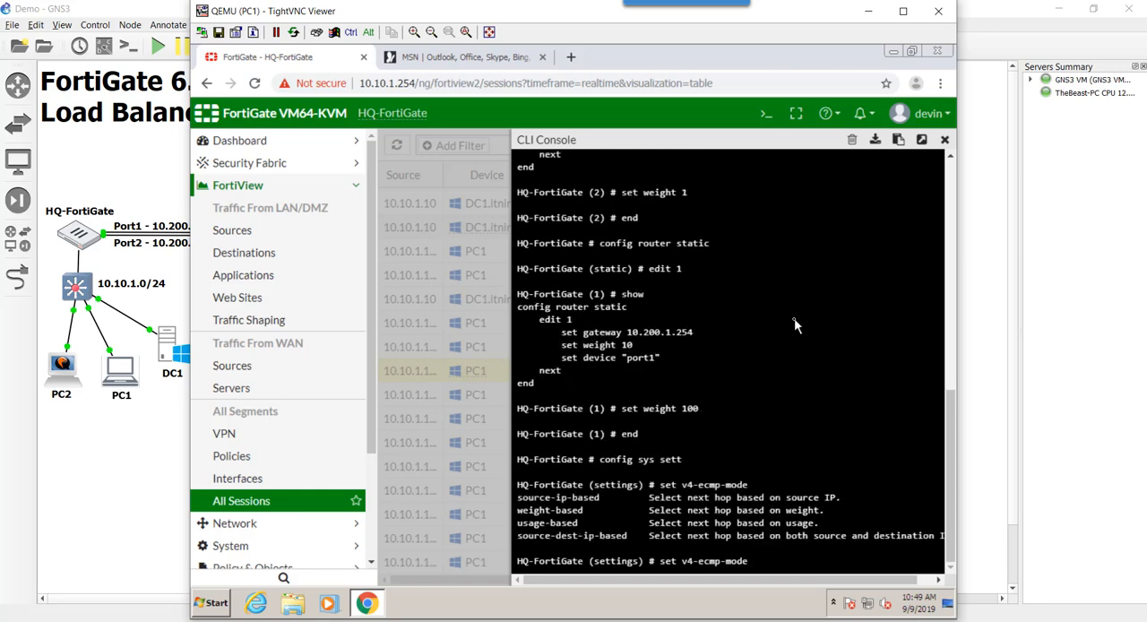
pyautogui.write('usage-based')
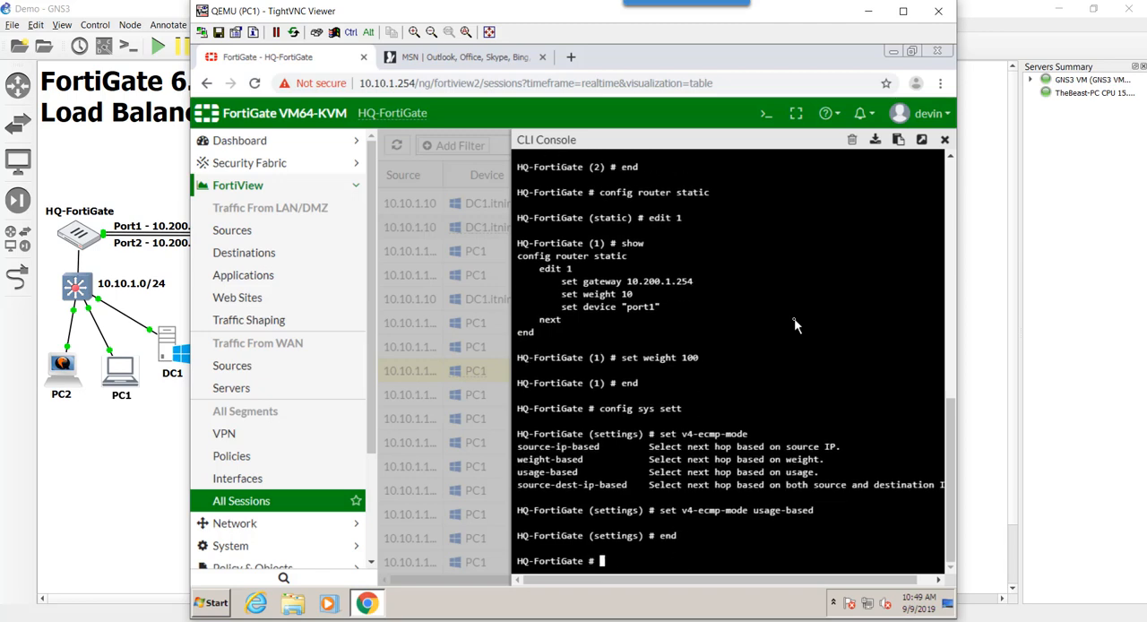
pyautogui.write('config sys')
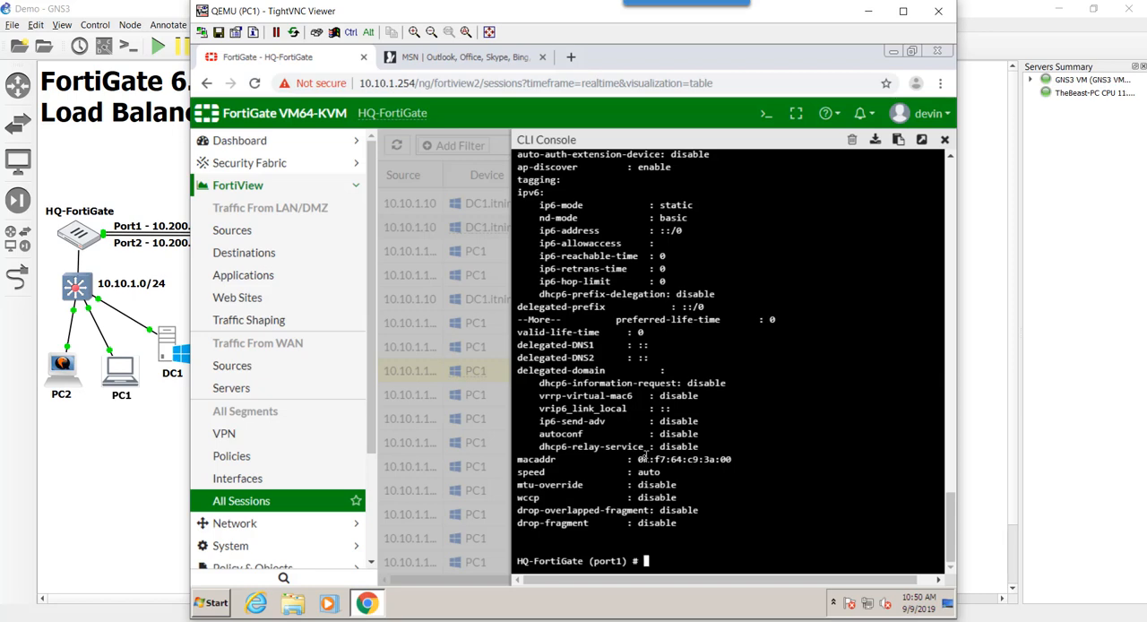
# Give port1 a spillover threshold of 500 and end the interface configuration
pyautogui.write('set s')
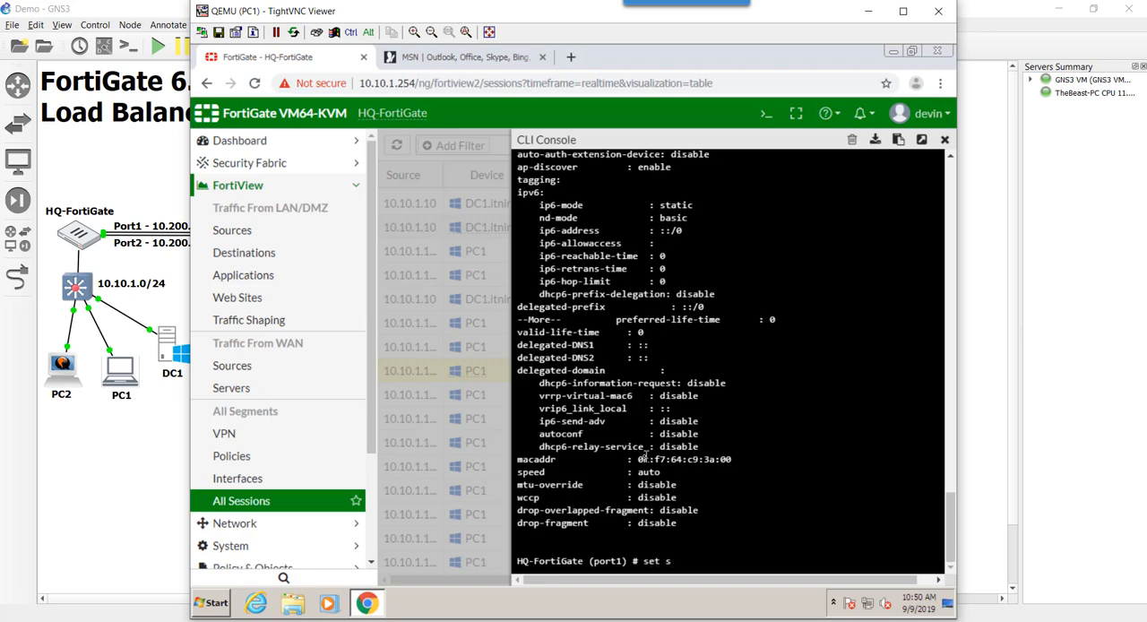
pyautogui.write('pillover-threshold')
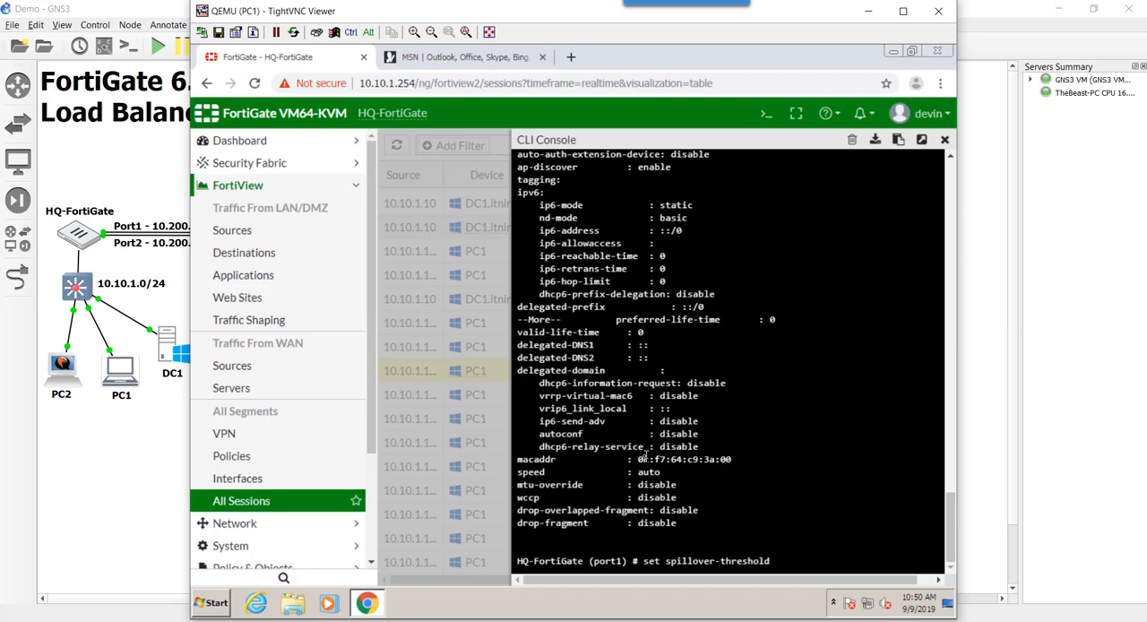
pyautogui.write('500')
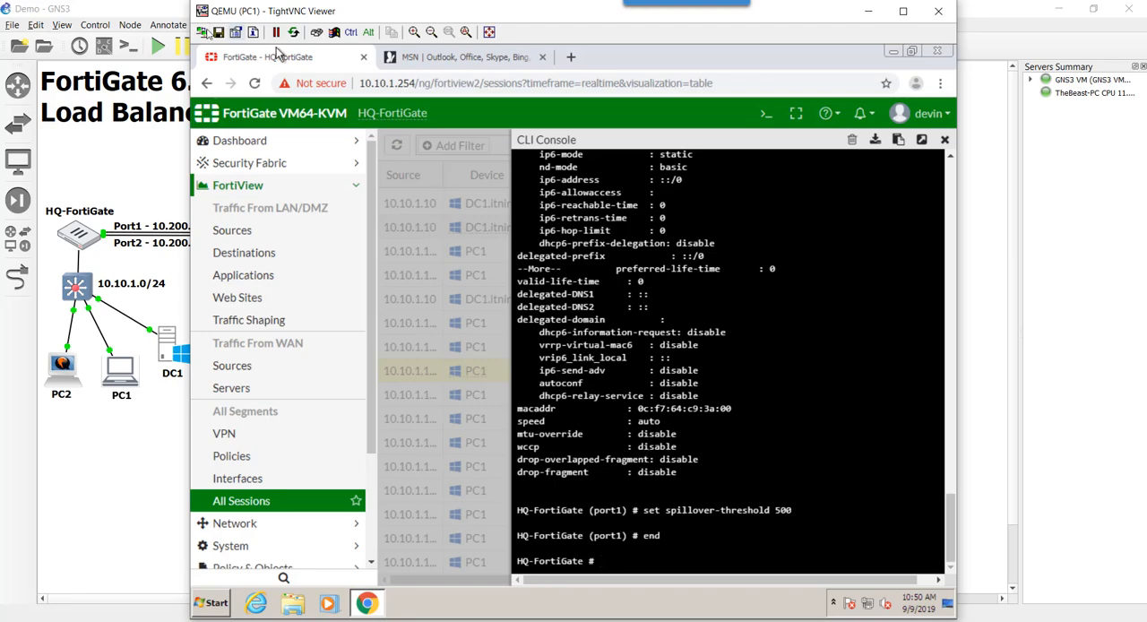
pyautogui.click(466, 57)
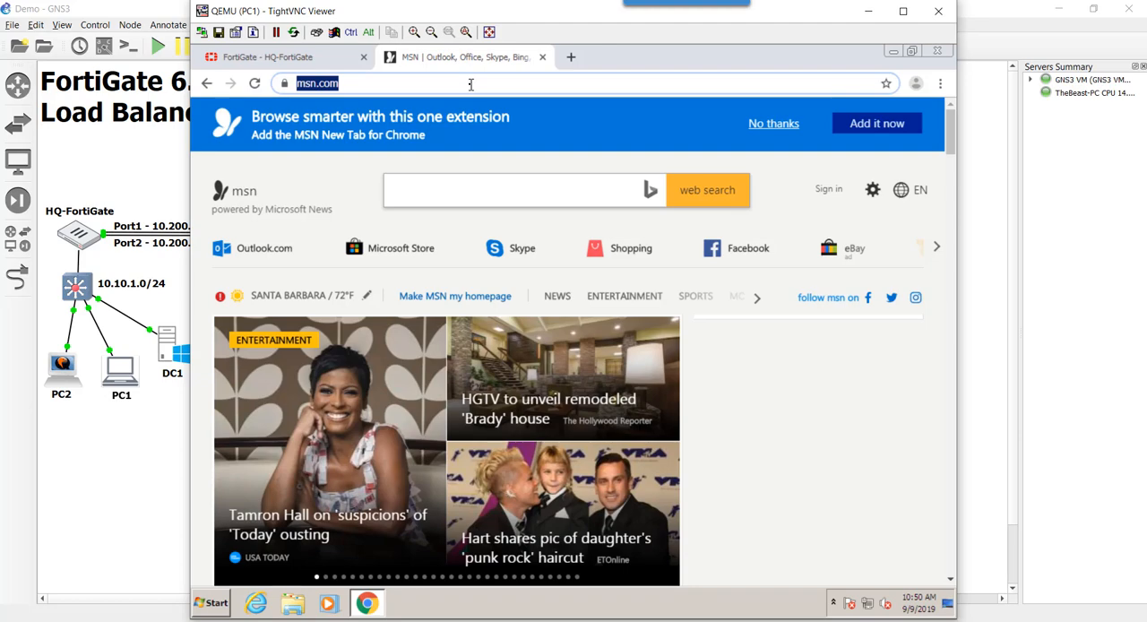
# Search for Ubuntu and start downloading the Ubuntu 18.04.3 LTS desktop ISO
pyautogui.write('donwload')
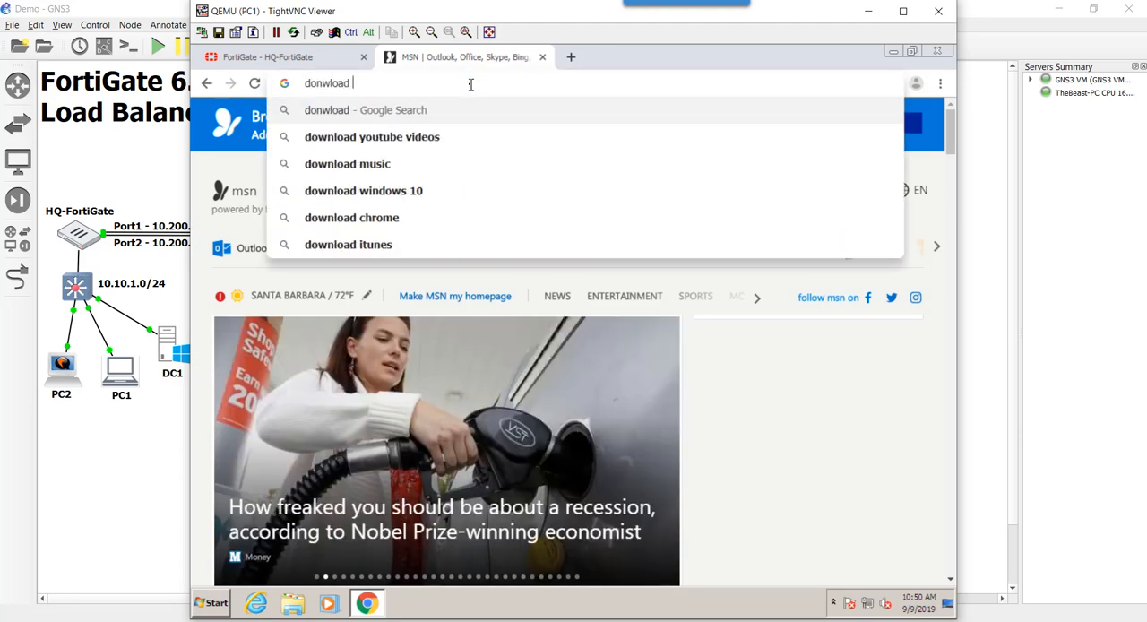
pyautogui.write('ubuntu&rlz=1C1GCEA_enUS864US864&oq=donwload+ubuntu&aqs=chrome..69i57j0l5...')
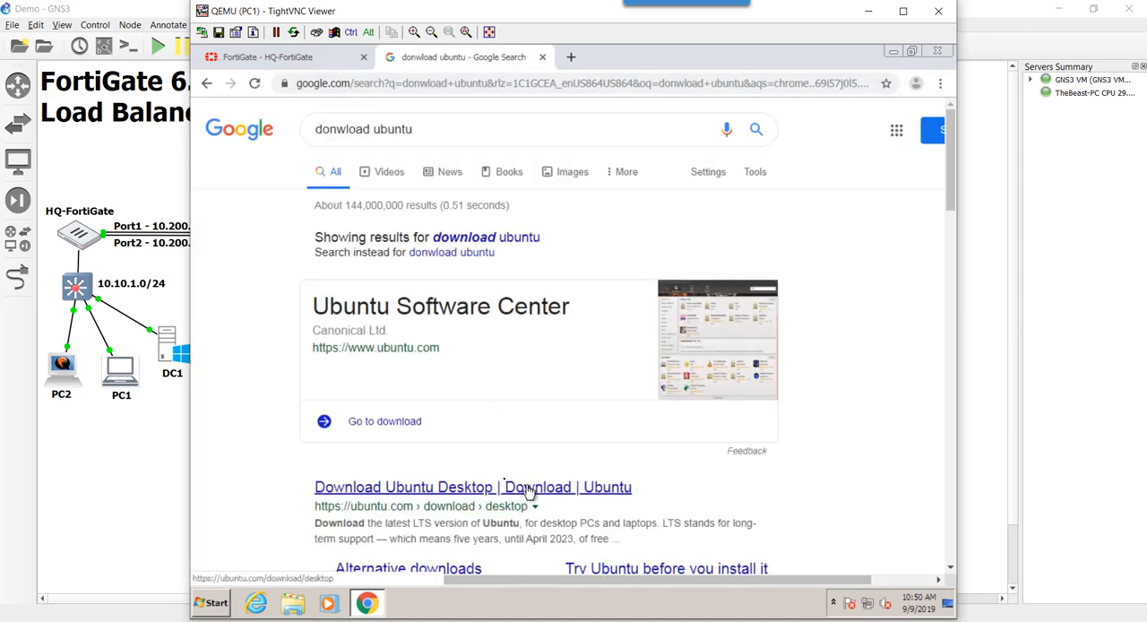
pyautogui.click(472, 486)
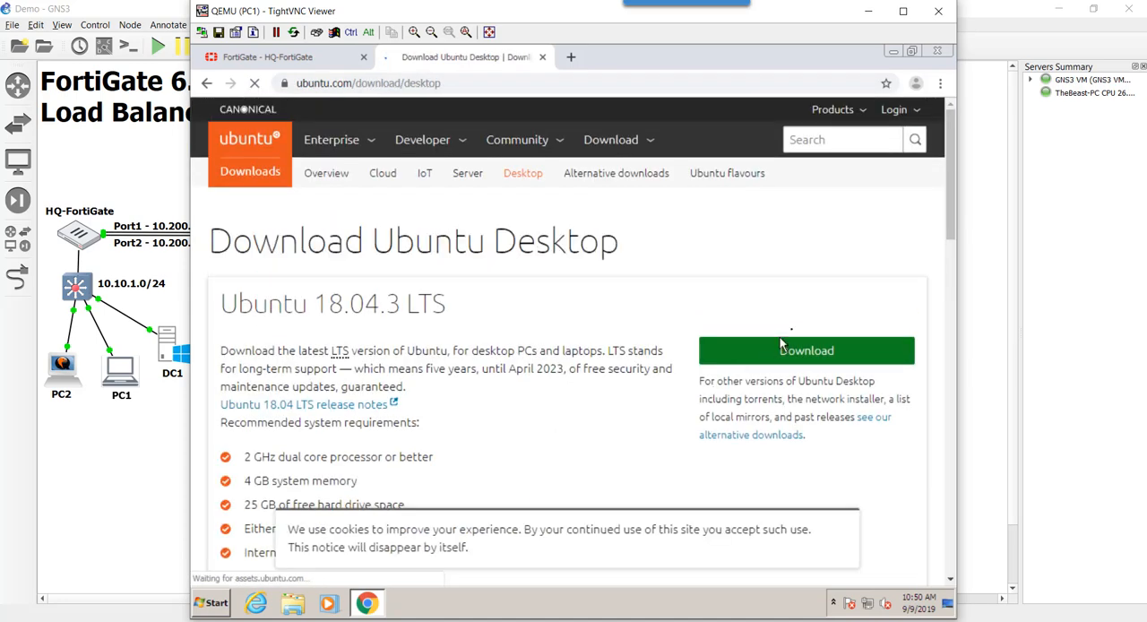
pyautogui.click(805, 350)
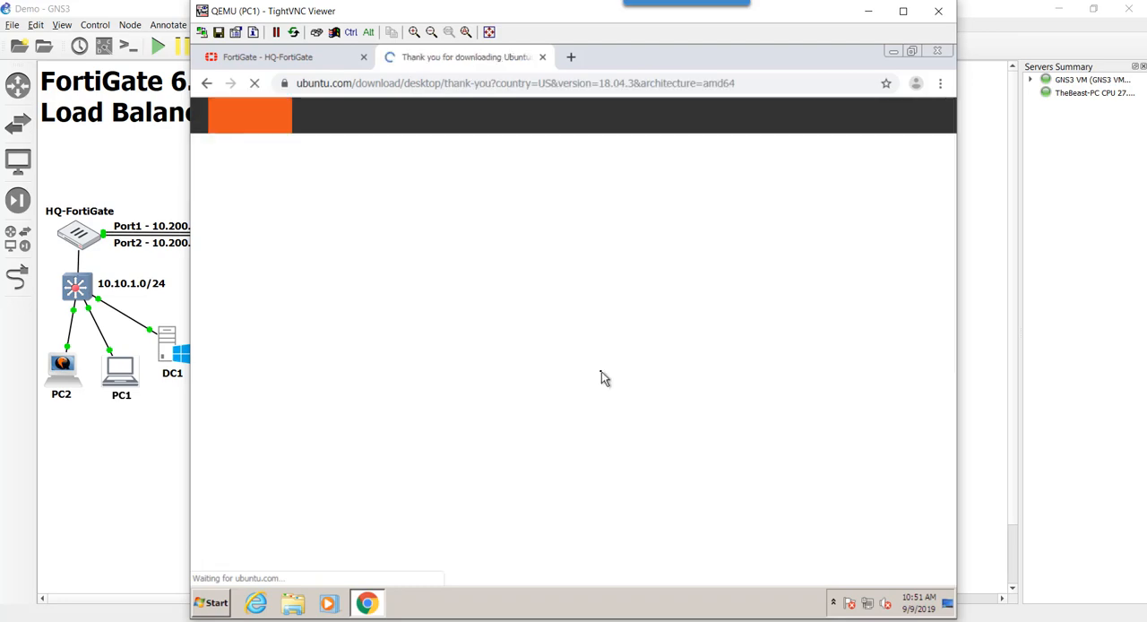
pyautogui.scroll(-3)
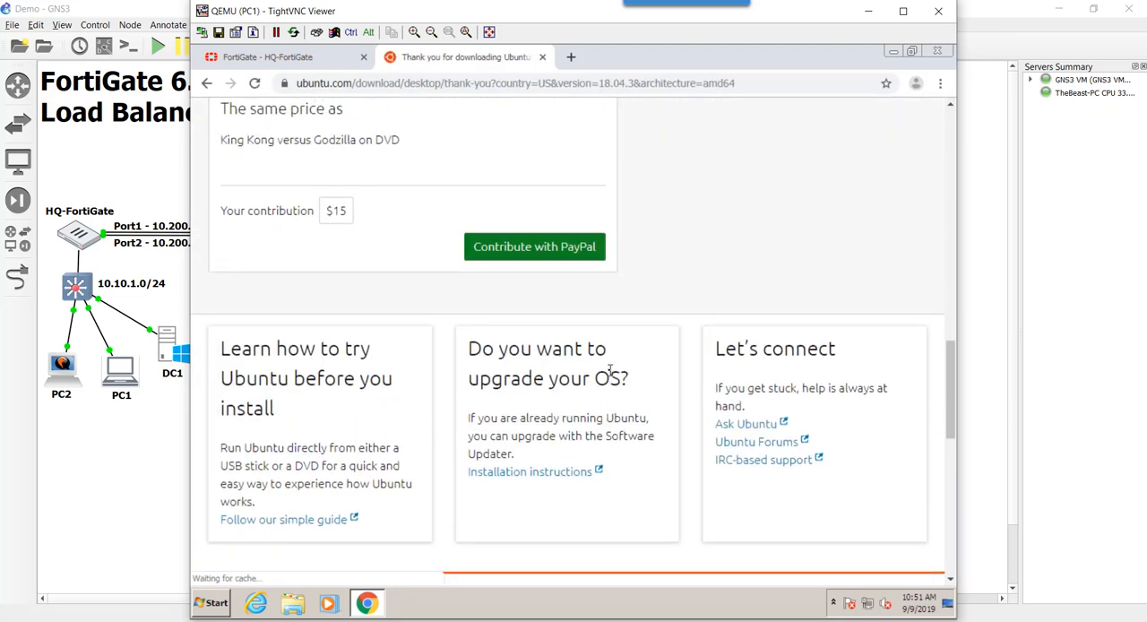
pyautogui.scroll(-3)
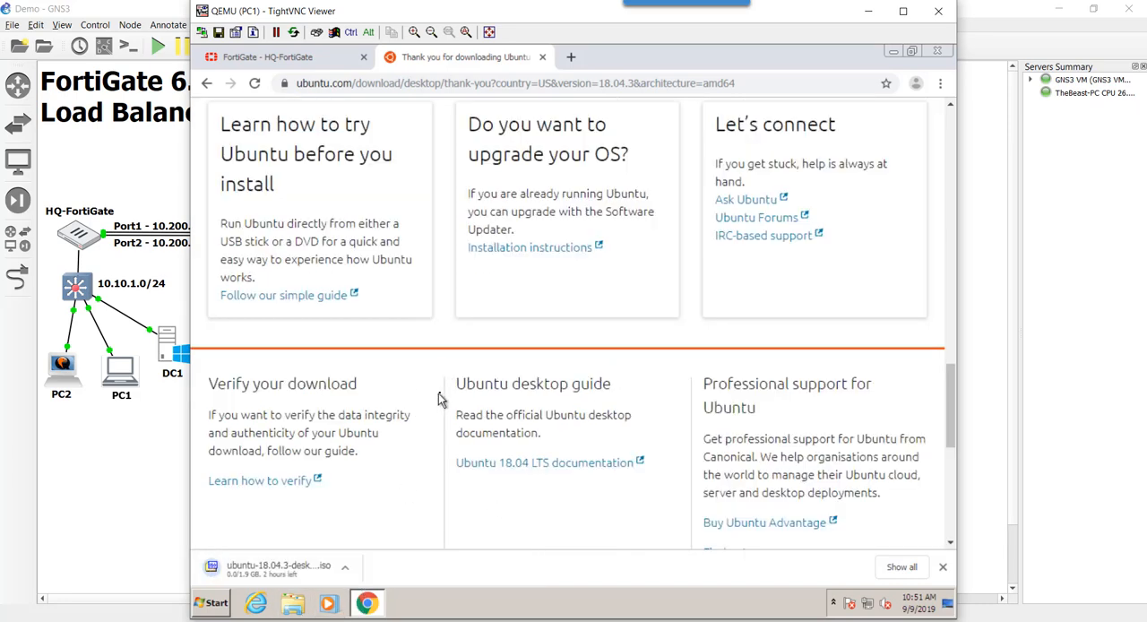
pyautogui.moveTo(277, 578)
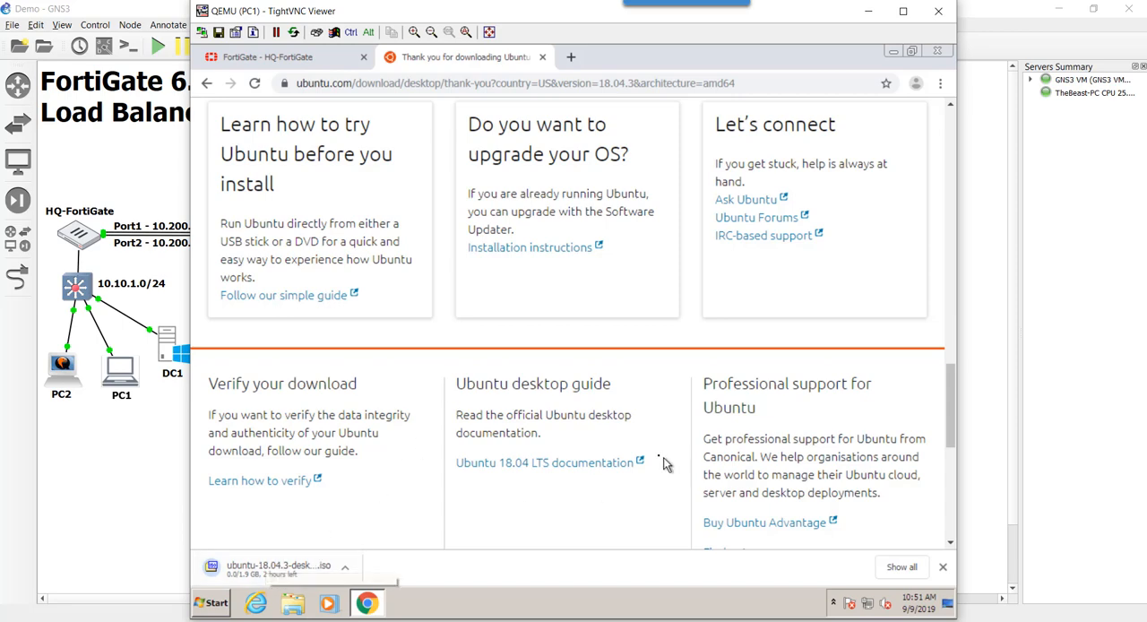
pyautogui.scroll(3)
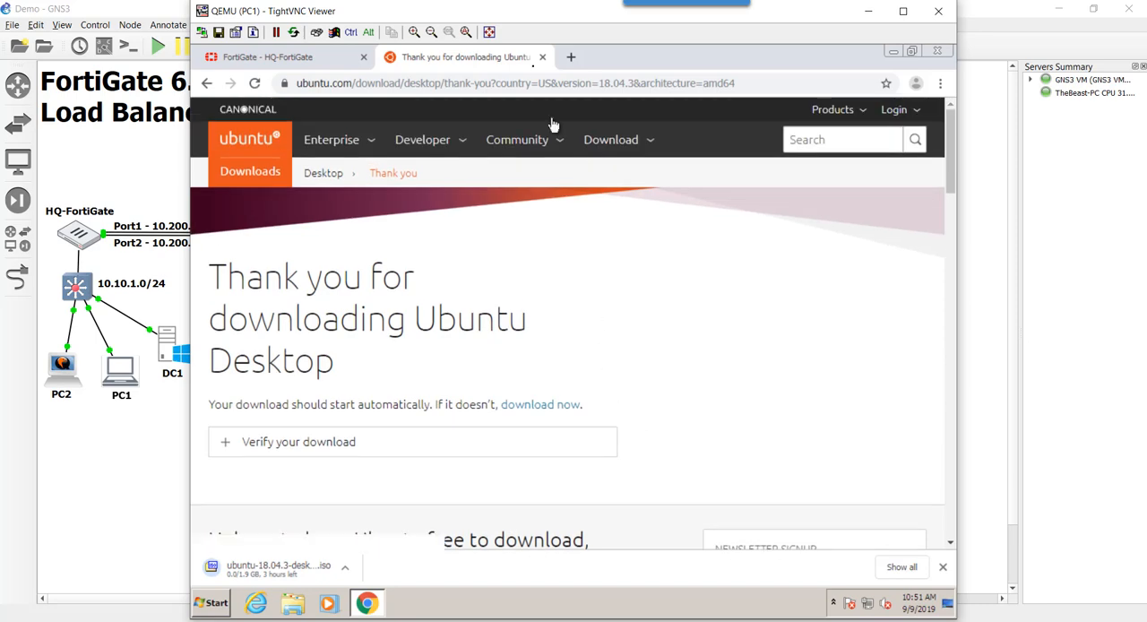
# Open makeinternetnoise.com and start generating random browsing traffic
pyautogui.click(571, 57)
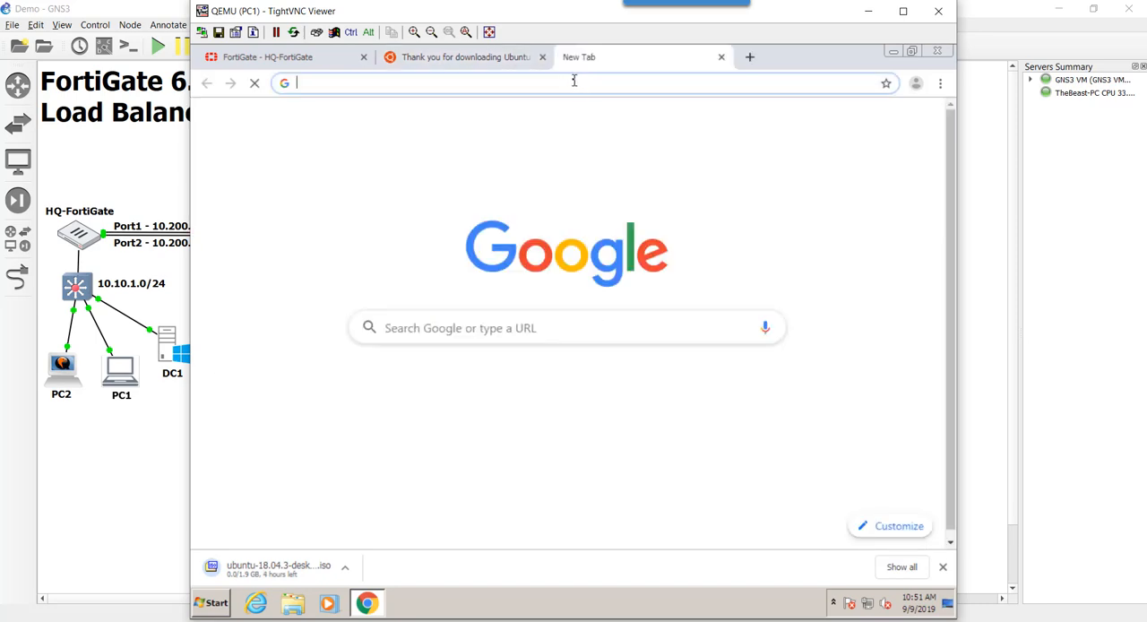
pyautogui.write('makeinternetnoise.com')
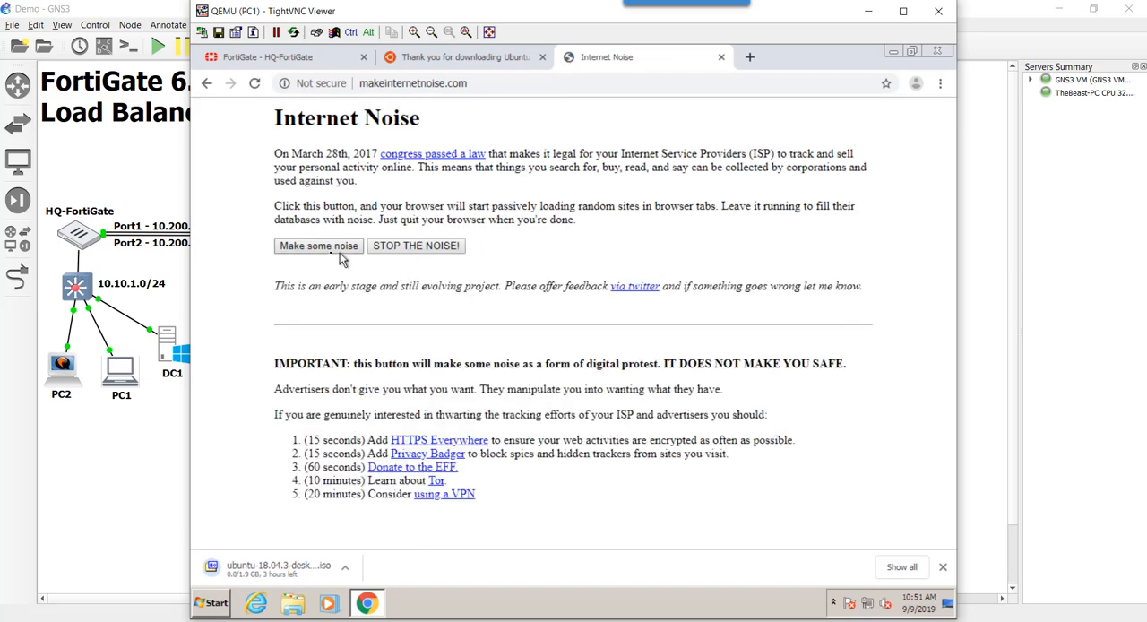
pyautogui.click(318, 246)
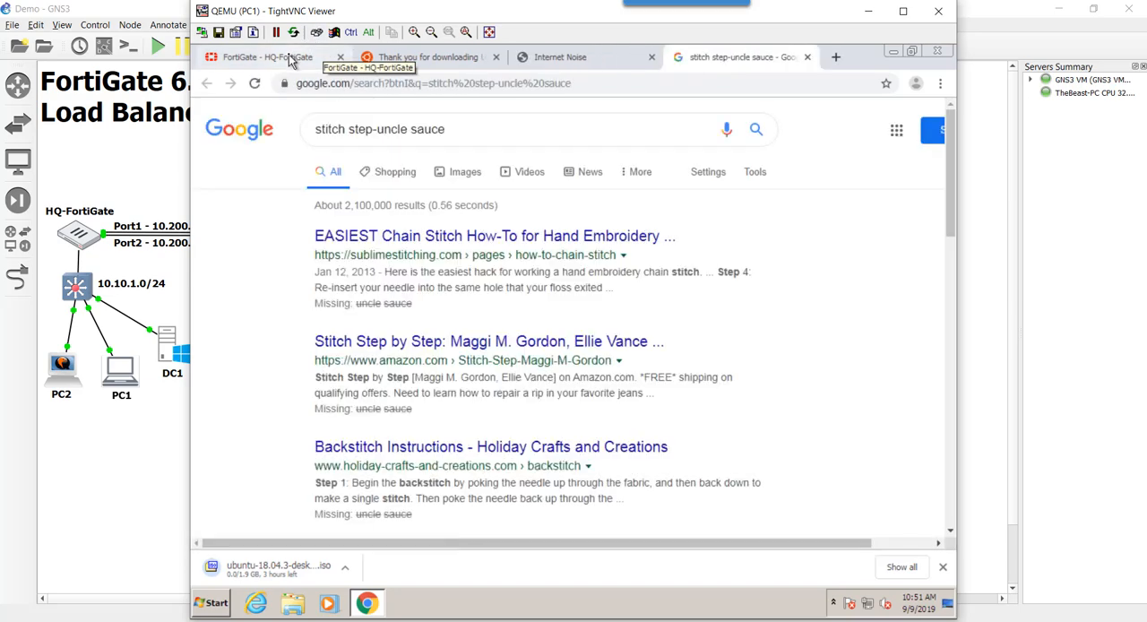
pyautogui.click(264, 56)
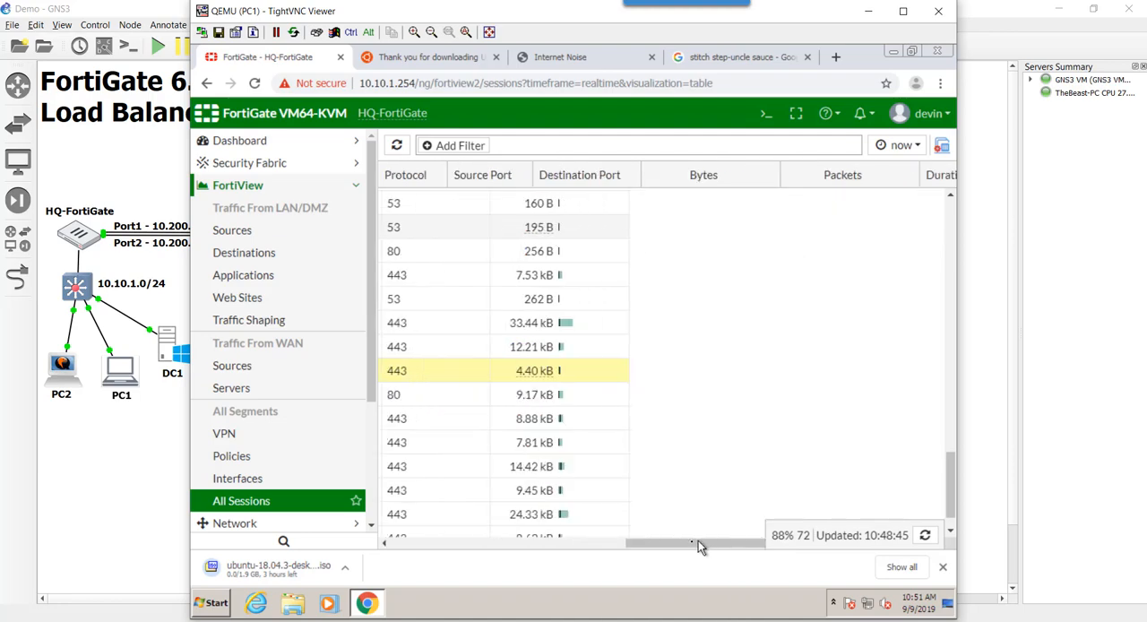
pyautogui.hscroll(3)
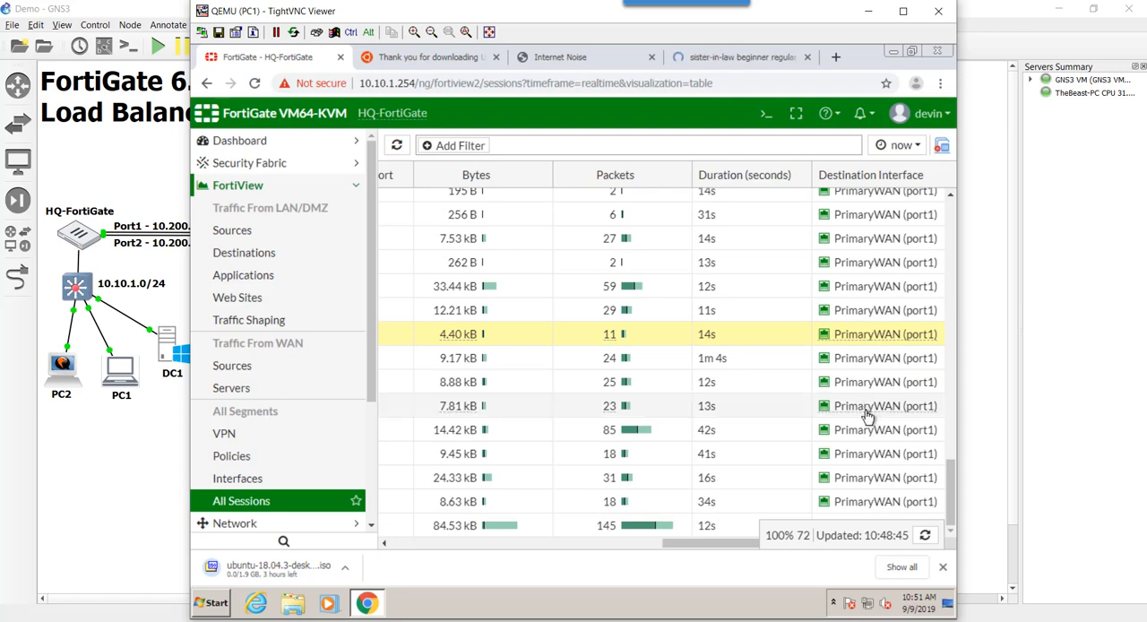
pyautogui.moveTo(376, 458)
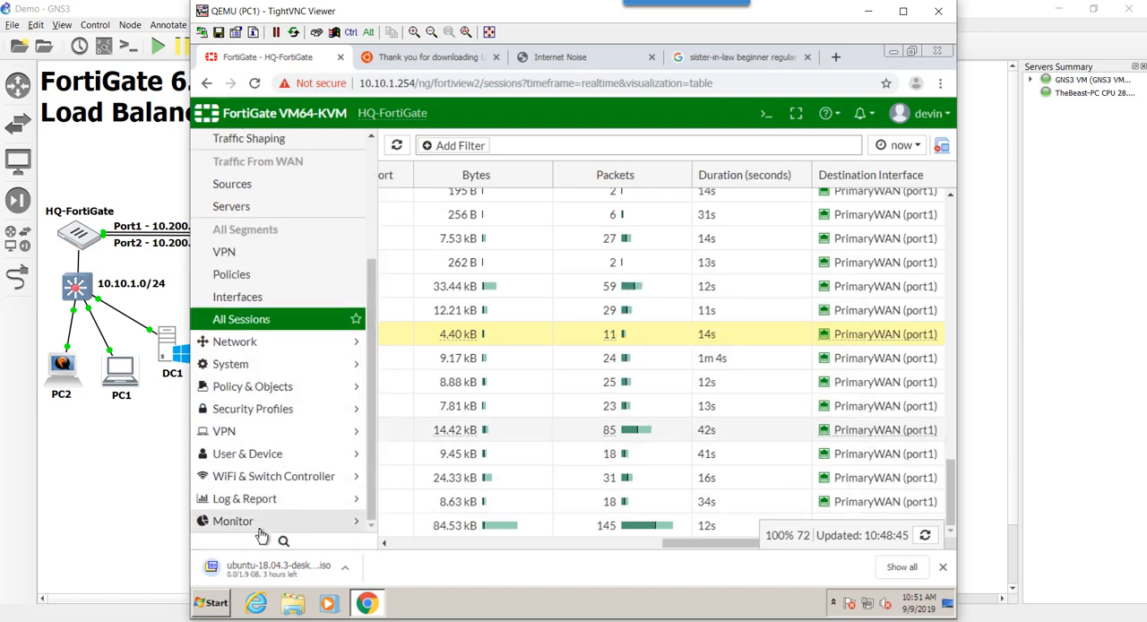
# Check the SD-WAN Monitor (port1 all sessions, port2 none) and reopen the CLI console
pyautogui.click(232, 520)
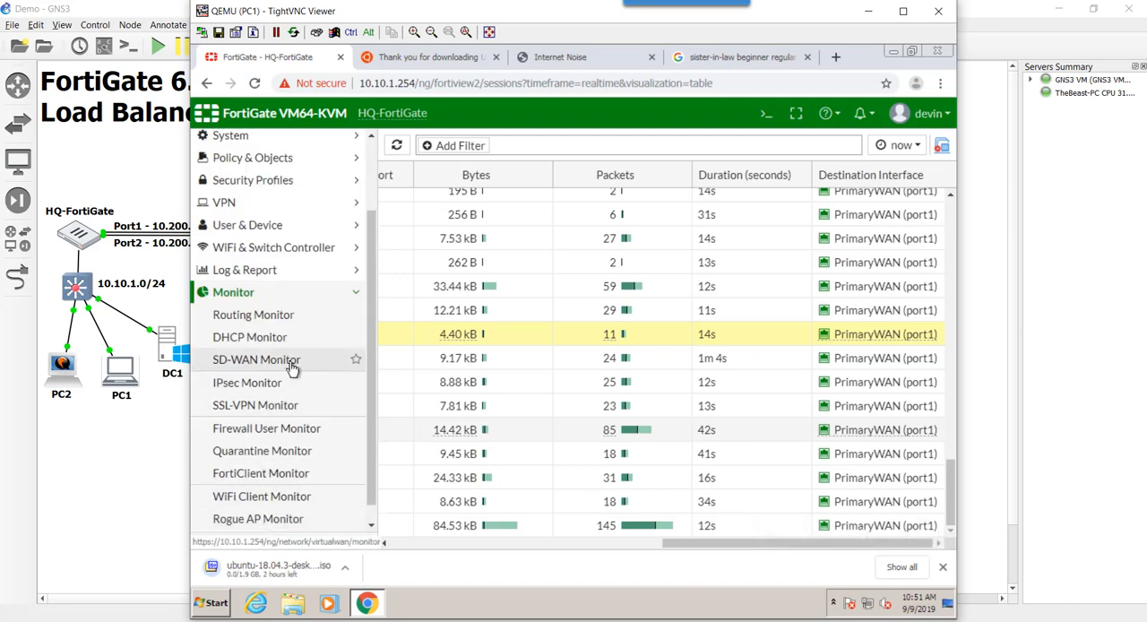
pyautogui.click(255, 359)
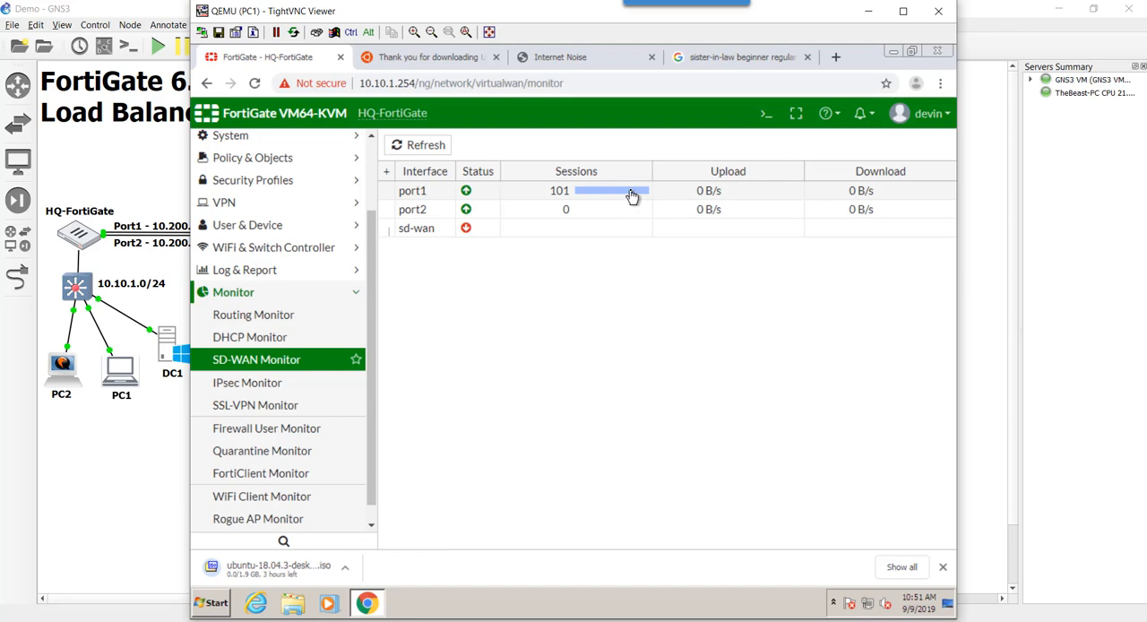
pyautogui.click(418, 144)
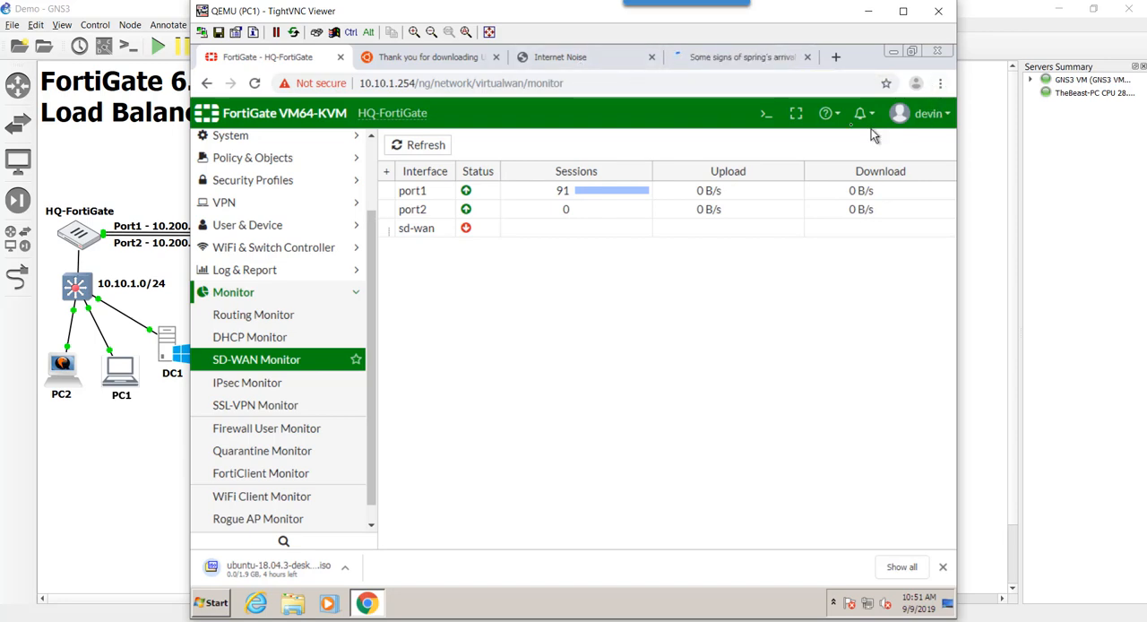
pyautogui.click(764, 113)
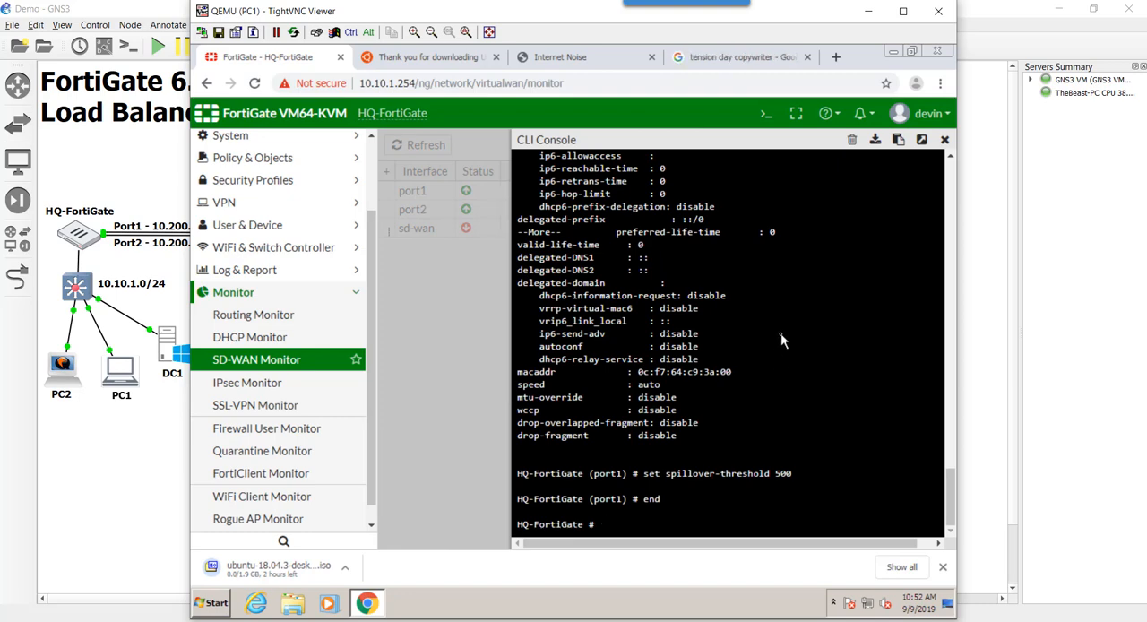
# Set port2's spillover threshold to 10, correcting the misspelled 'prot2' edit
pyautogui.write('config sys int')
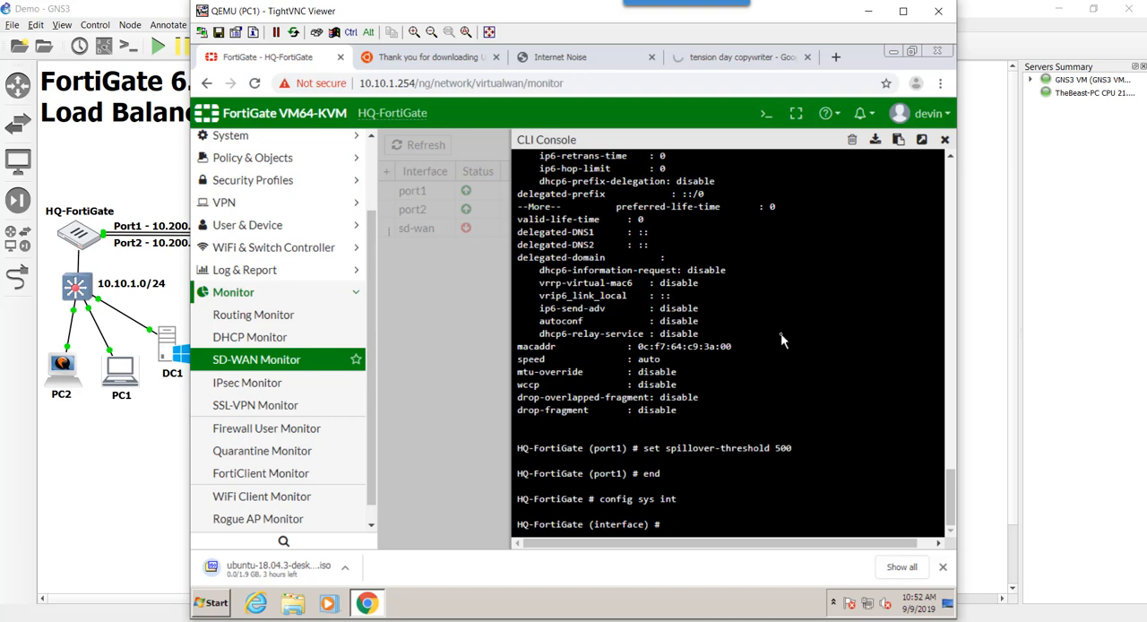
pyautogui.write('config port2')
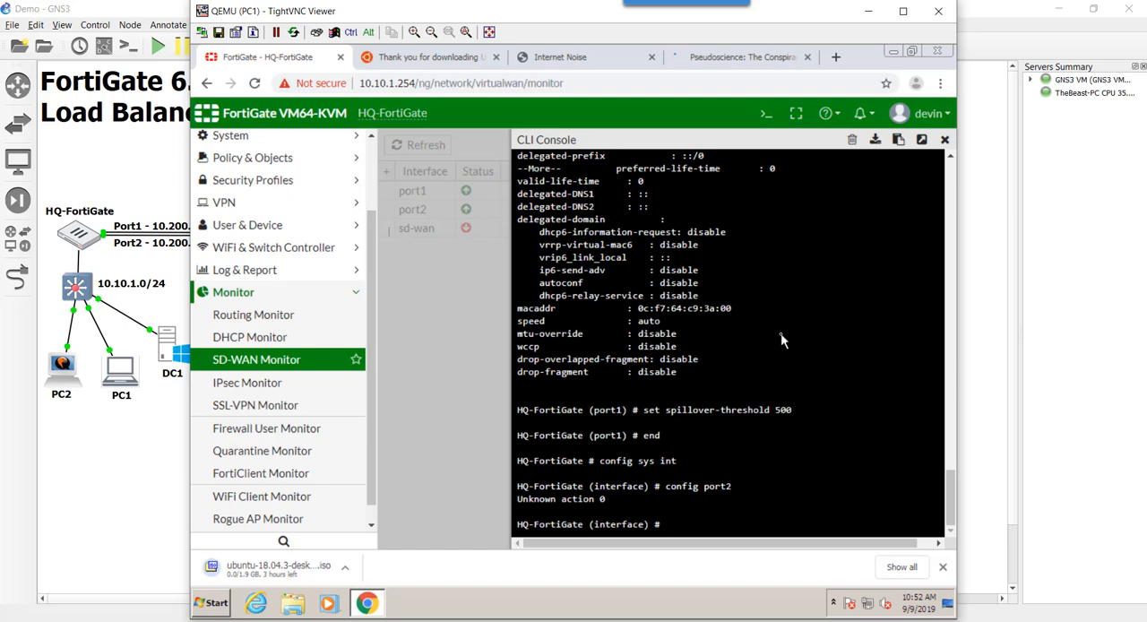
pyautogui.write('edit prot2')
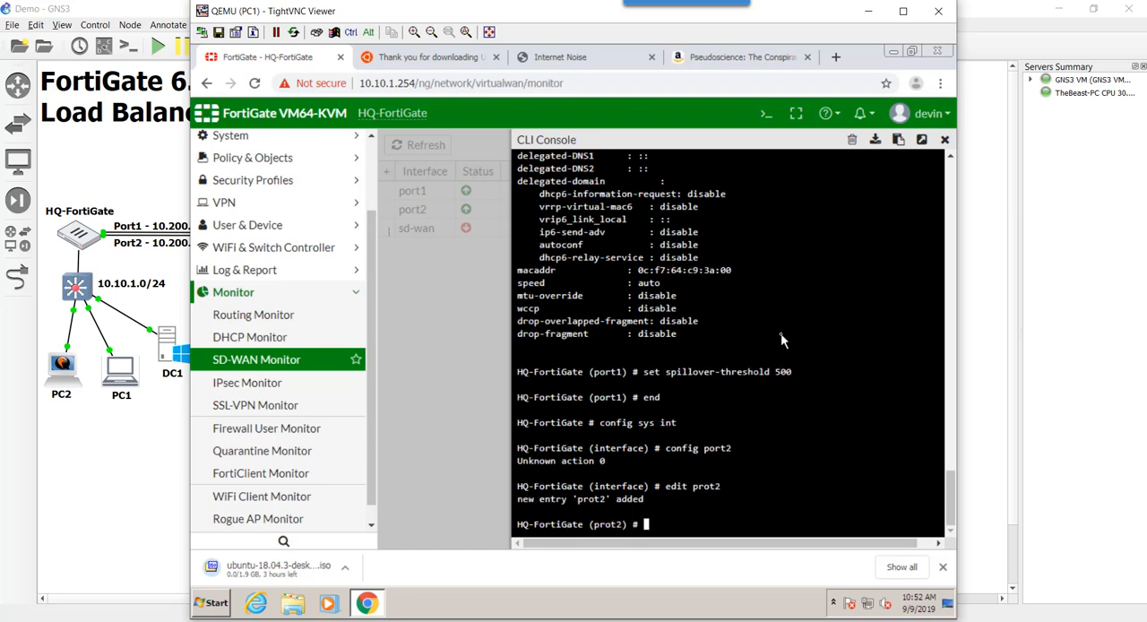
pyautogui.write('next')
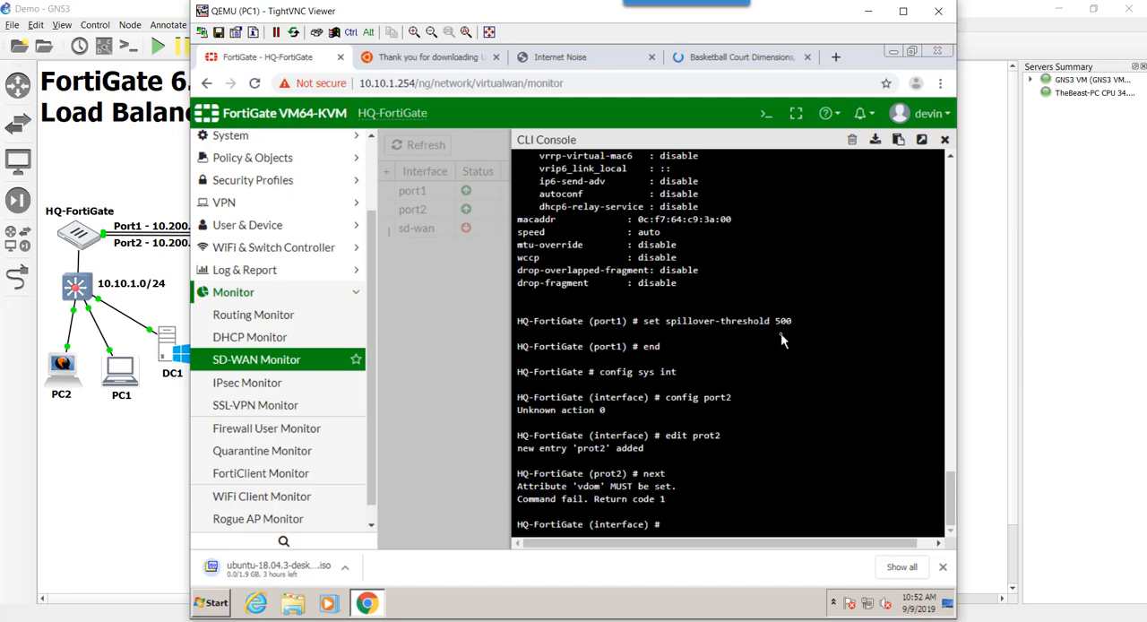
pyautogui.write('edit port2')
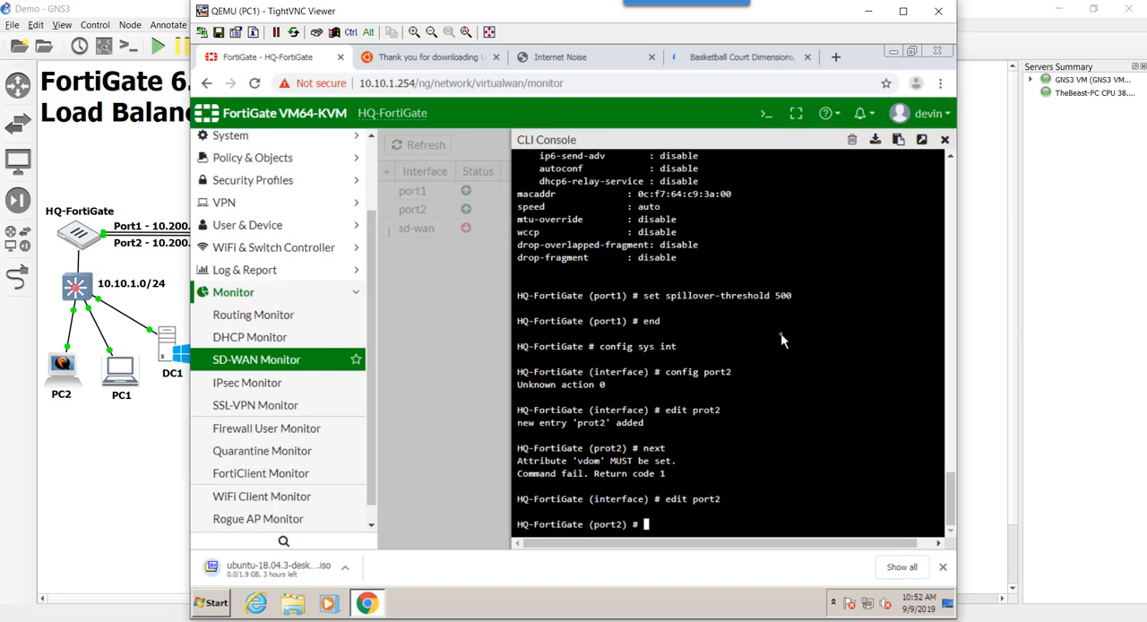
pyautogui.write('set')
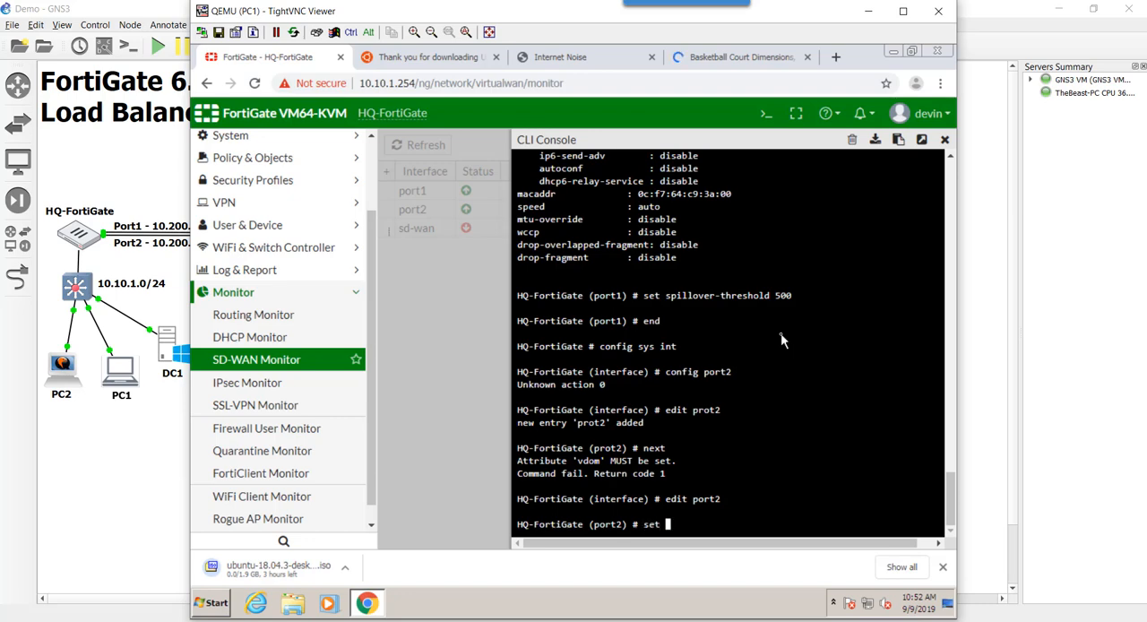
pyautogui.write('spillover-threshold')
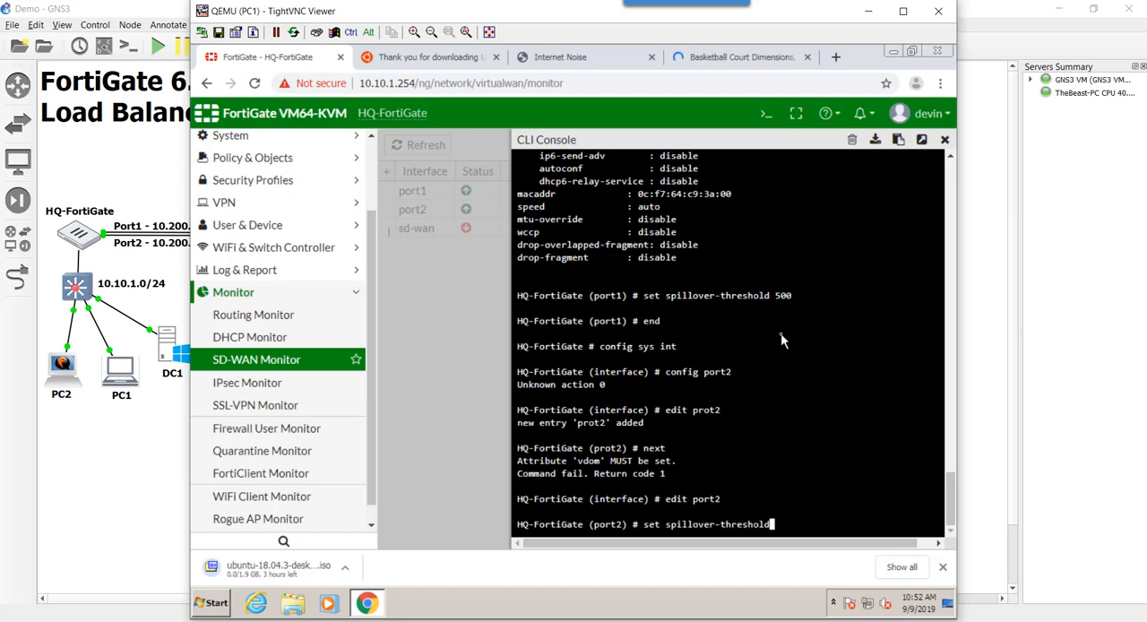
pyautogui.write('10')
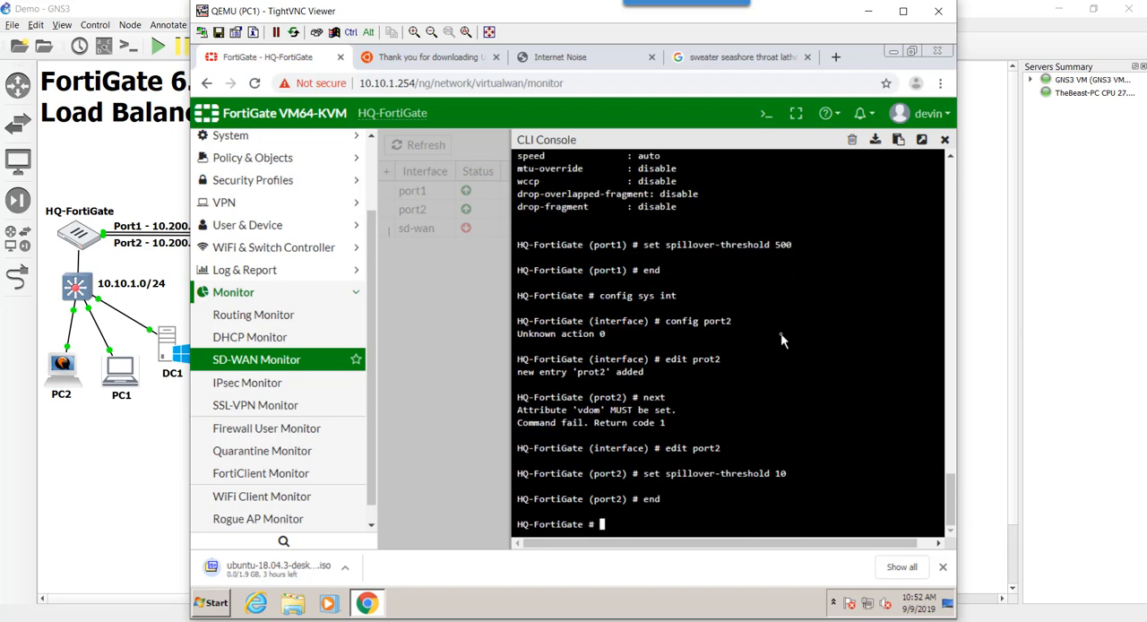
pyautogui.moveTo(787, 338)
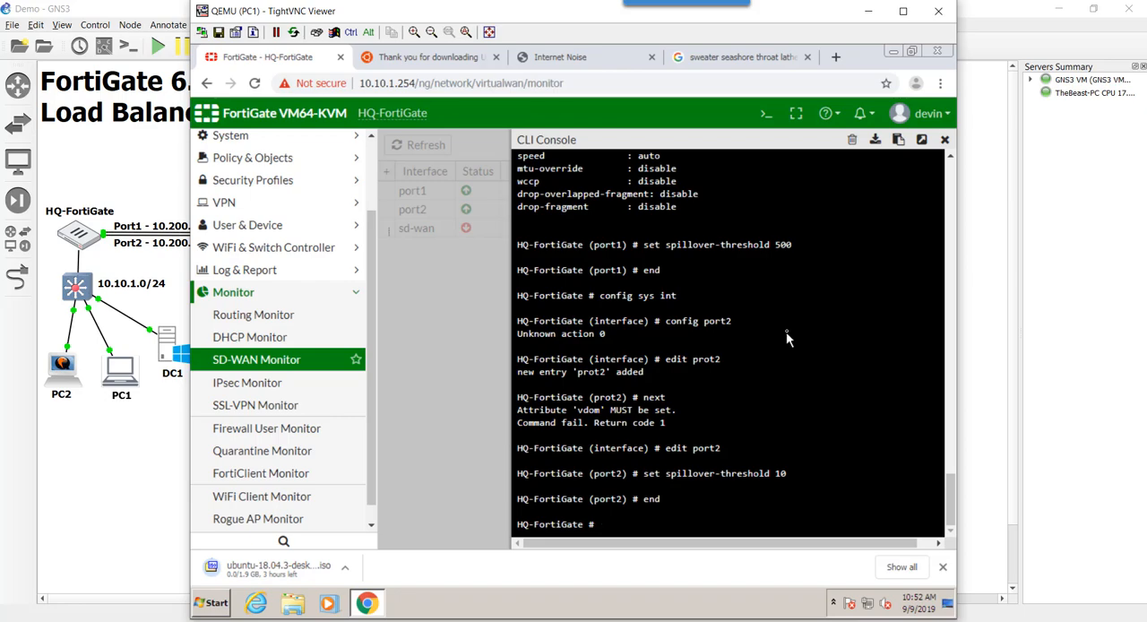
# Dismiss the blocked pop-ups notice and restart Internet Noise's random browsing traffic
pyautogui.click(943, 138)
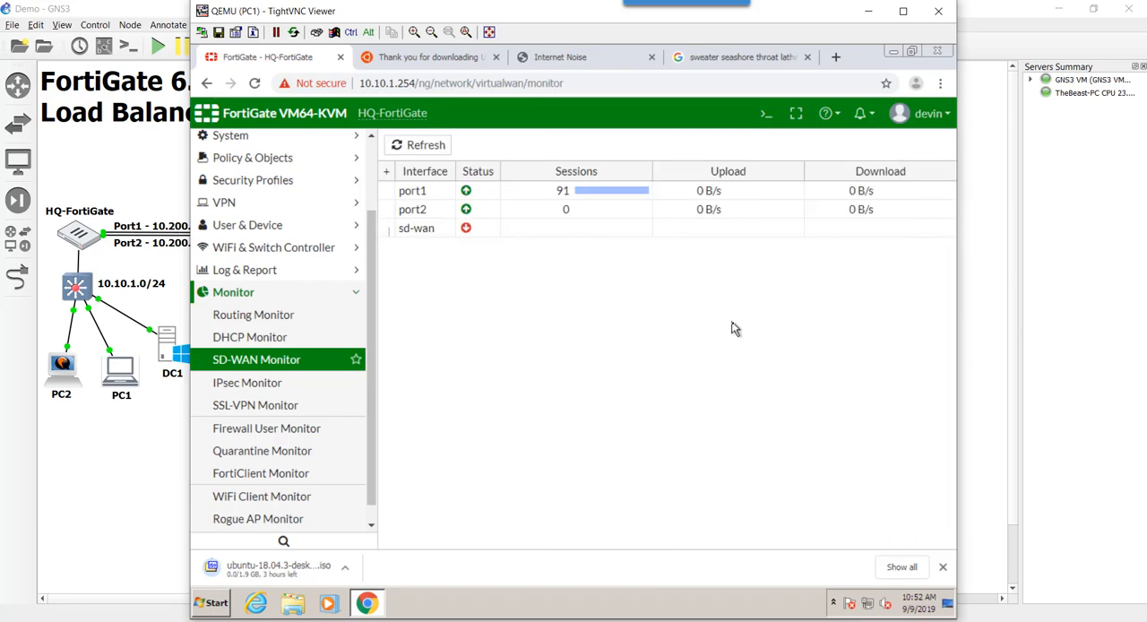
pyautogui.click(739, 56)
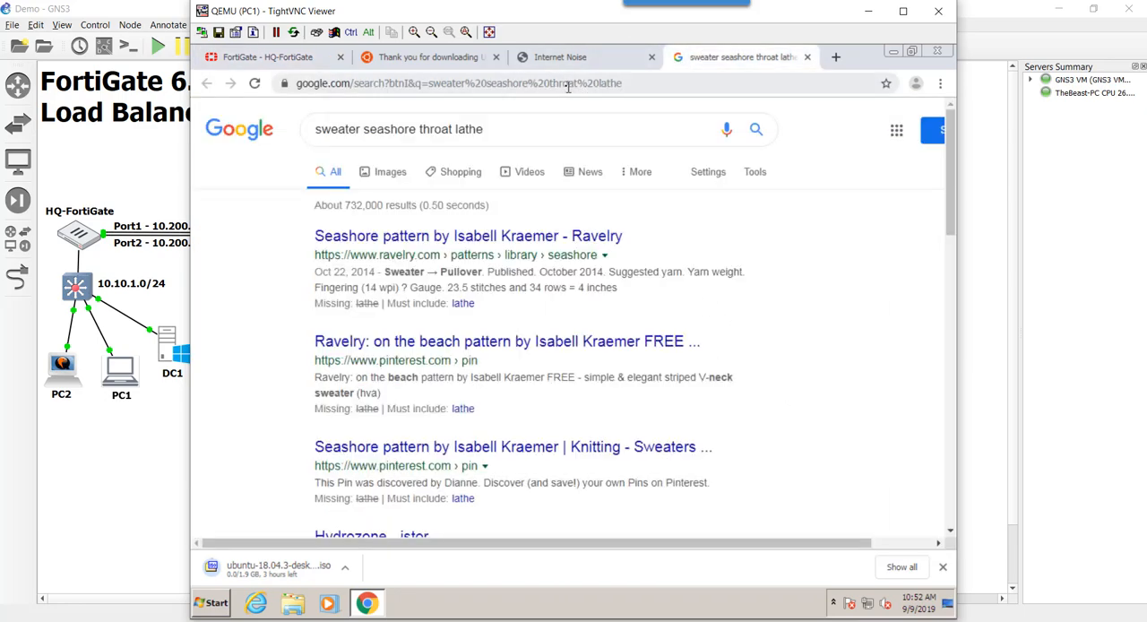
pyautogui.click(560, 56)
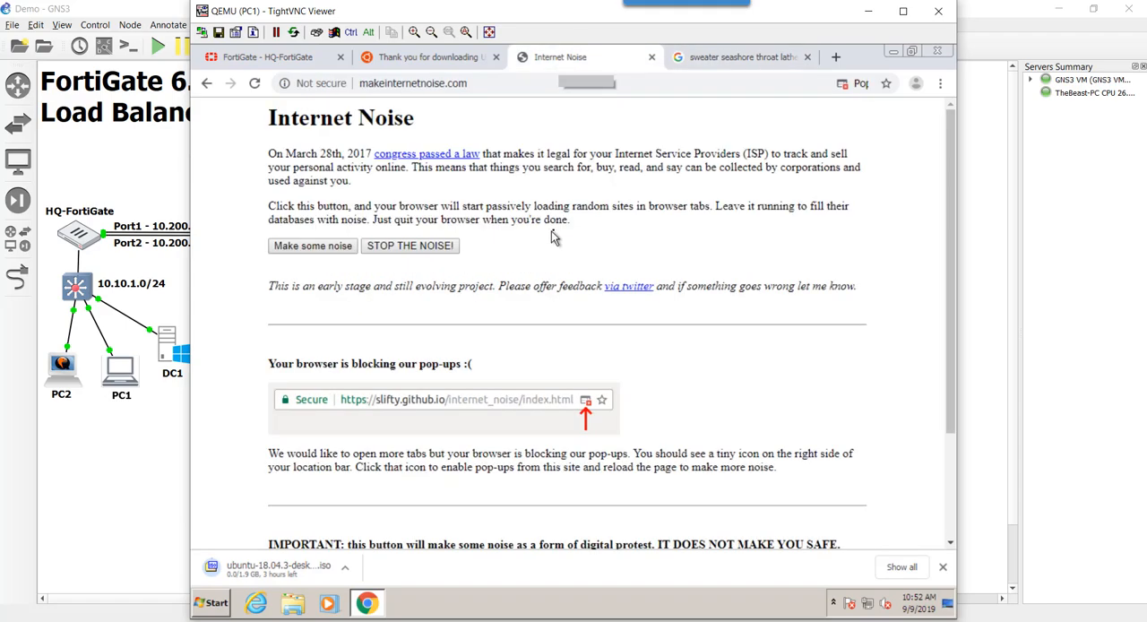
pyautogui.click(742, 57)
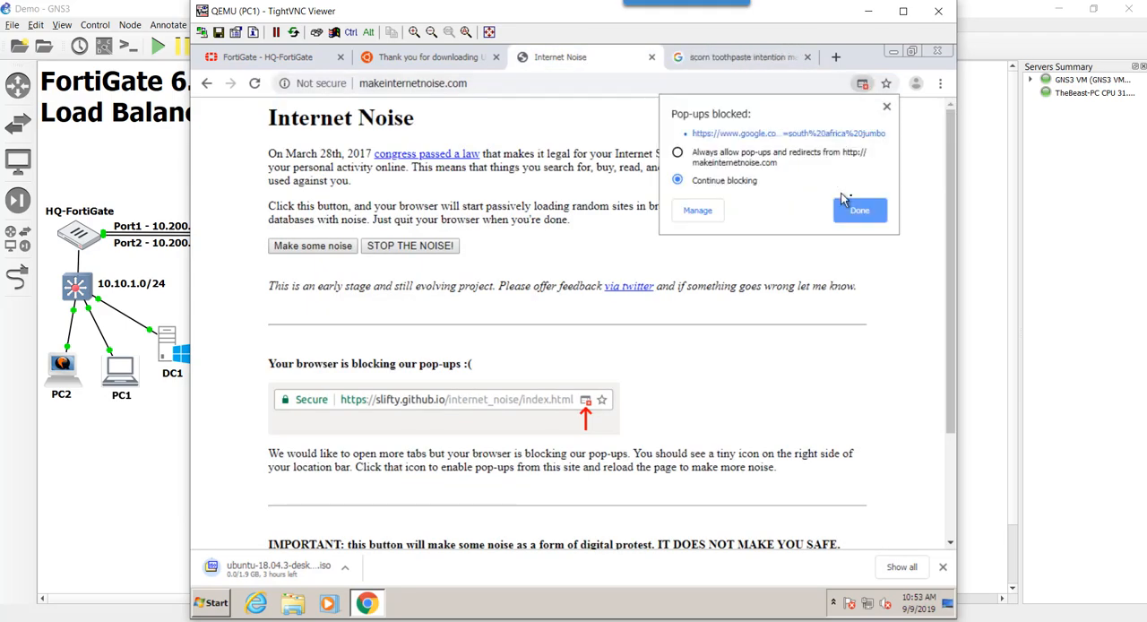
pyautogui.click(858, 209)
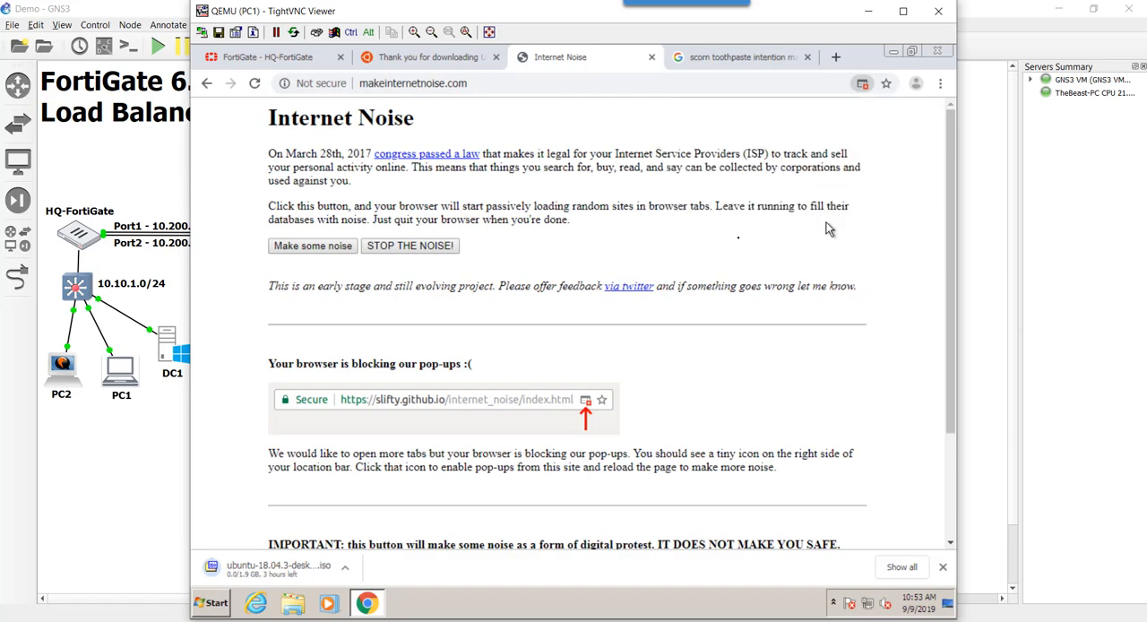
pyautogui.click(735, 57)
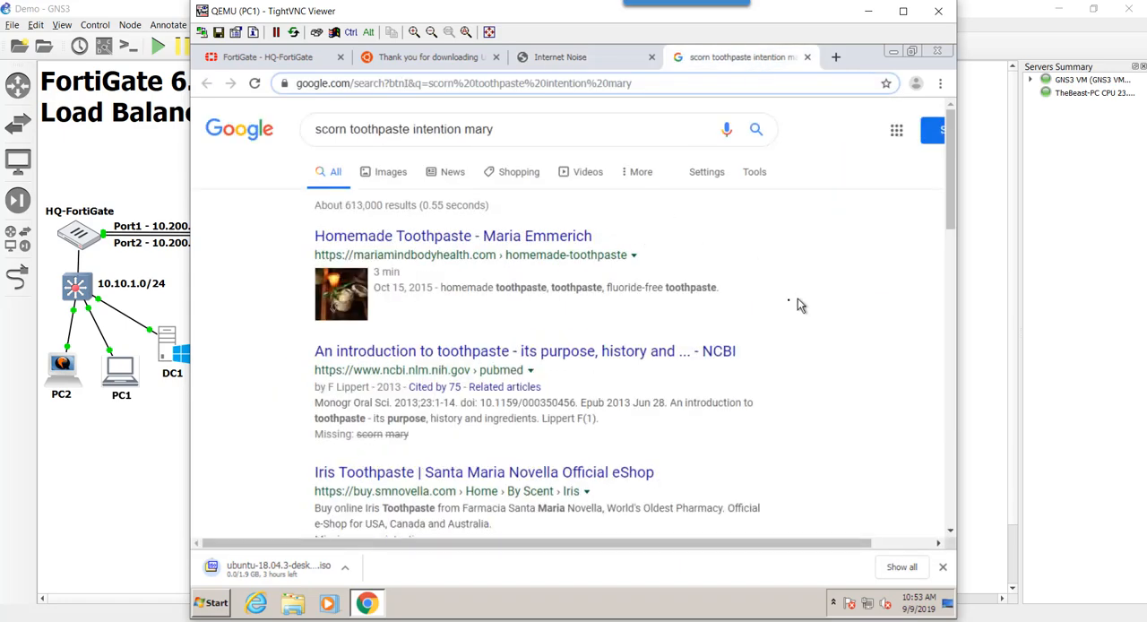
pyautogui.click(430, 56)
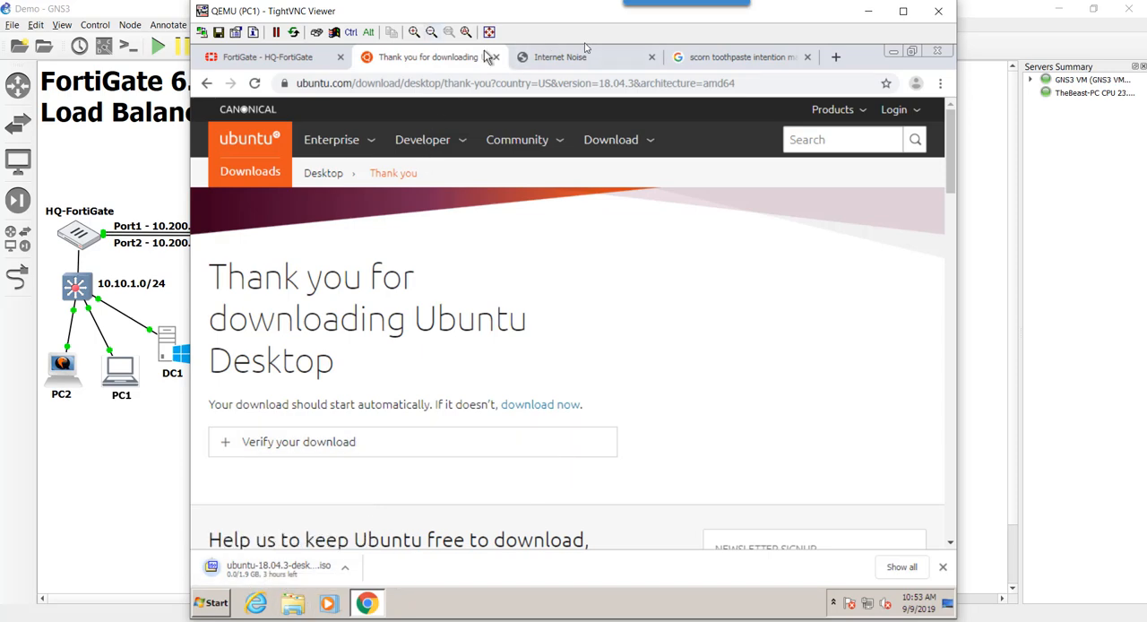
pyautogui.click(555, 56)
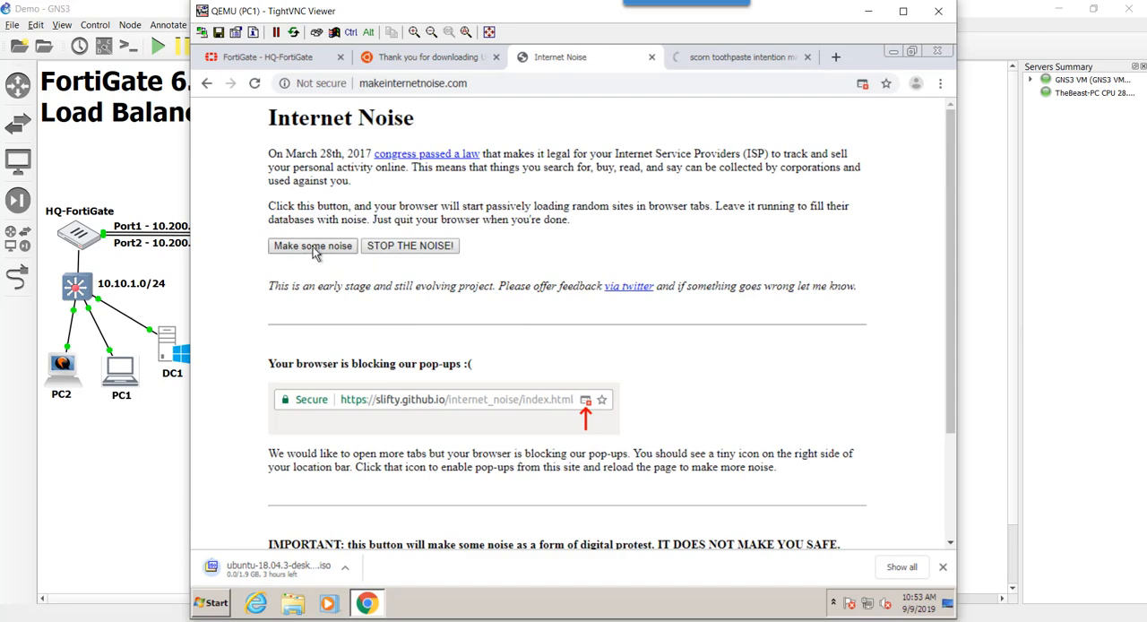
pyautogui.click(268, 57)
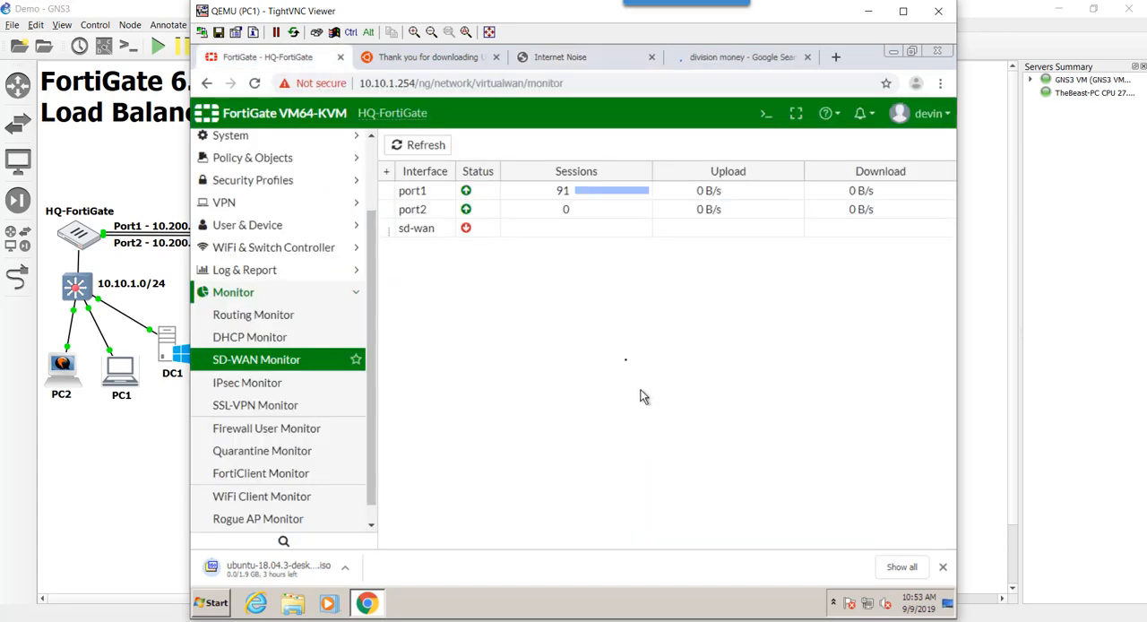
# Refresh the SD-WAN Monitor three times (port1 about 176 sessions) and reopen the CLI console
pyautogui.click(426, 145)
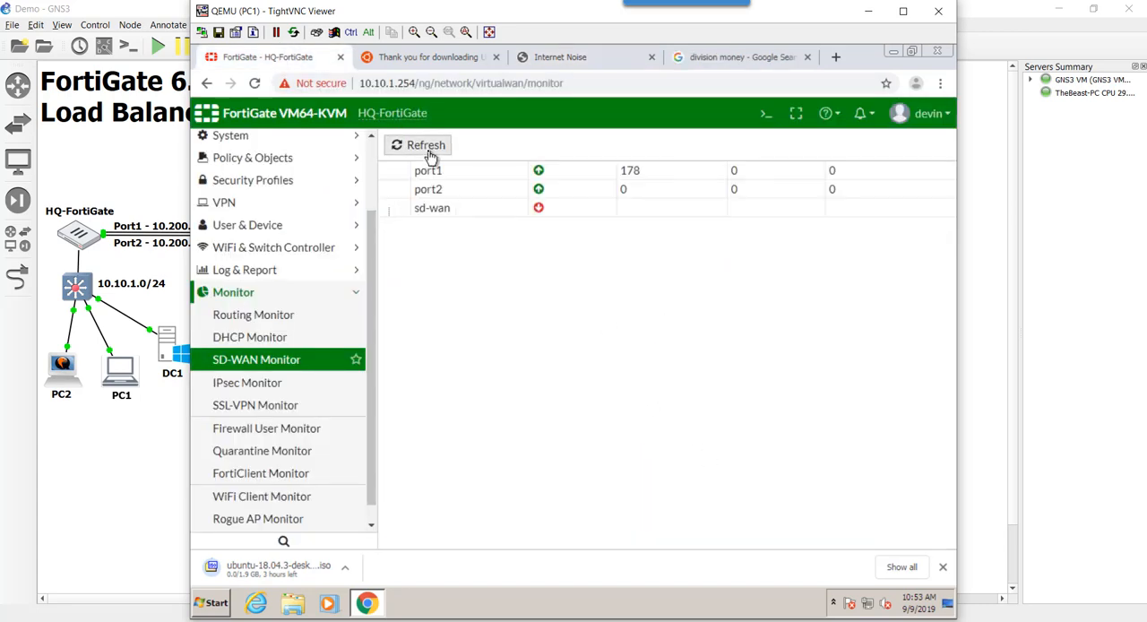
pyautogui.click(425, 145)
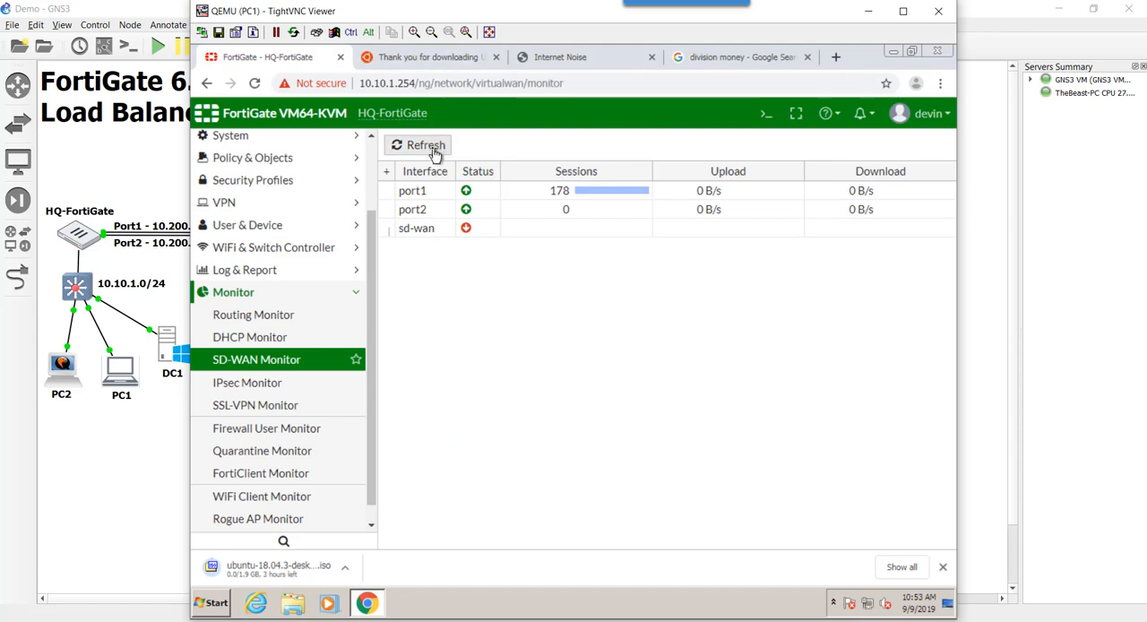
pyautogui.click(425, 145)
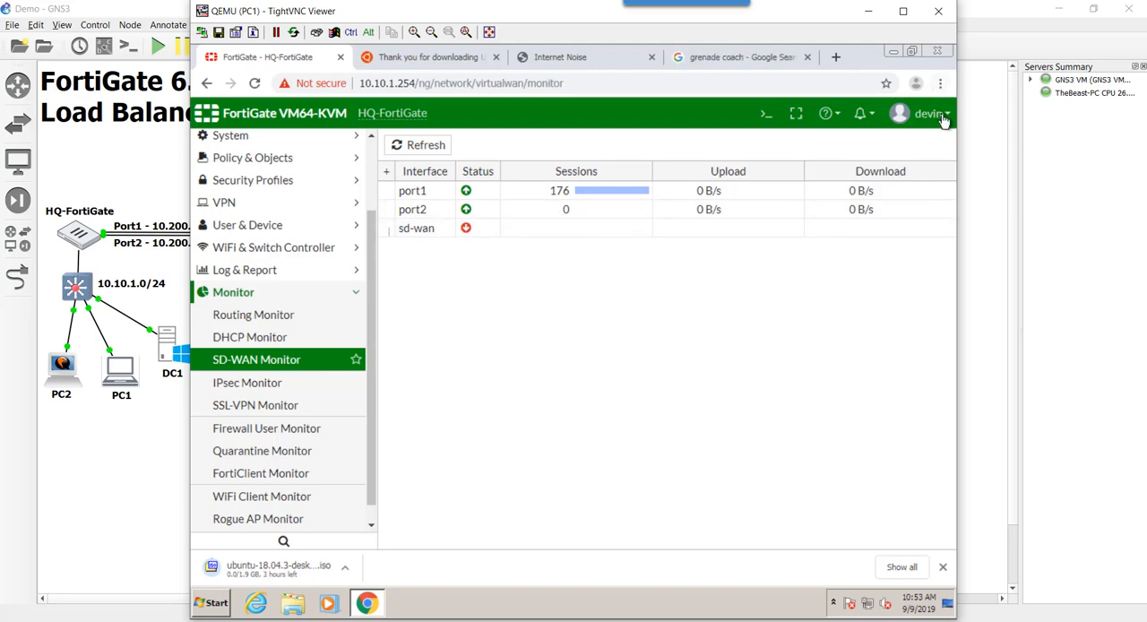
pyautogui.click(765, 113)
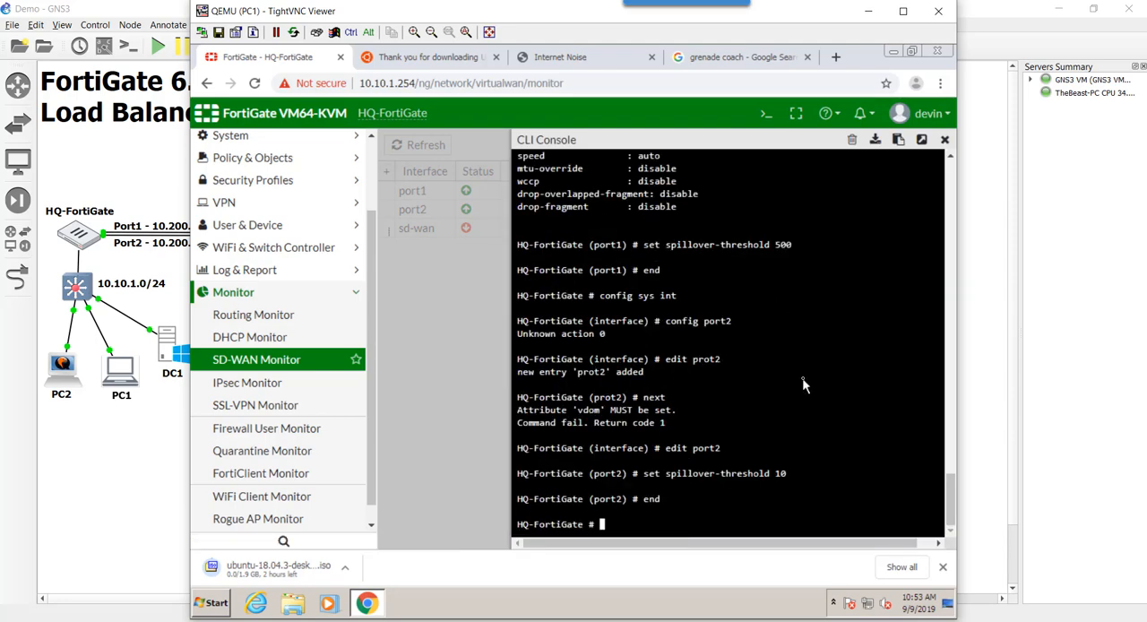
# Lower port1's spillover threshold to 50 and close the CLI console
pyautogui.write('config sys int')
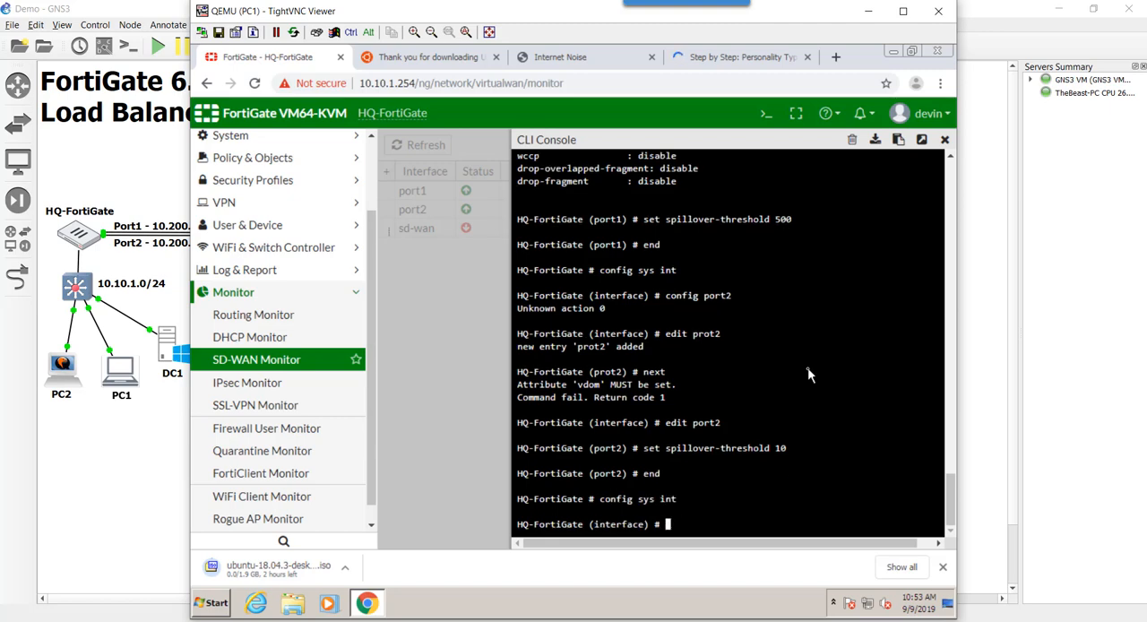
pyautogui.write('edit port1')
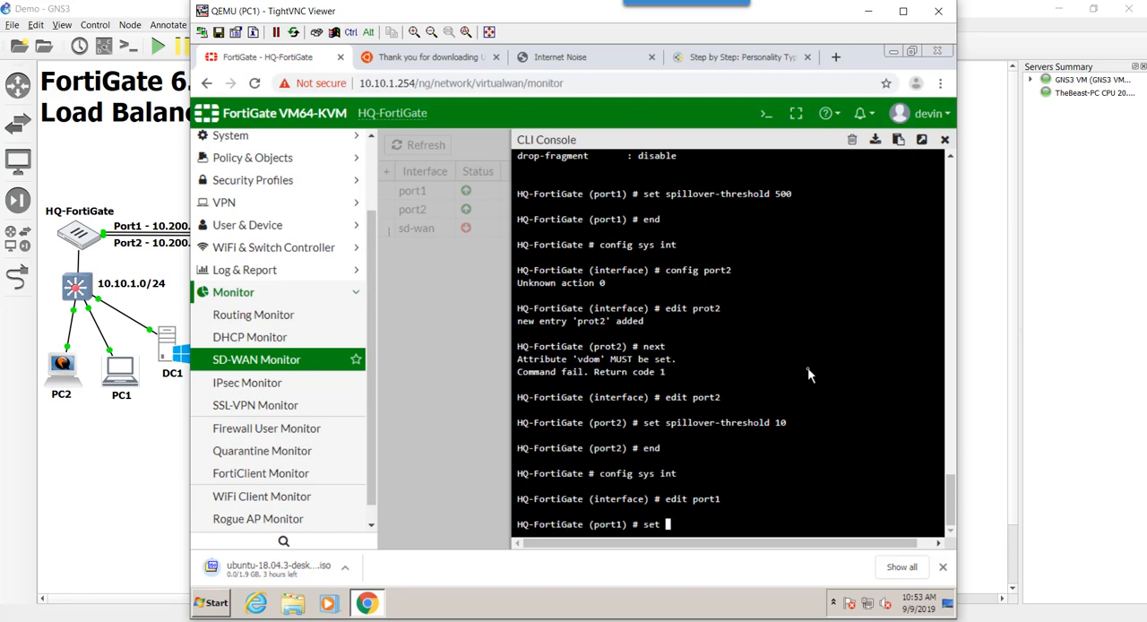
pyautogui.write('spillover-threshold 50')
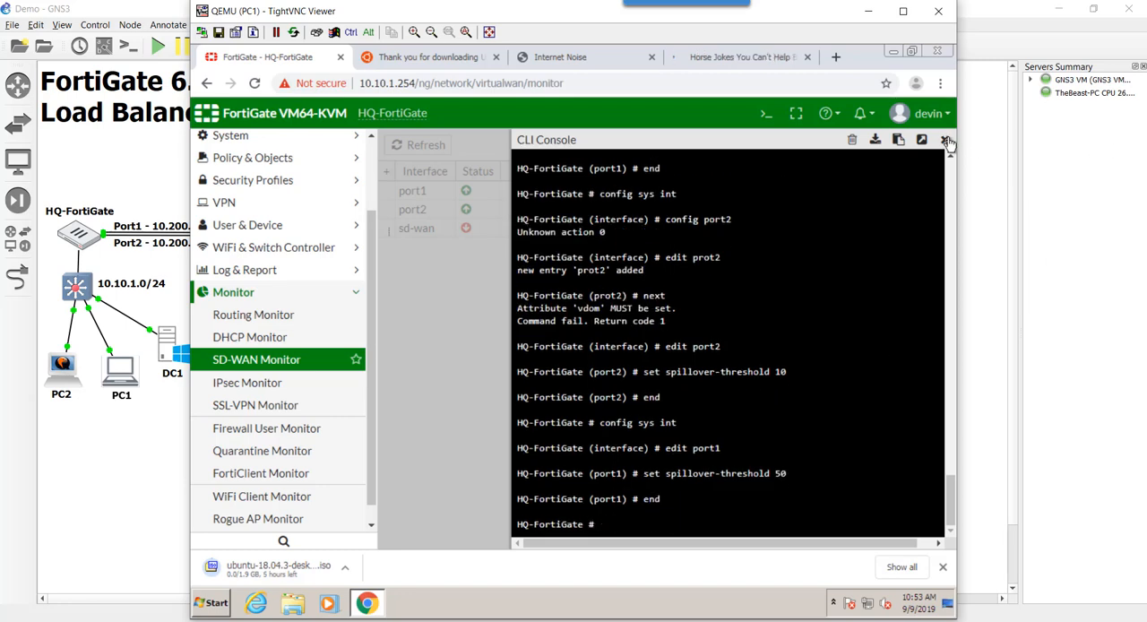
pyautogui.click(945, 142)
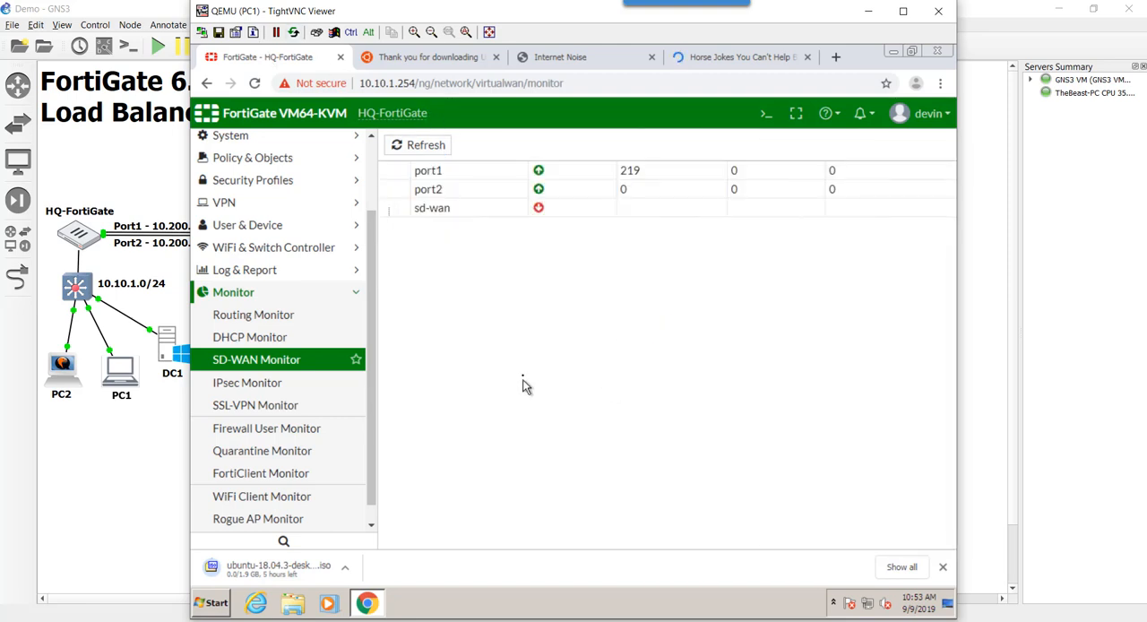
# Refresh the SD-WAN Monitor repeatedly until port2 picks up sessions beside port1's ~212
pyautogui.click(417, 145)
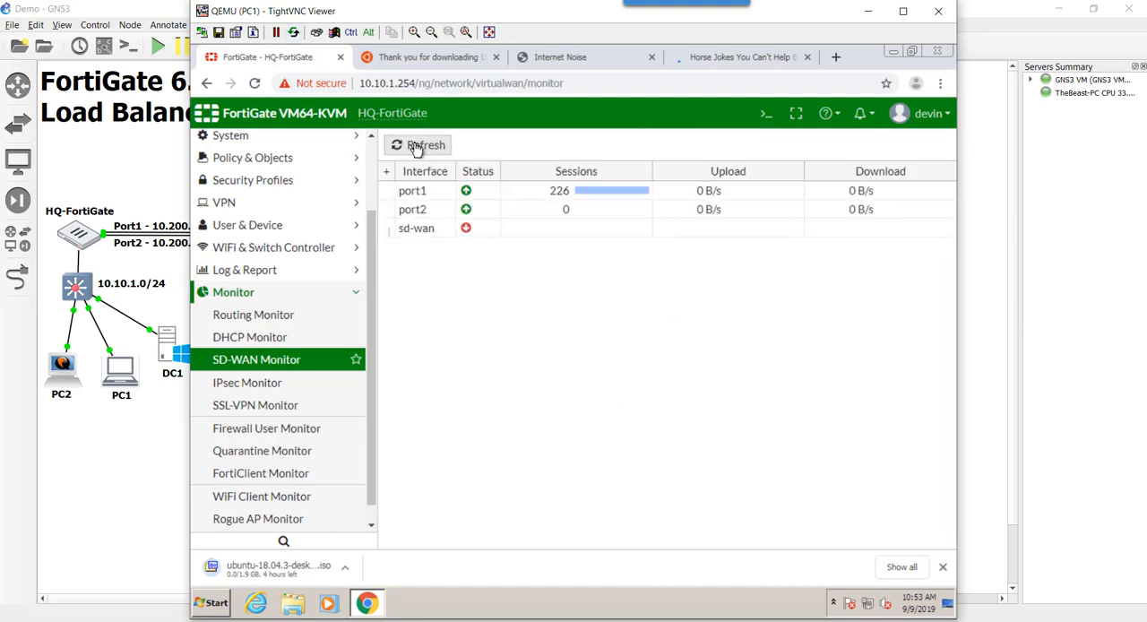
pyautogui.click(417, 145)
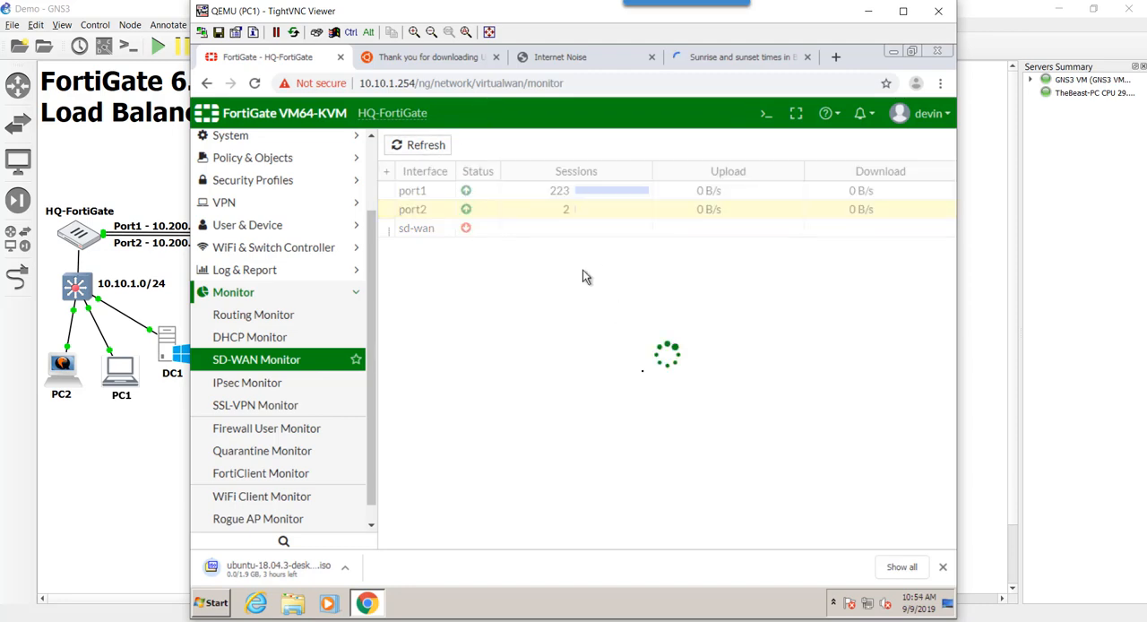
pyautogui.click(418, 144)
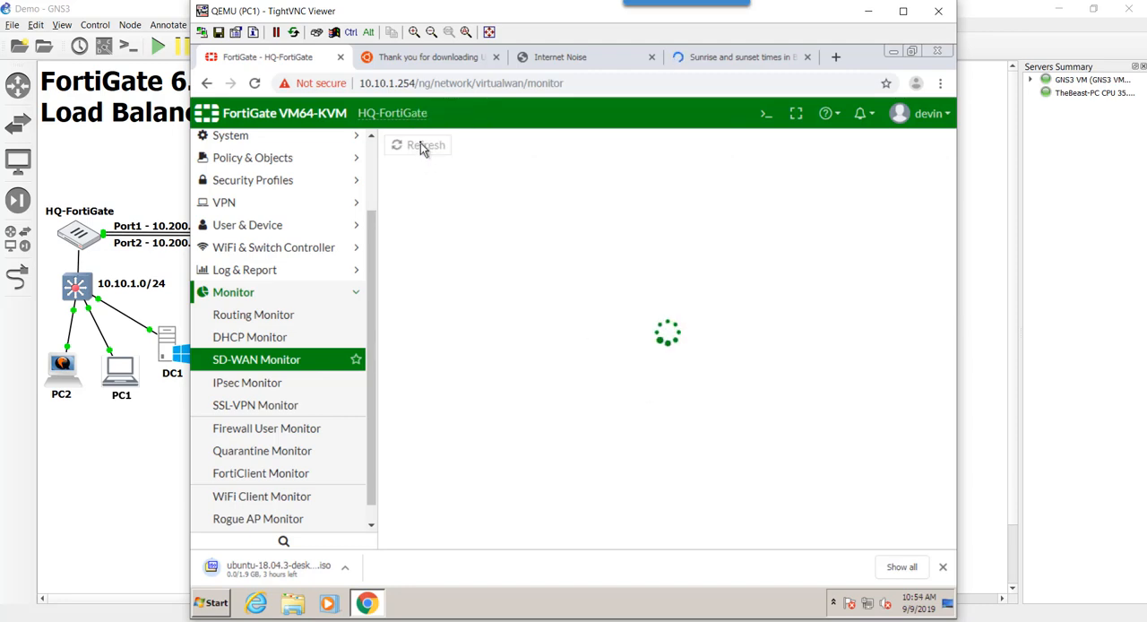
pyautogui.click(421, 145)
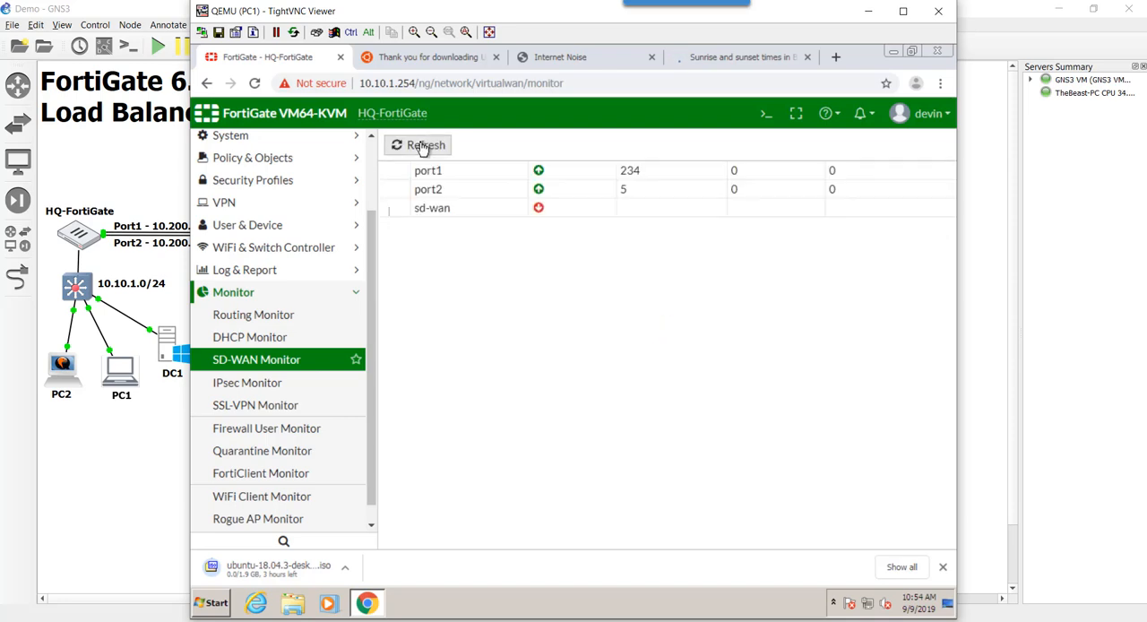
pyautogui.click(420, 145)
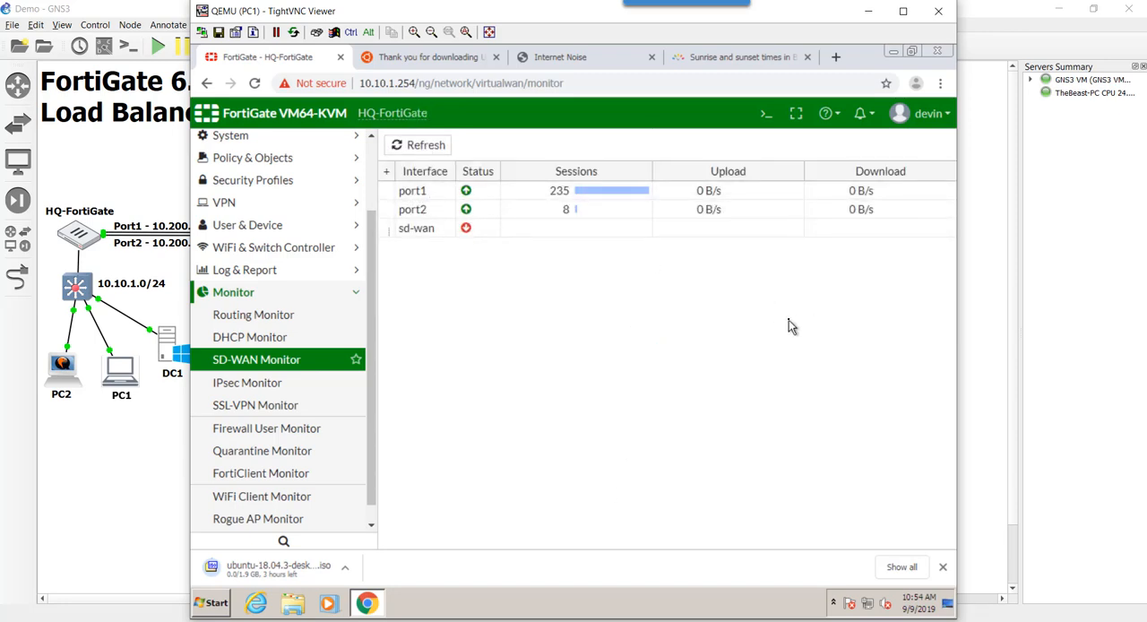
pyautogui.click(418, 145)
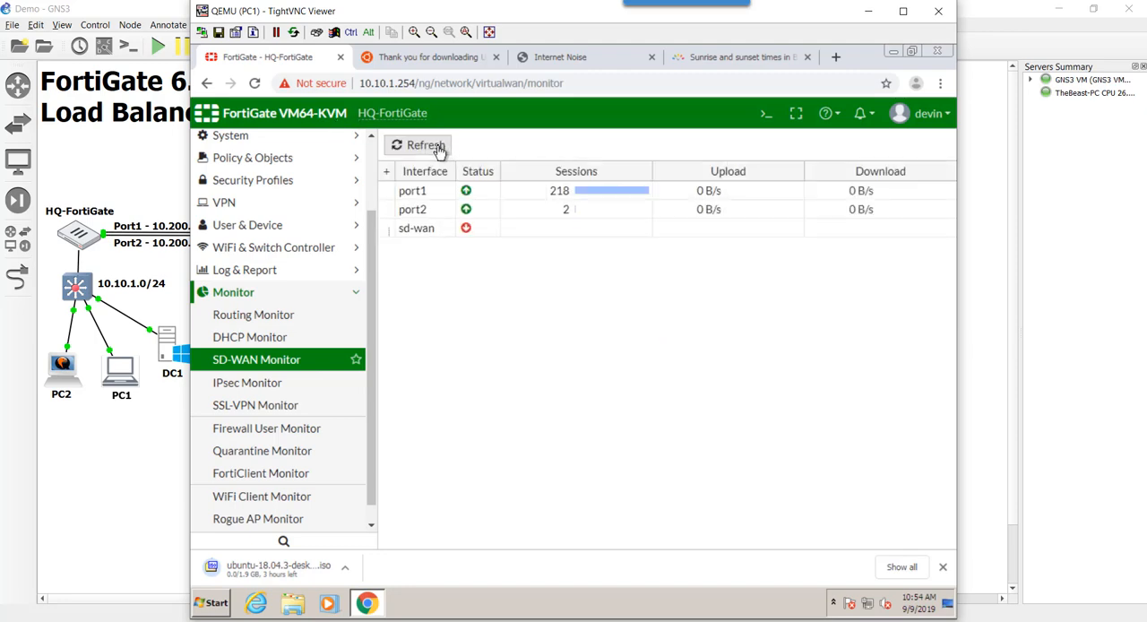
pyautogui.click(421, 144)
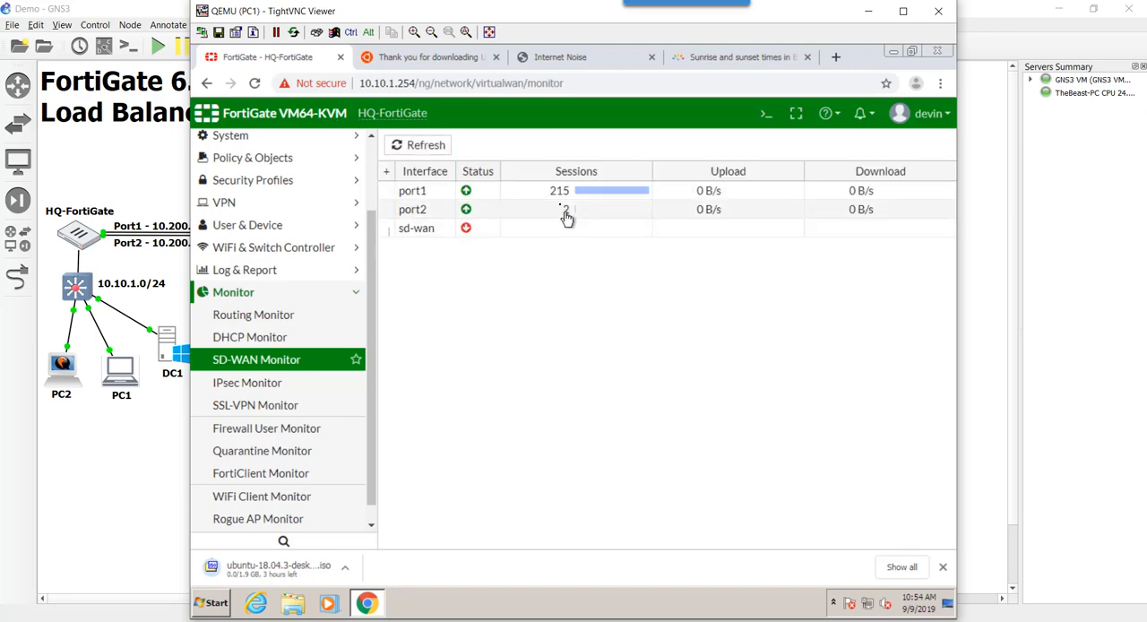
pyautogui.click(425, 145)
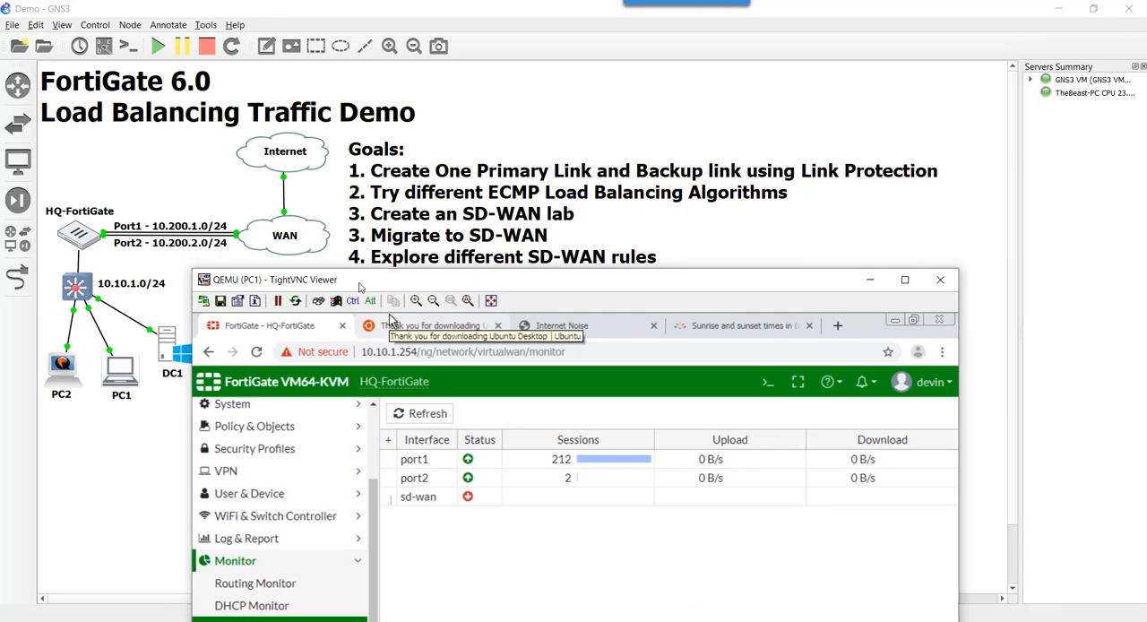
pyautogui.moveTo(542, 284)
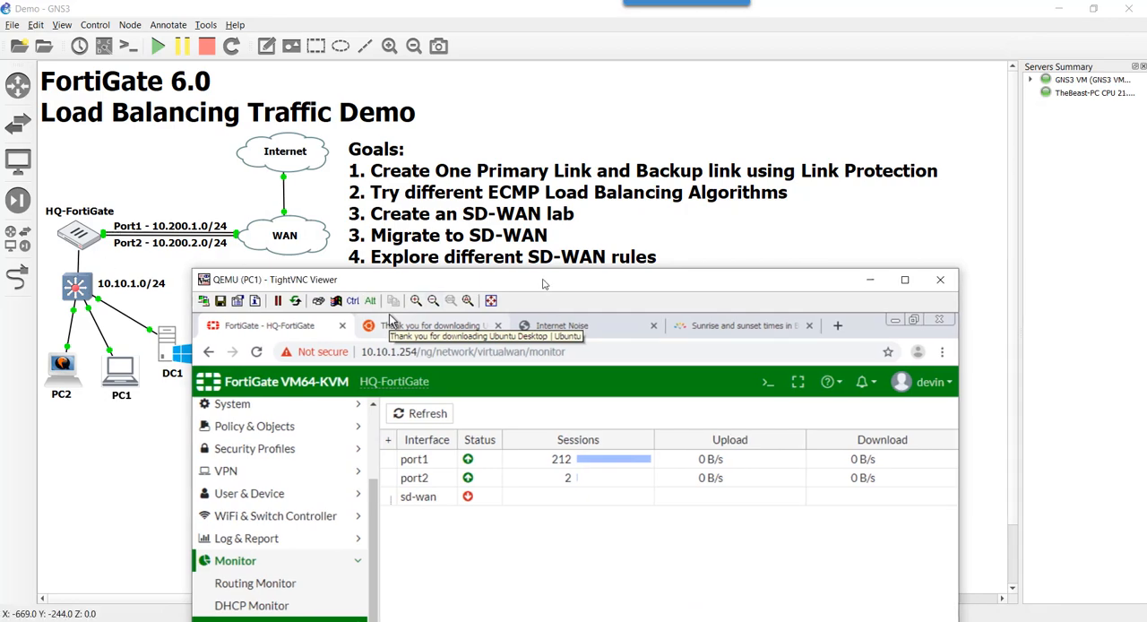